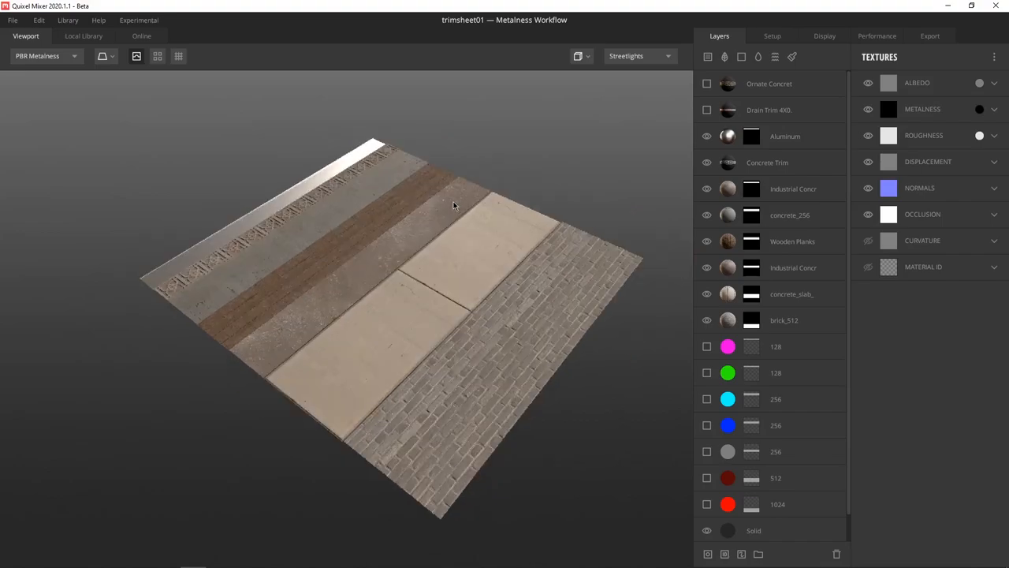
- Orbit and zoom around the trim sheet, then inspect the grey and blue 256 guide layers
left_click_drag(453, 205, 417, 189)
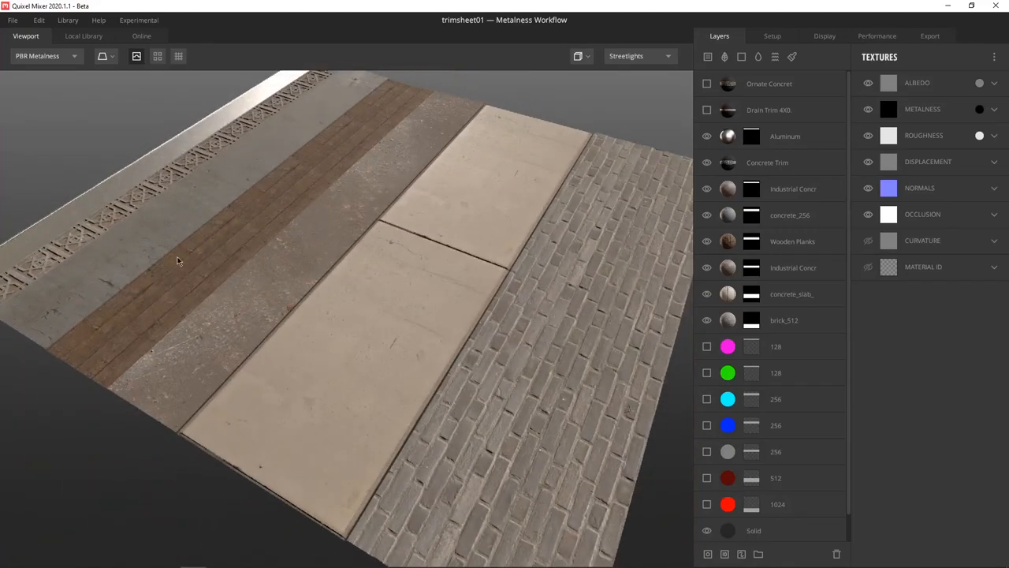
left_click_drag(178, 261, 223, 282)
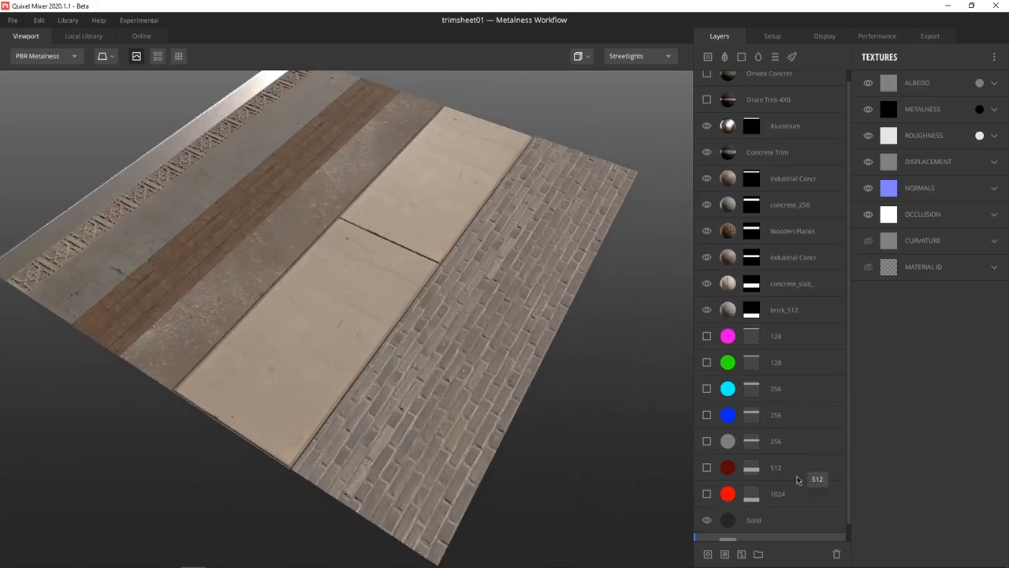
left_click(776, 441)
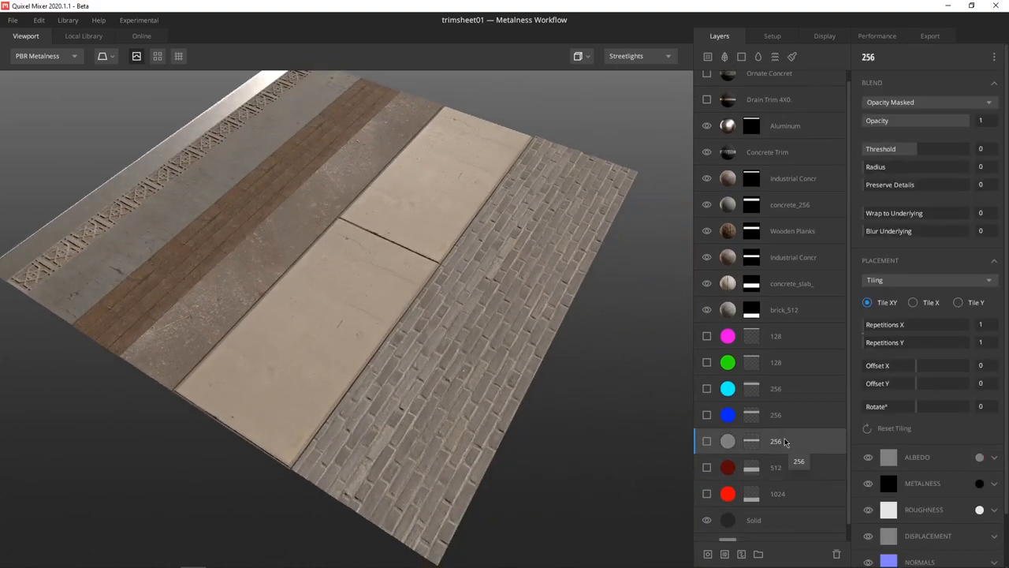
left_click(777, 494)
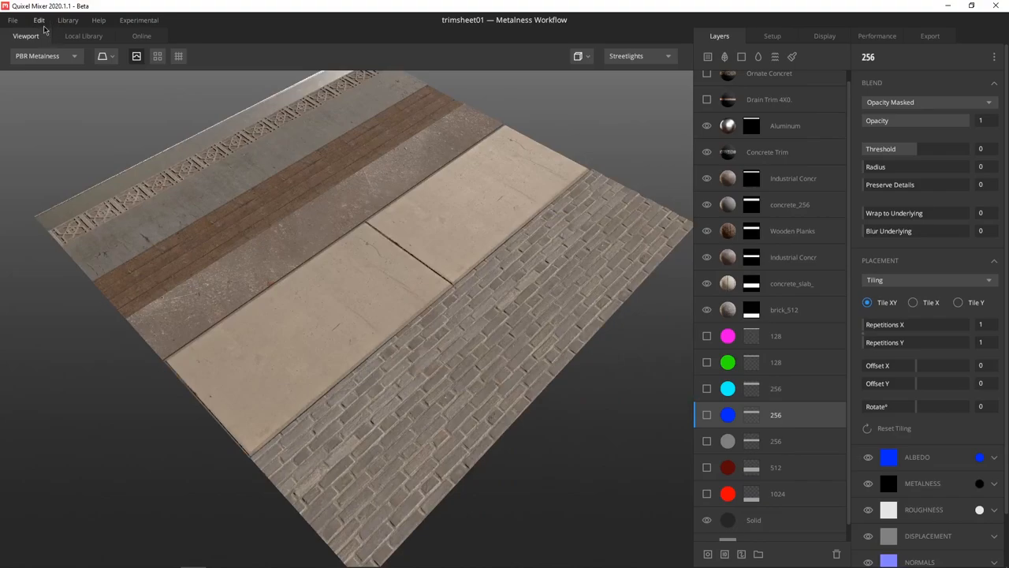
mouse_move(237, 163)
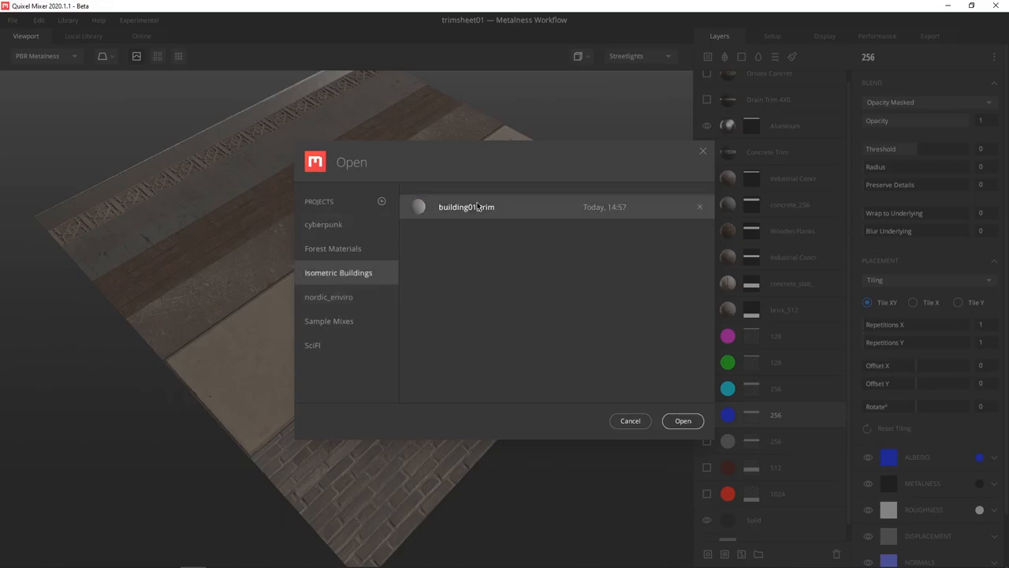
- Open the building01_trim mix from the Isometric Buildings project
left_click(682, 421)
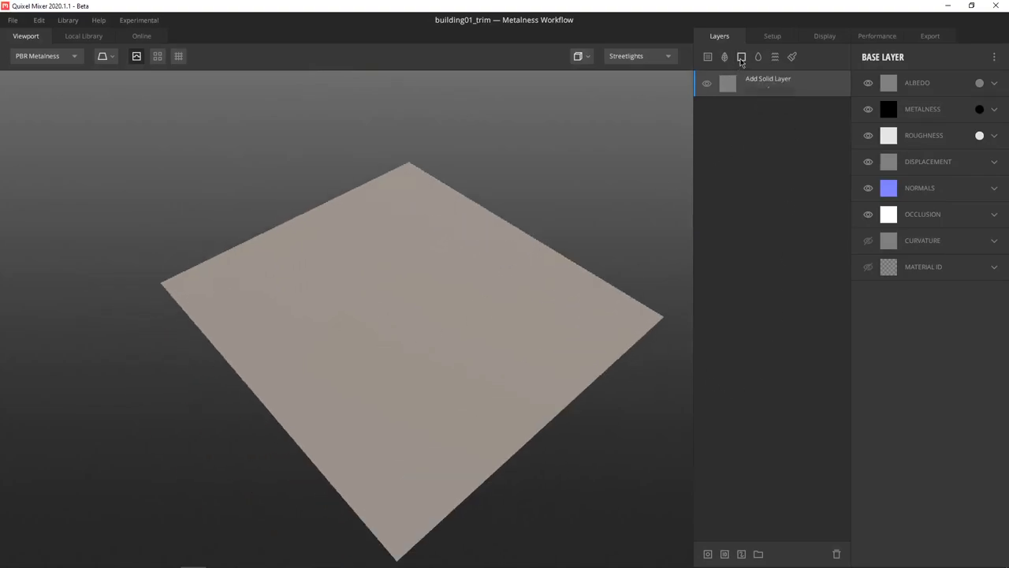
- Add a solid layer with a dark reddish-brown albedo and Opacity Masked blending
left_click(741, 56)
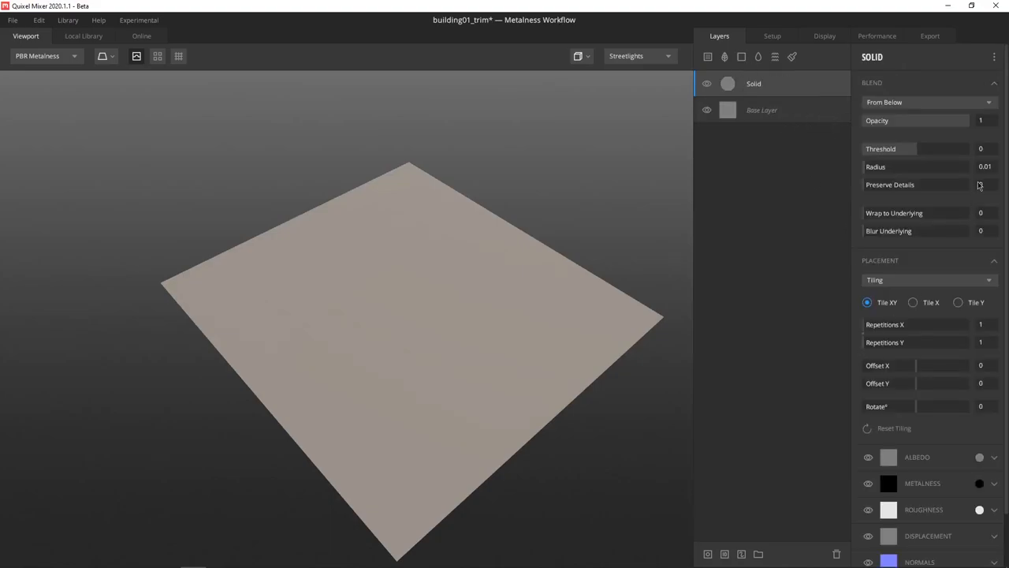
left_click(889, 457)
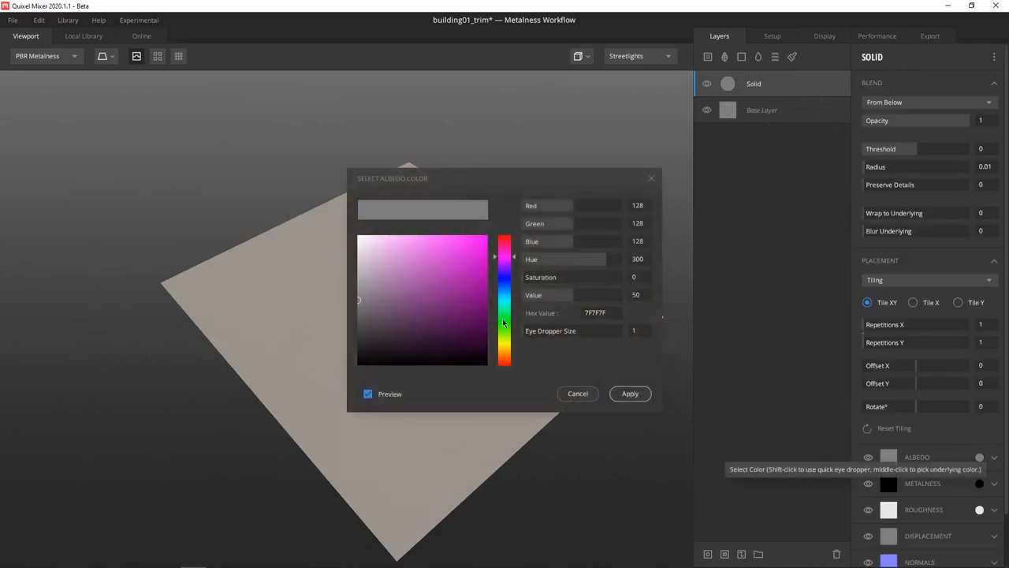
left_click(485, 253)
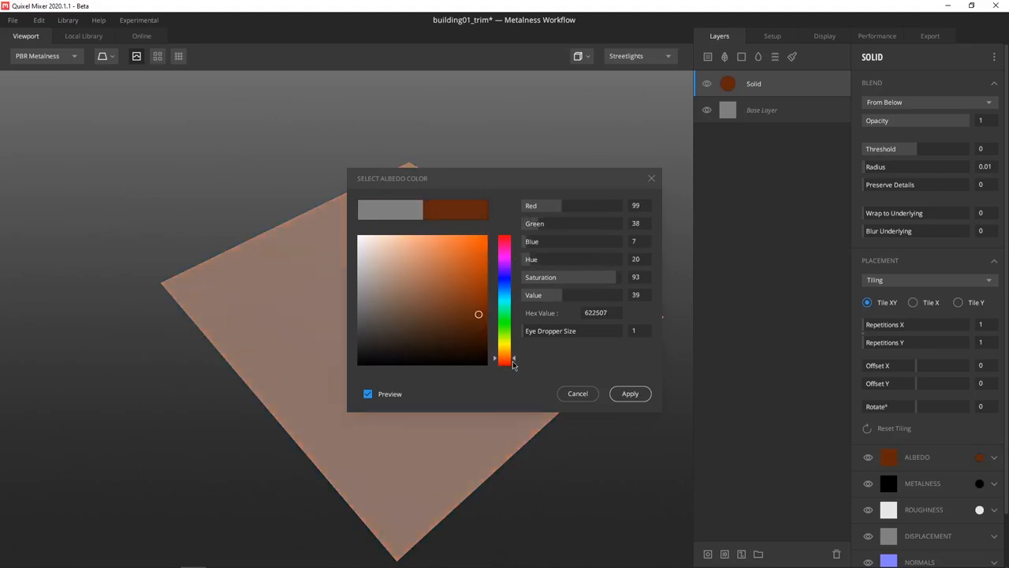
left_click(479, 288)
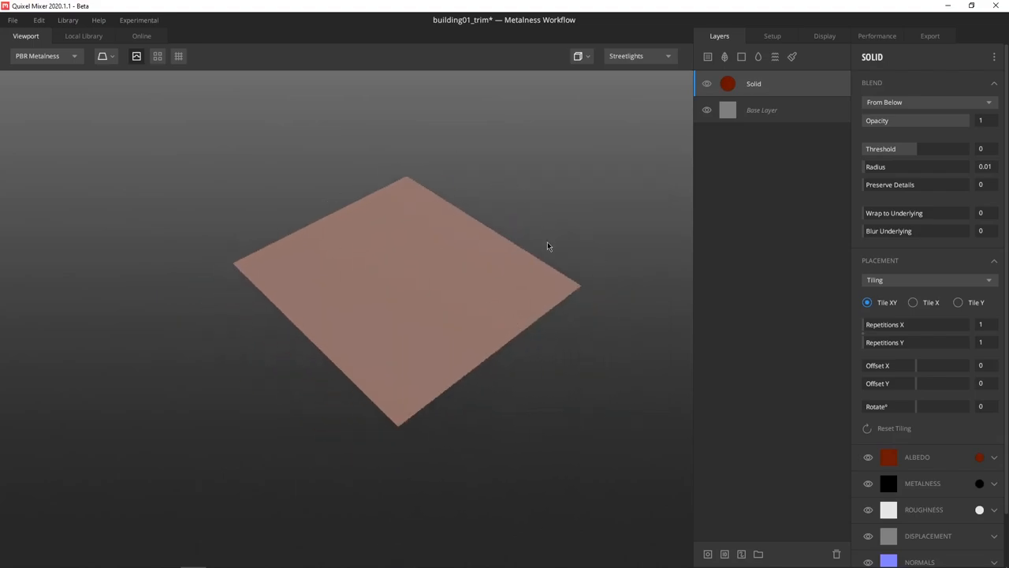
mouse_move(761, 85)
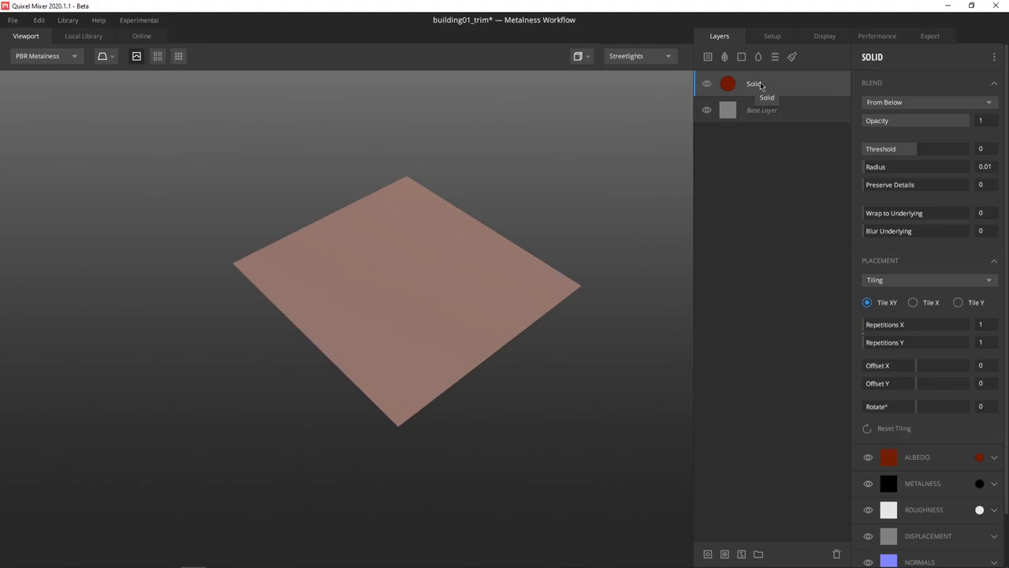
mouse_move(913, 109)
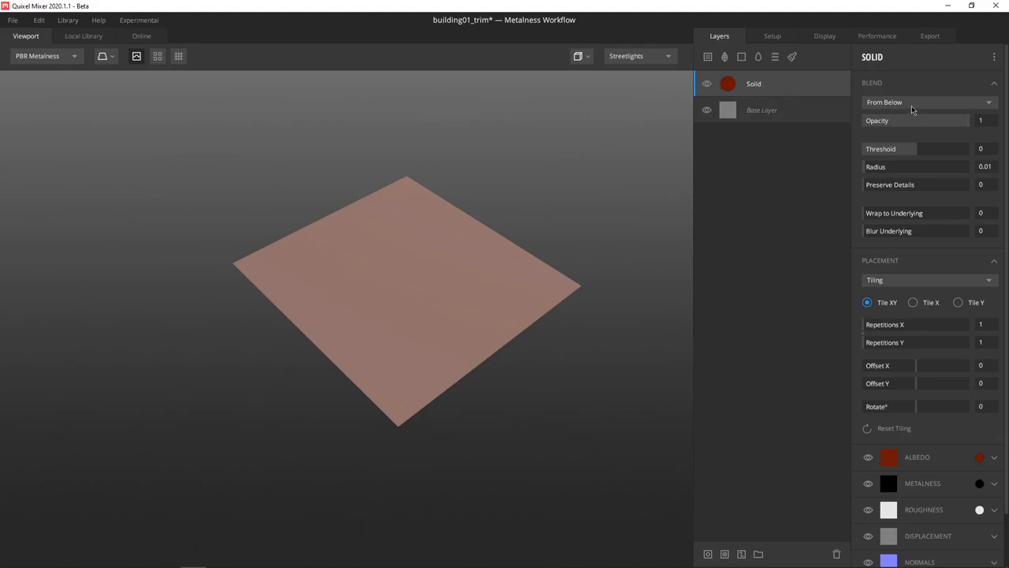
left_click(929, 102)
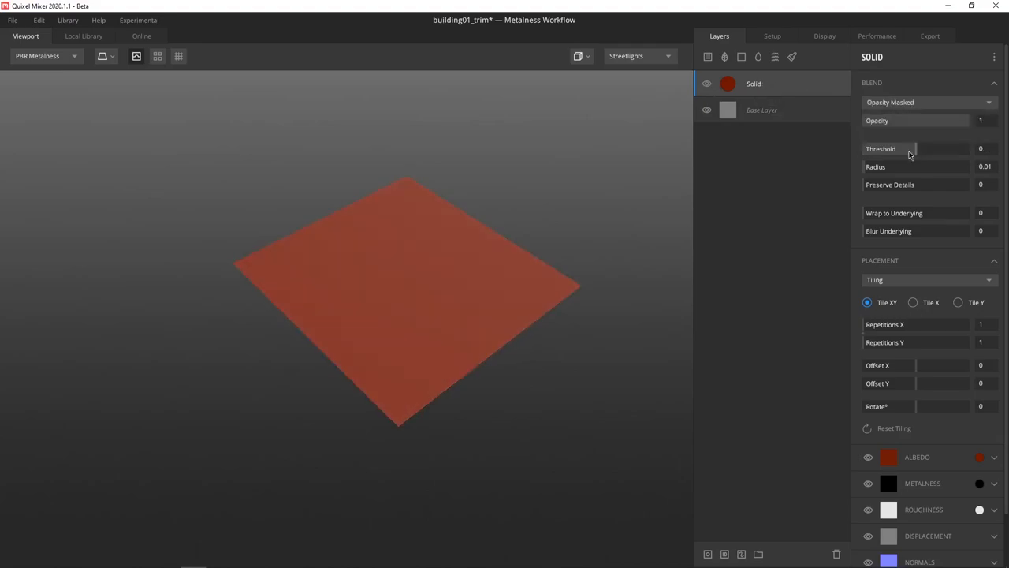
- Give the solid layer a mask stack with a Checker pattern component
right_click(754, 84)
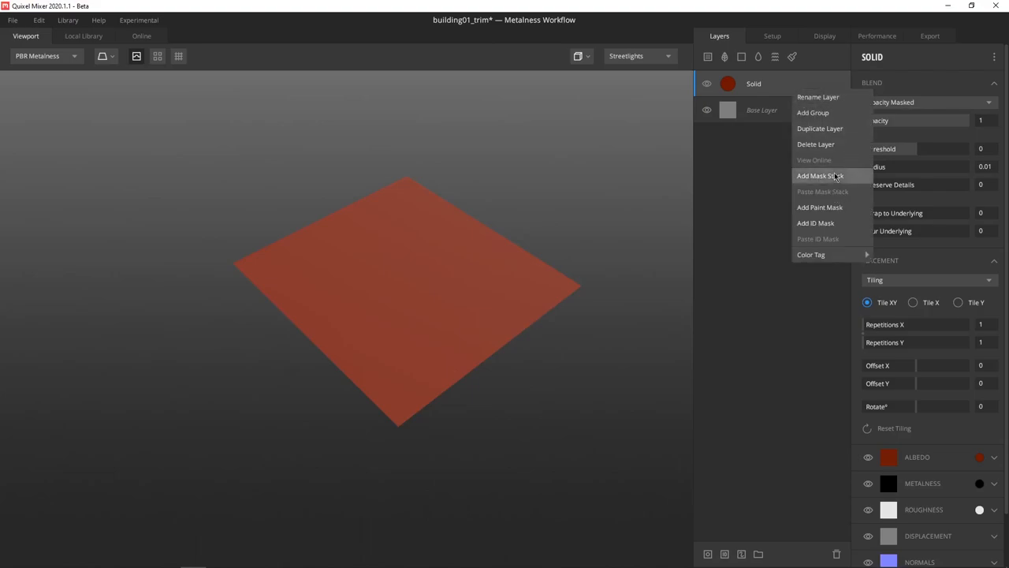
left_click(820, 175)
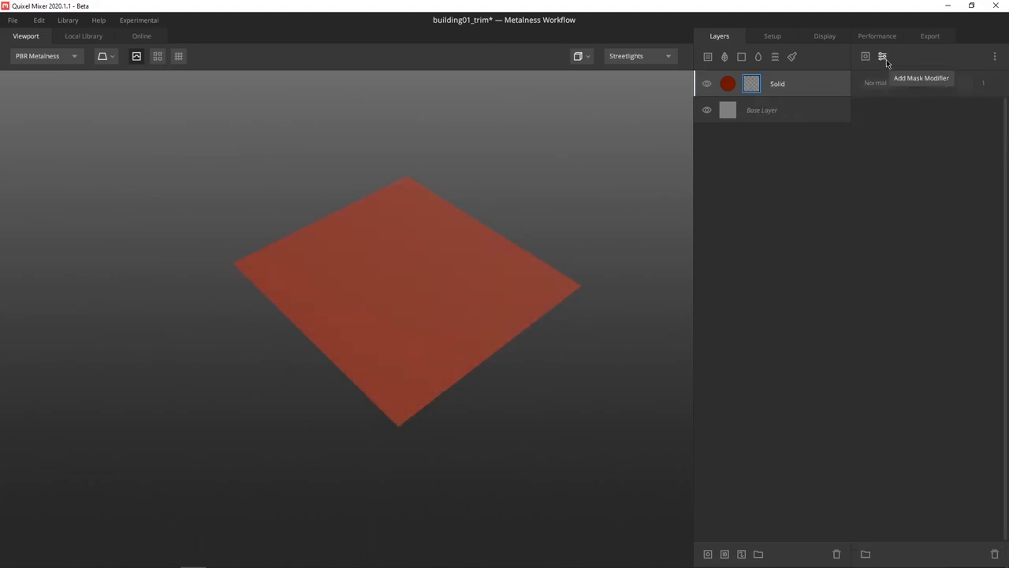
mouse_move(866, 56)
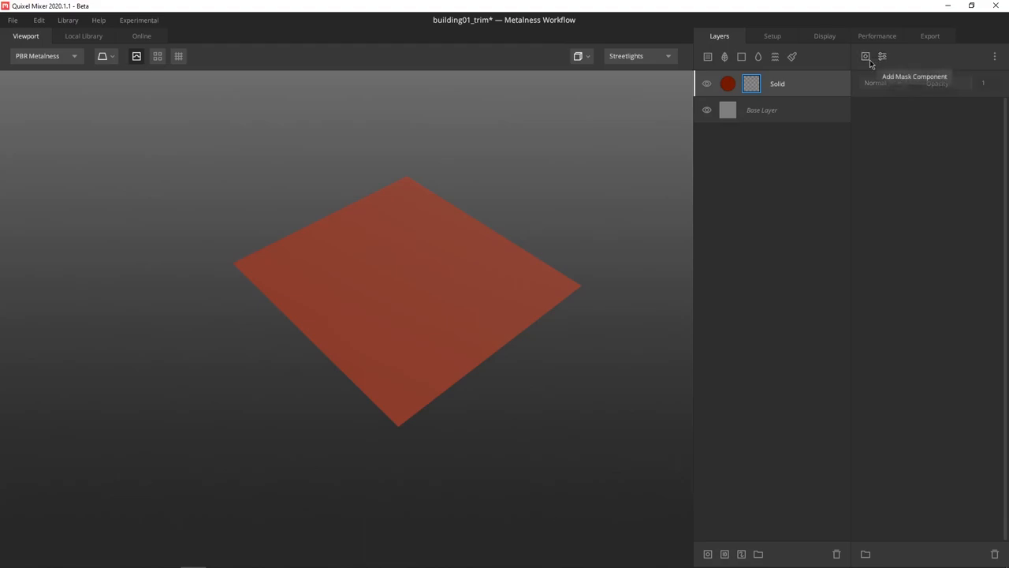
left_click(865, 56)
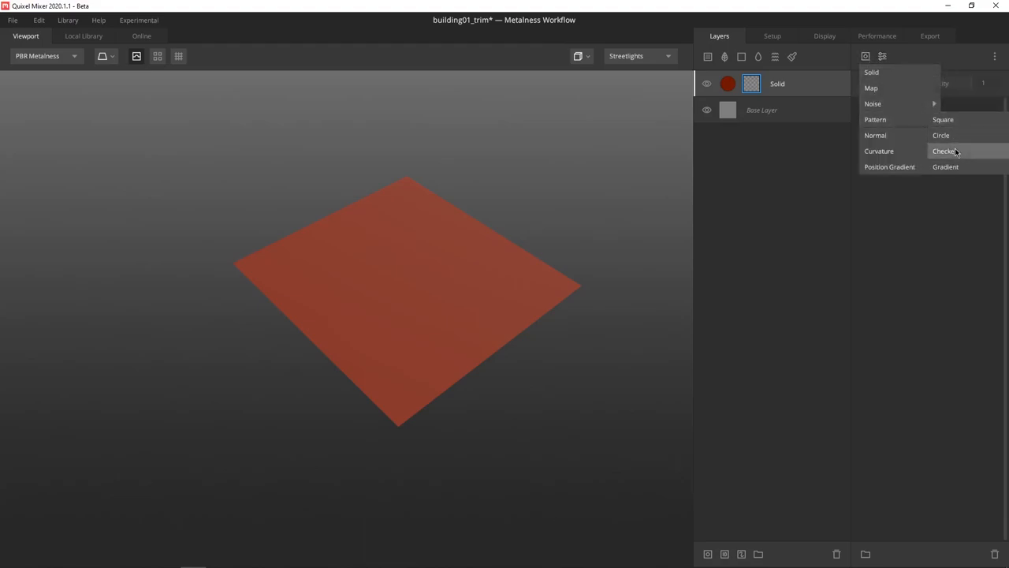
left_click(945, 150)
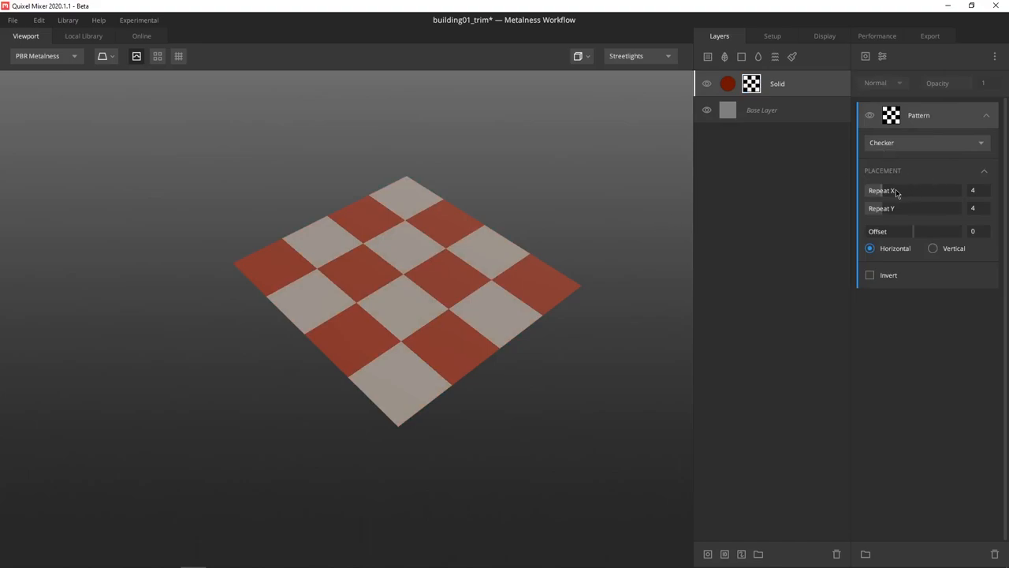
mouse_move(936, 266)
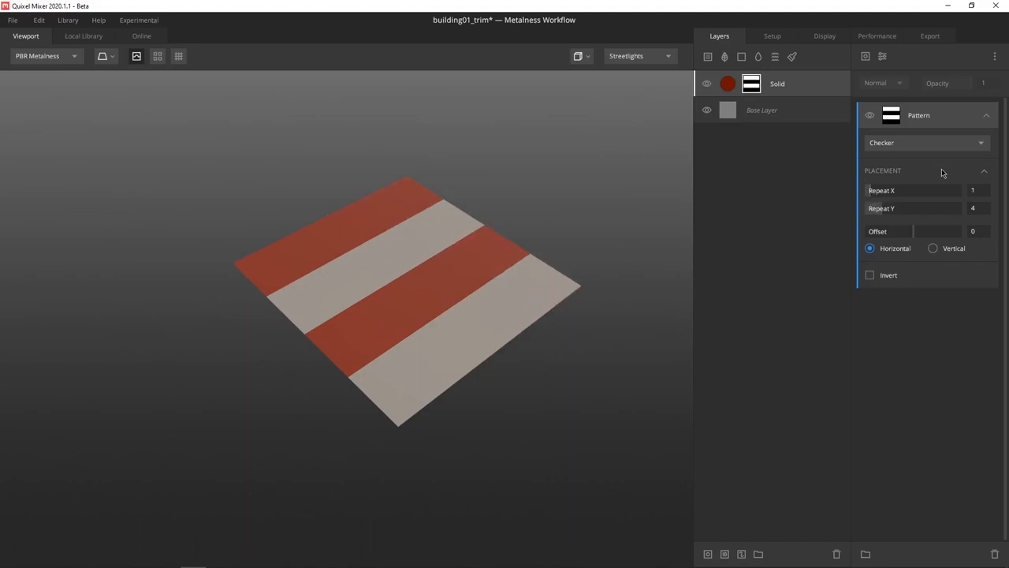
mouse_move(949, 181)
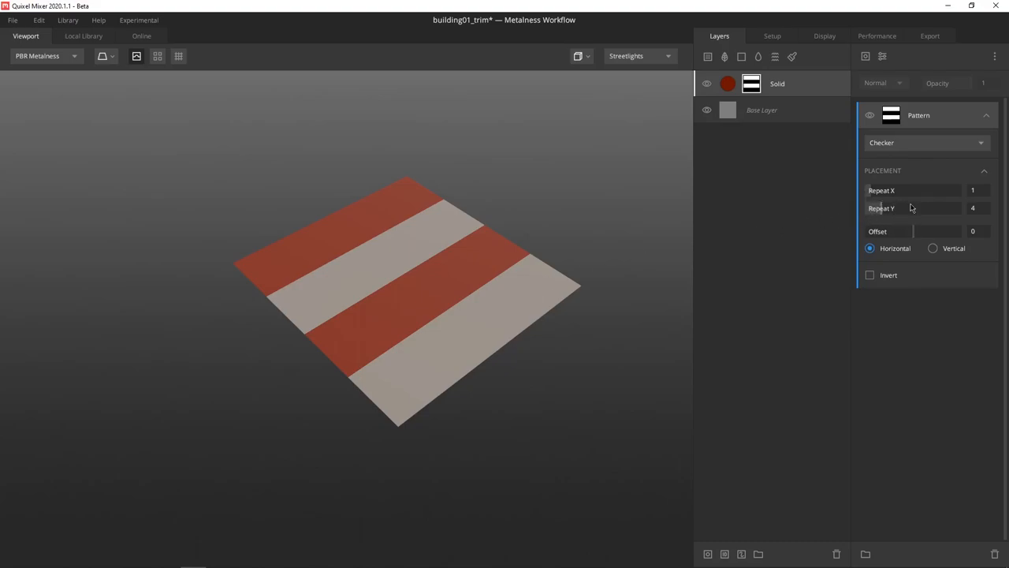
mouse_move(942, 211)
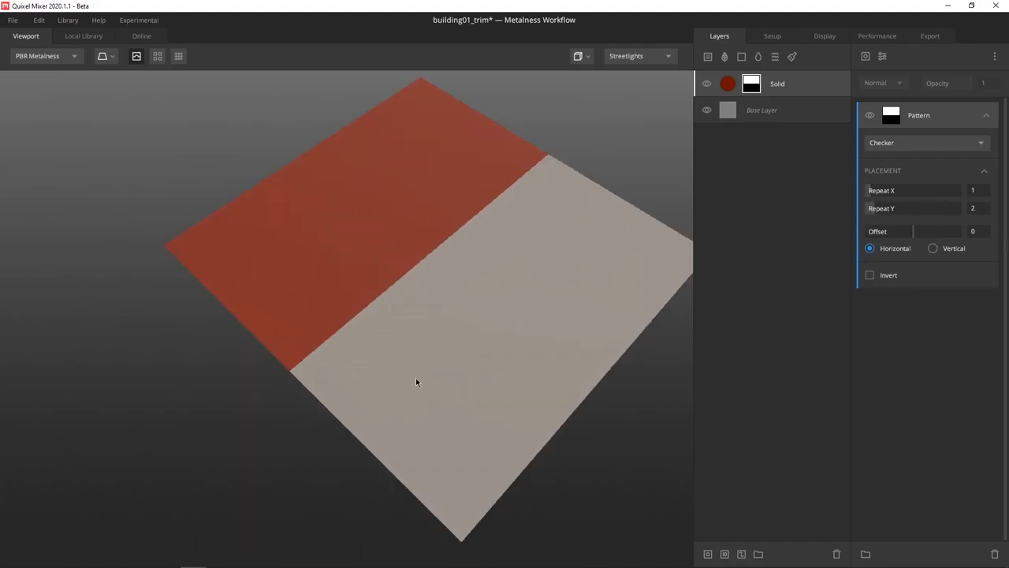
mouse_move(544, 423)
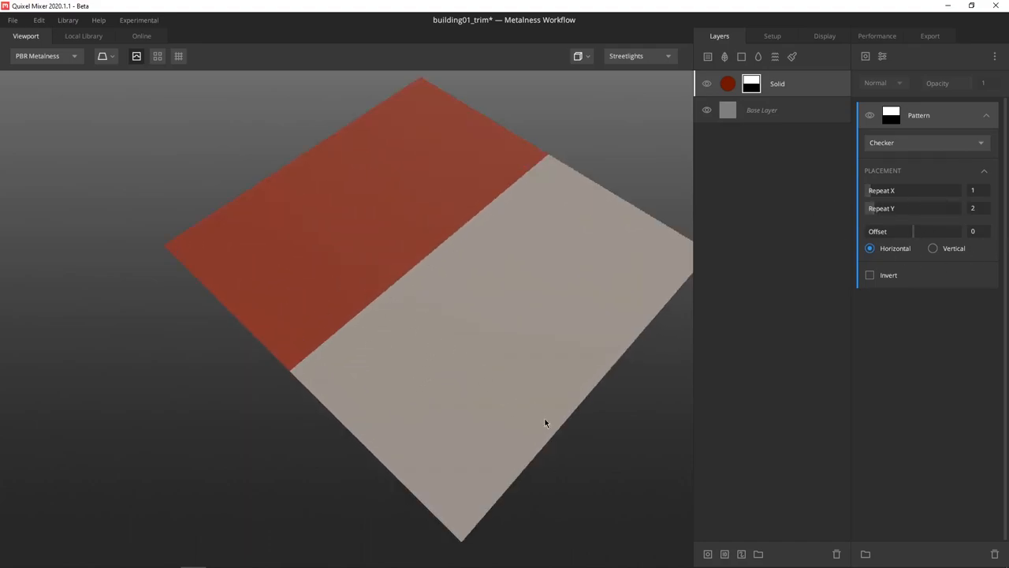
mouse_move(369, 292)
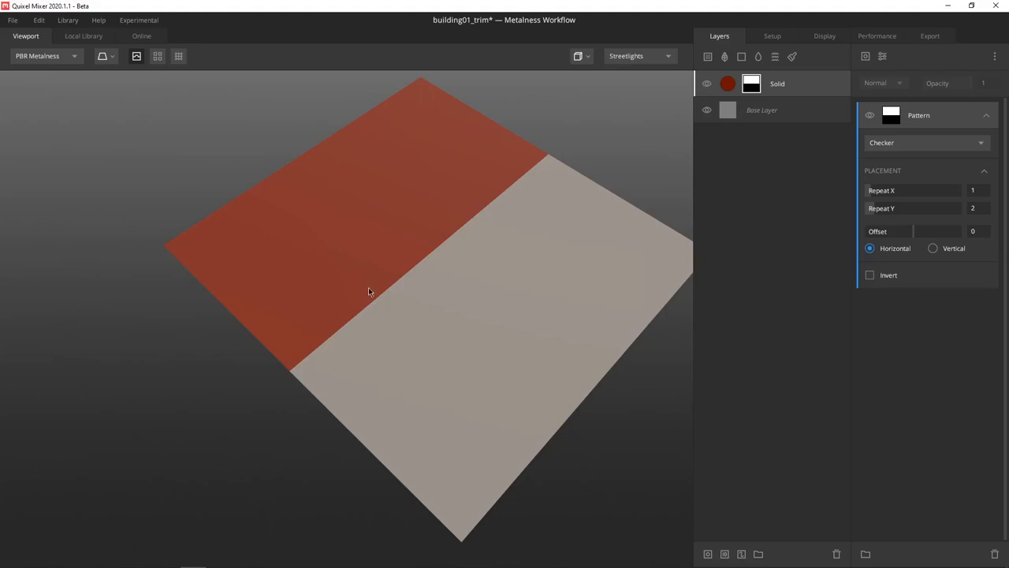
mouse_move(388, 298)
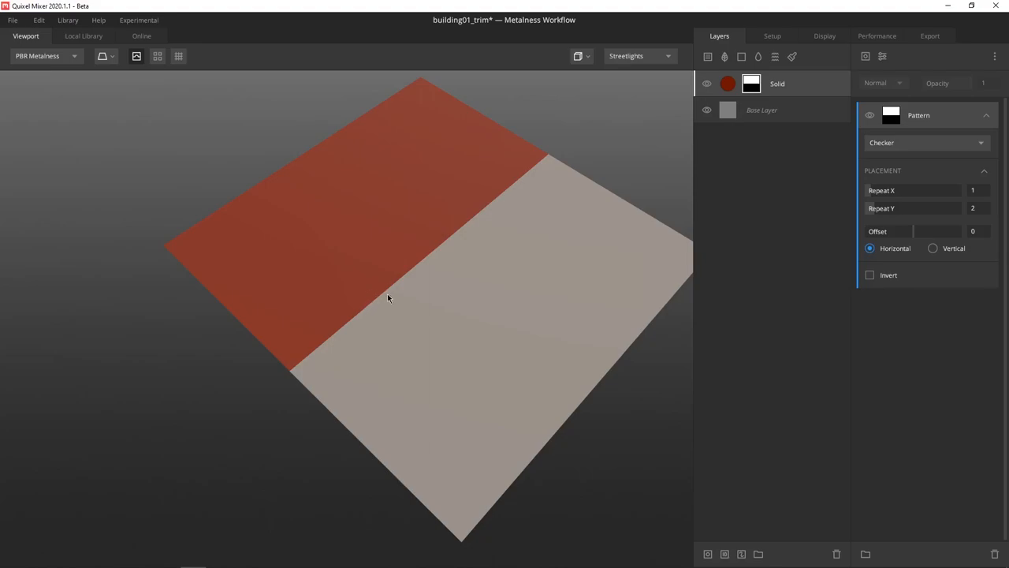
- Set the checker mask to Repeat X 1, Repeat Y 4 and orbit to view the stripes
type("4")
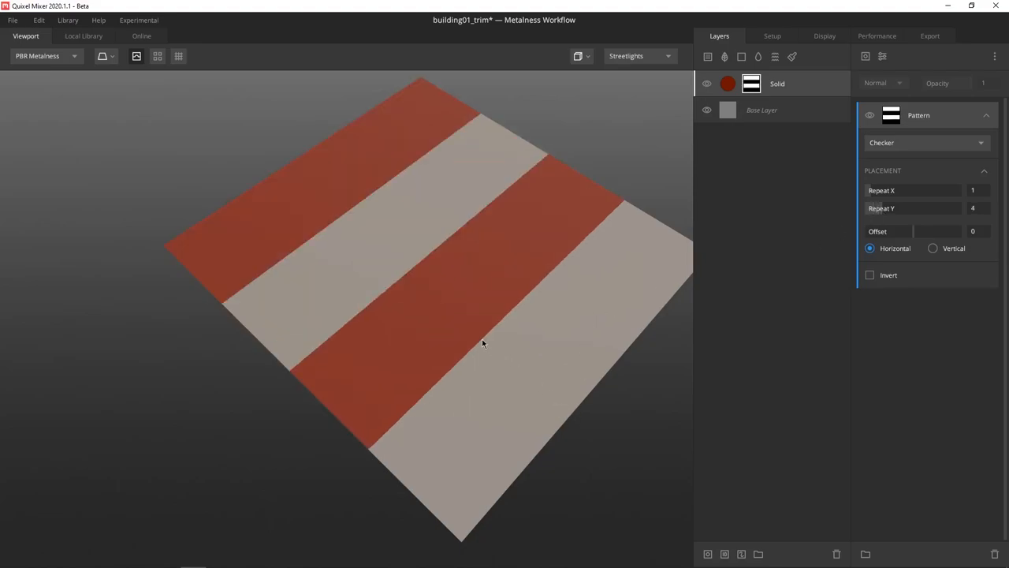
mouse_move(374, 227)
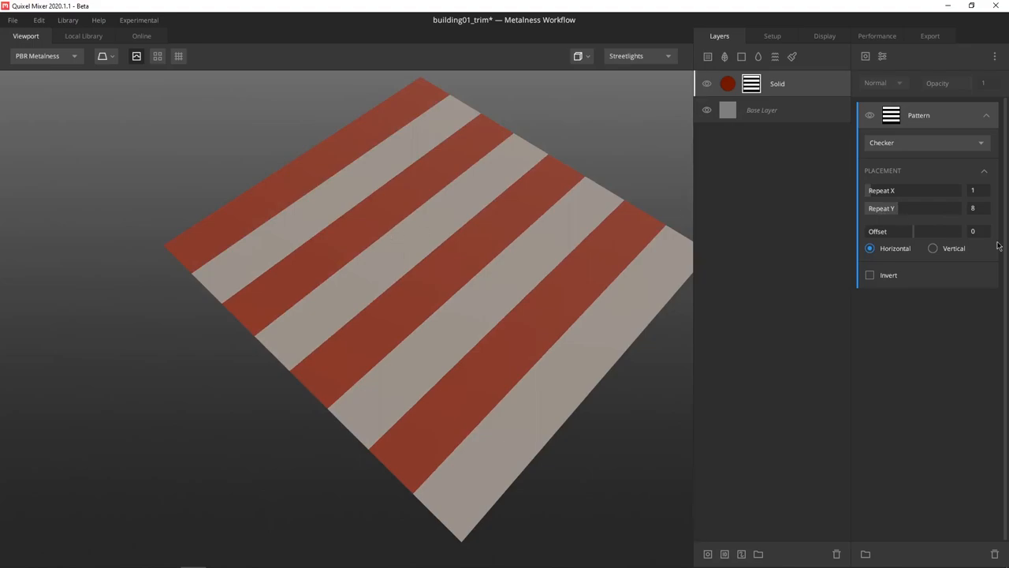
mouse_move(897, 210)
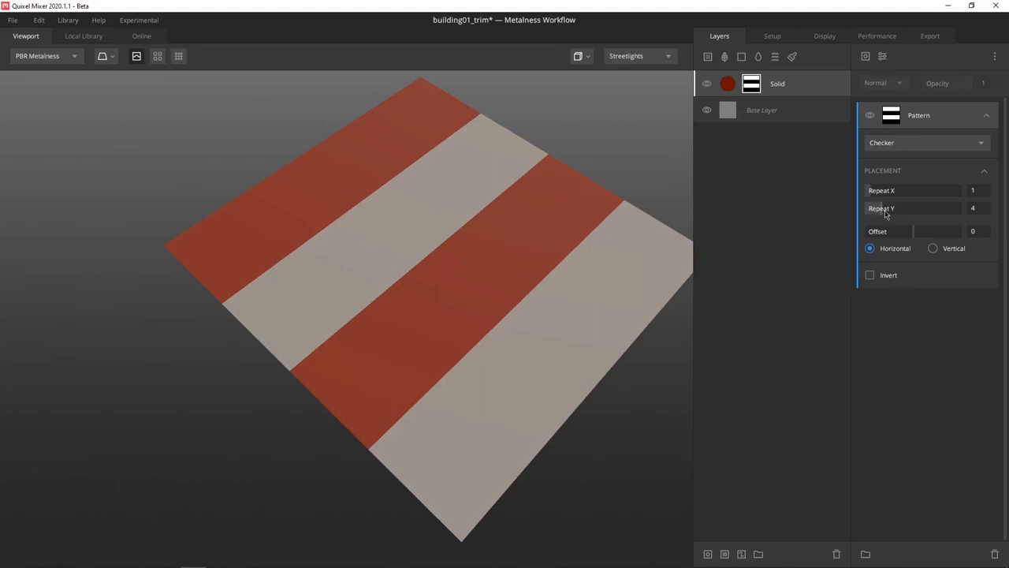
mouse_move(517, 279)
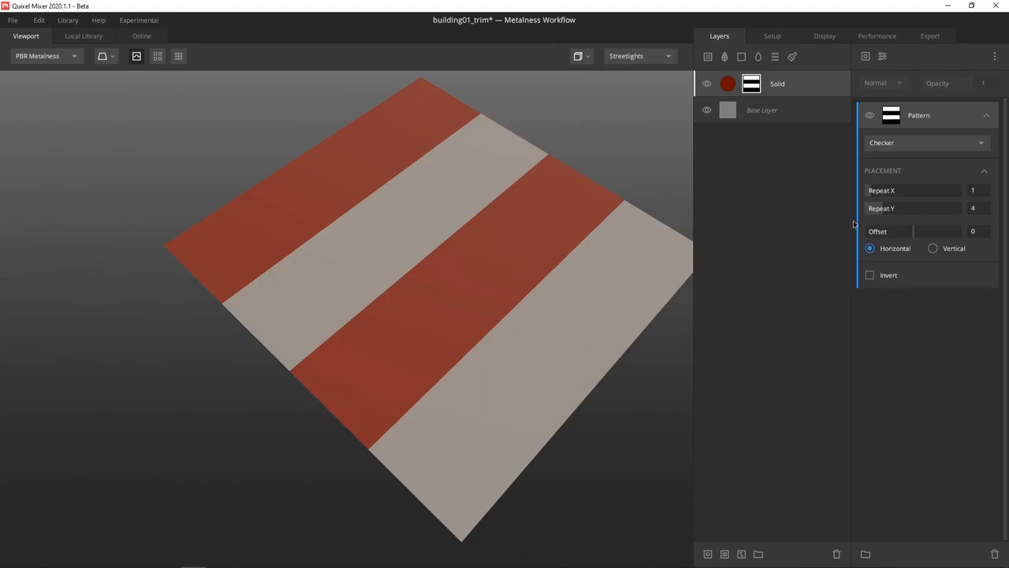
mouse_move(465, 236)
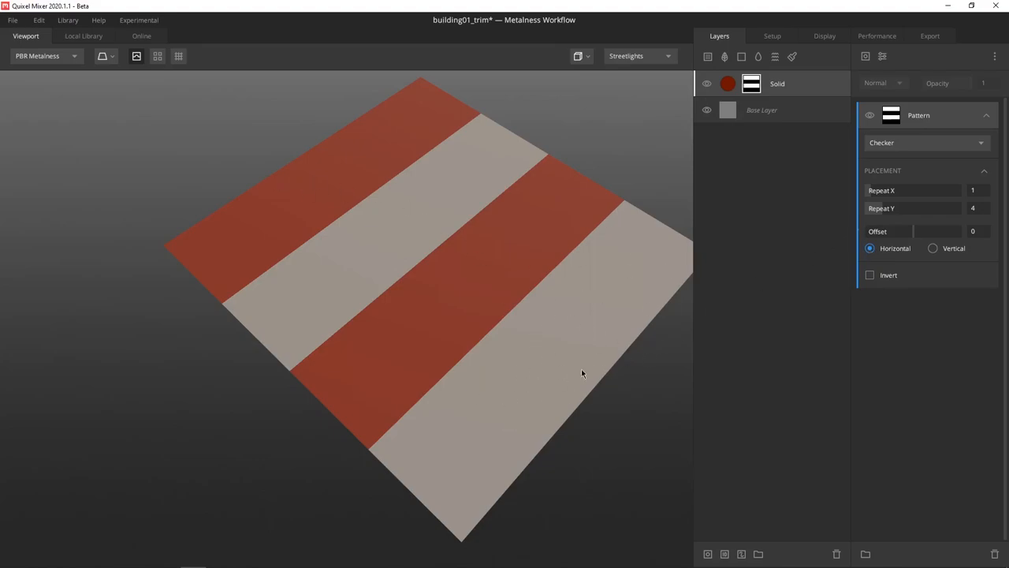
mouse_move(511, 265)
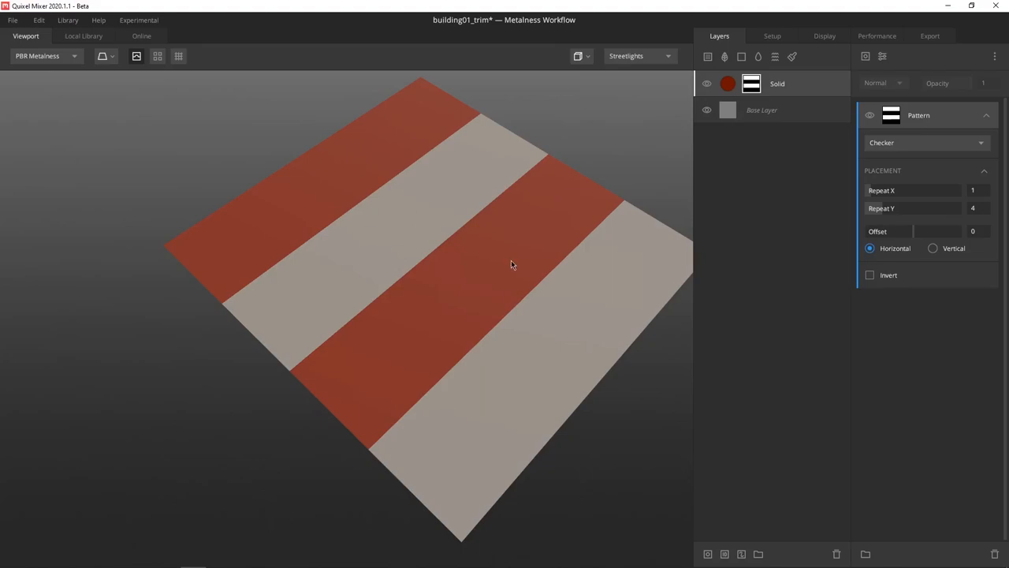
left_click_drag(511, 265, 383, 183)
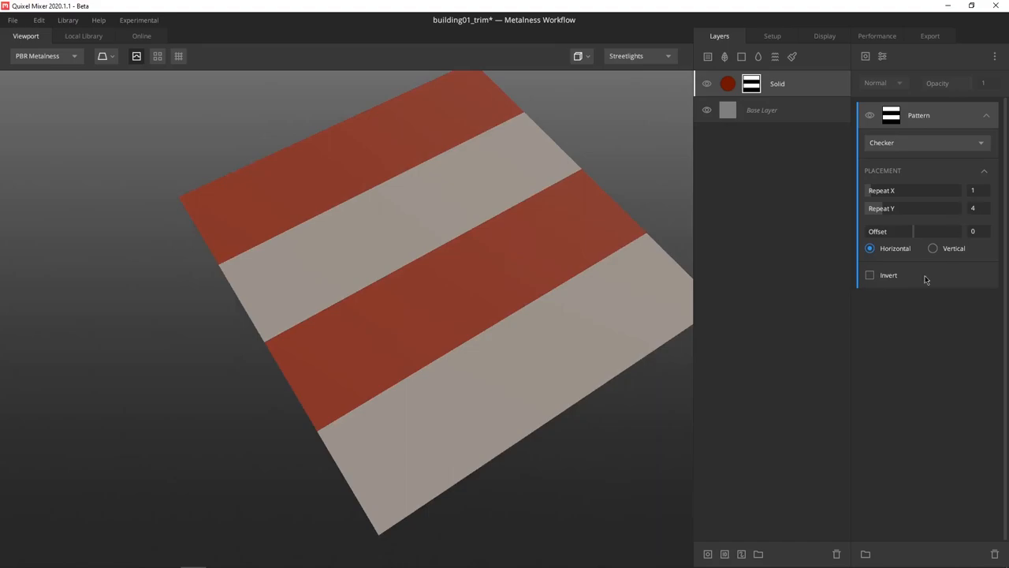
mouse_move(872, 281)
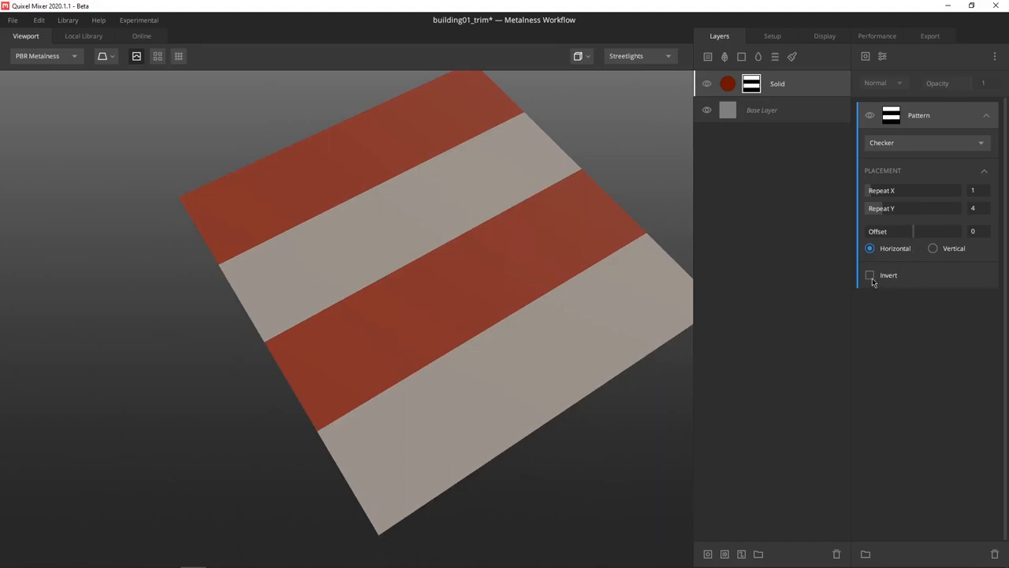
- Invert the stripes and add a subtracting Checker modifier repeating 1 by 2
left_click(870, 275)
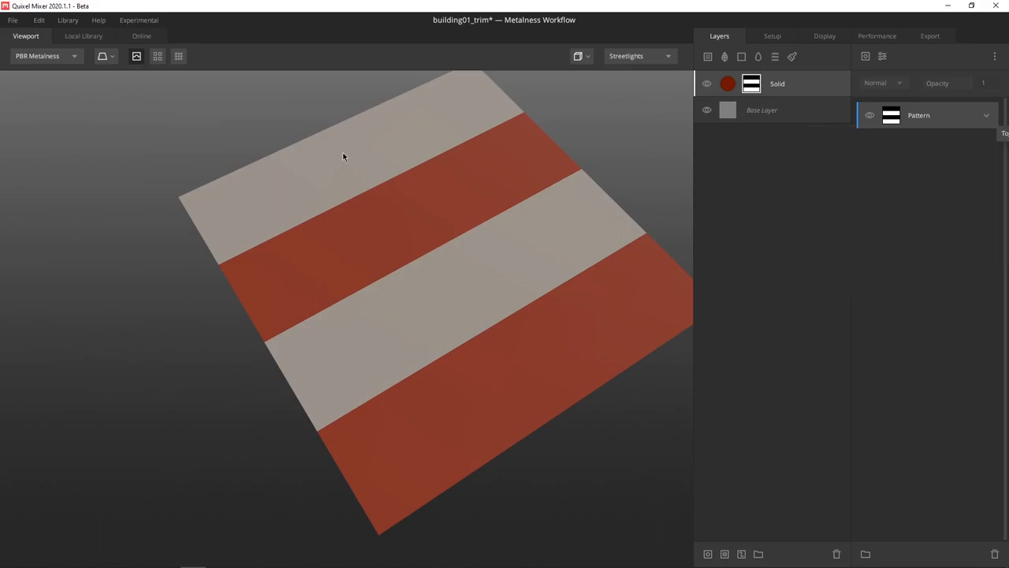
mouse_move(166, 314)
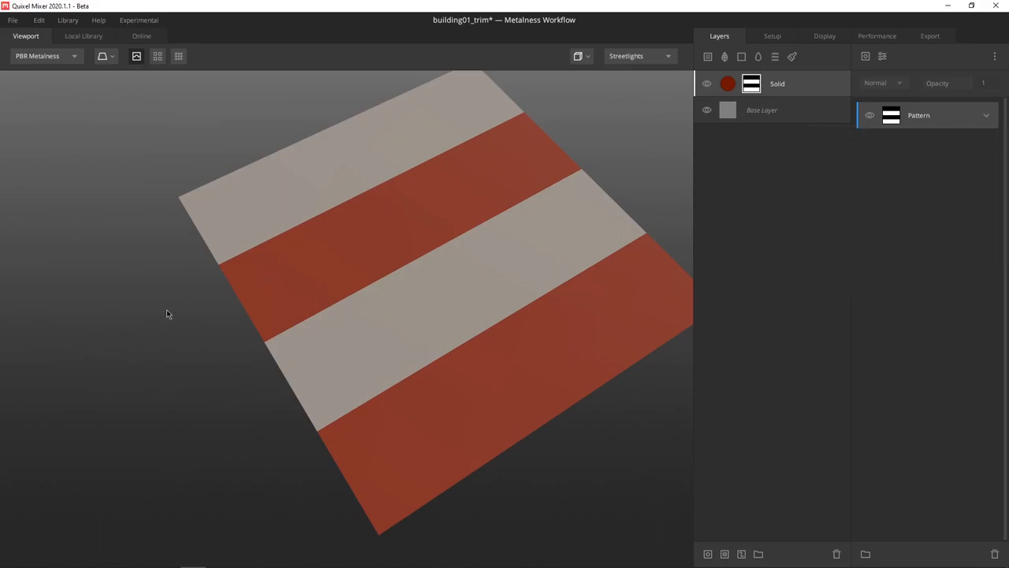
mouse_move(882, 56)
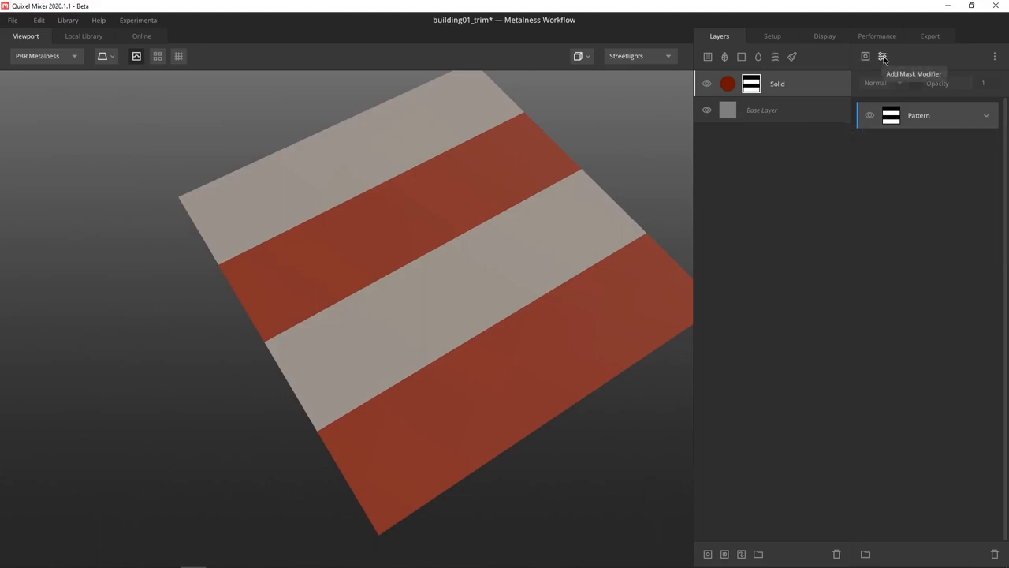
left_click(883, 56)
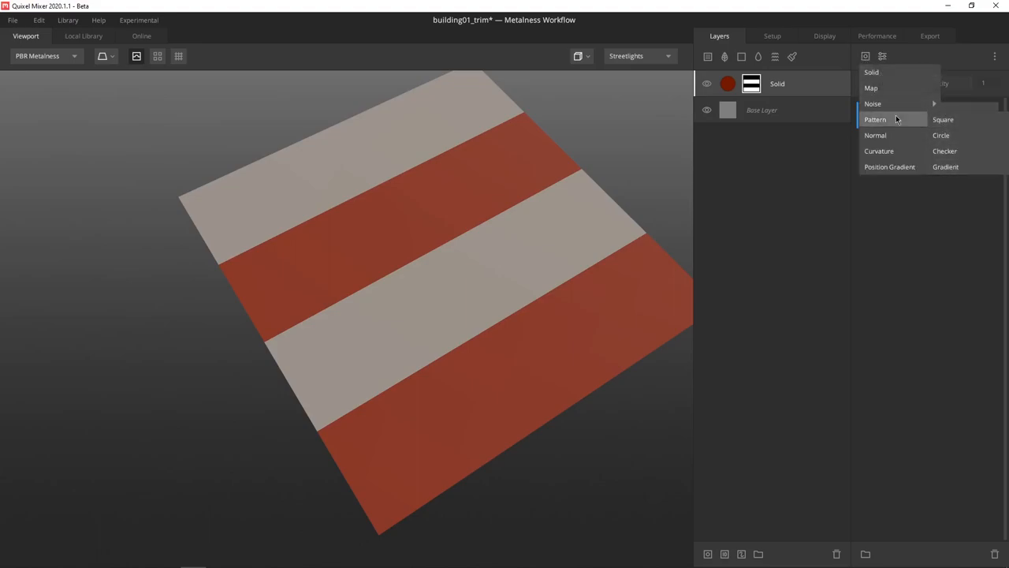
left_click(944, 151)
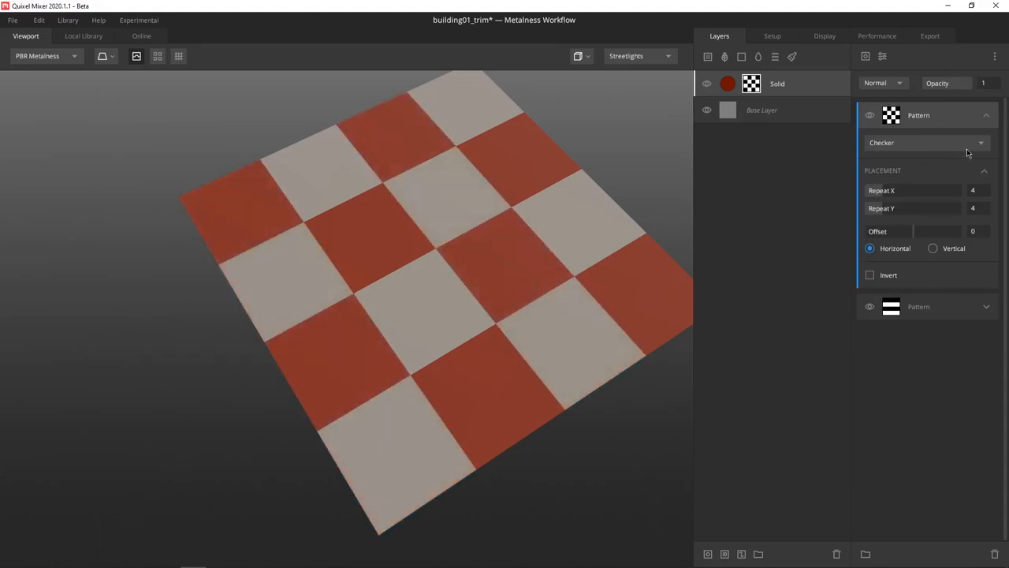
left_click(883, 83)
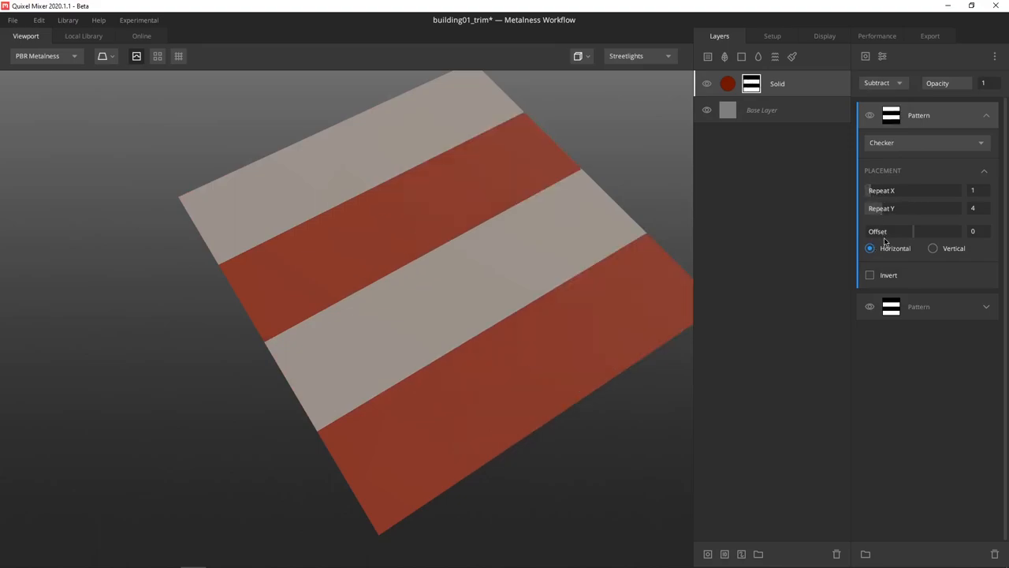
mouse_move(883, 262)
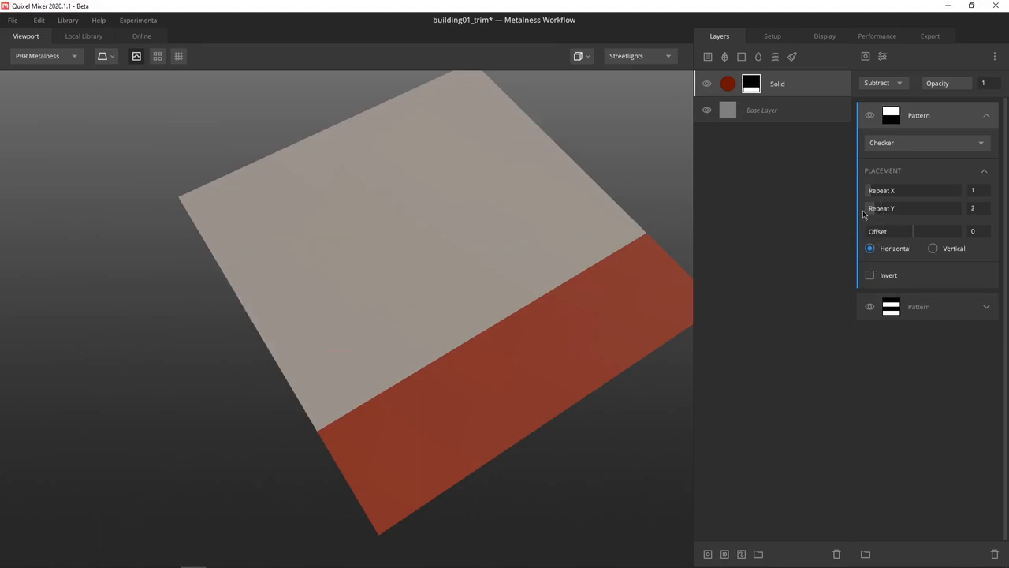
mouse_move(362, 258)
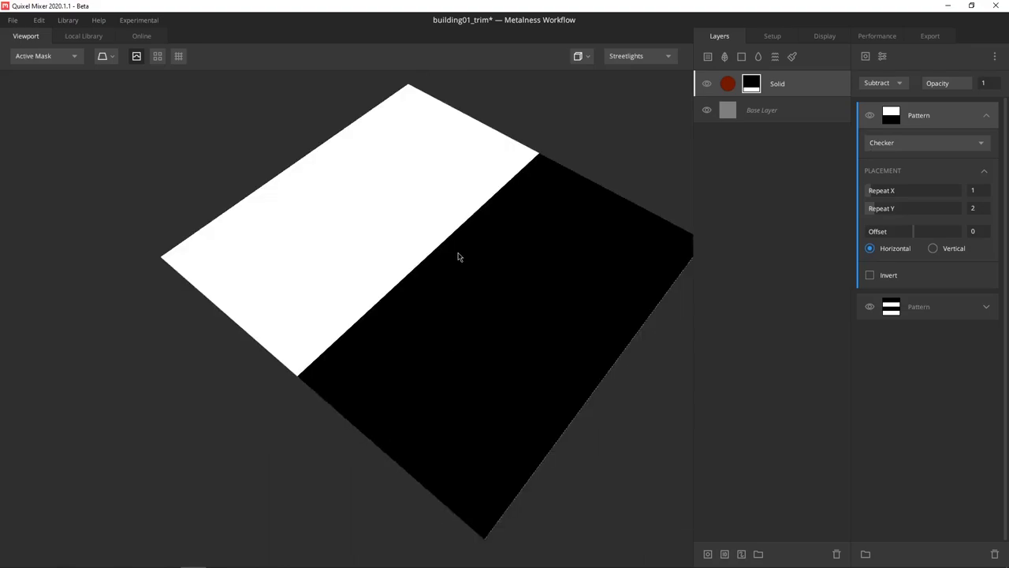
mouse_move(293, 275)
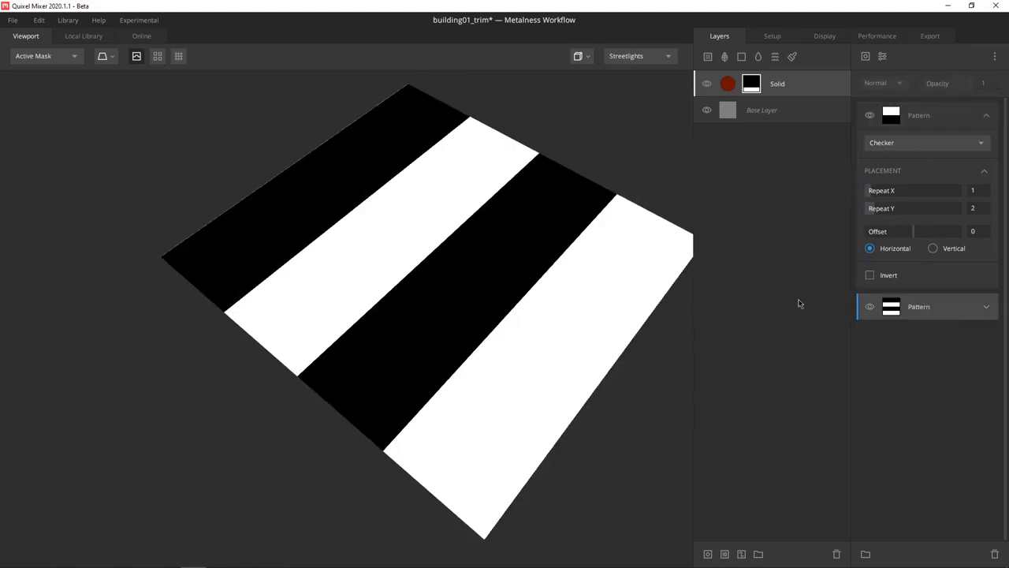
mouse_move(962, 128)
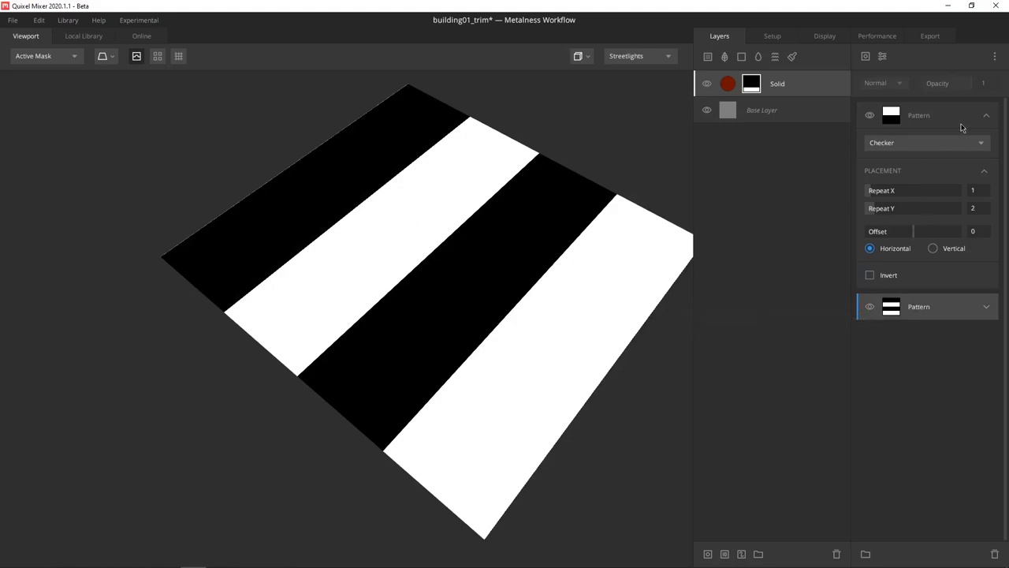
left_click(875, 83)
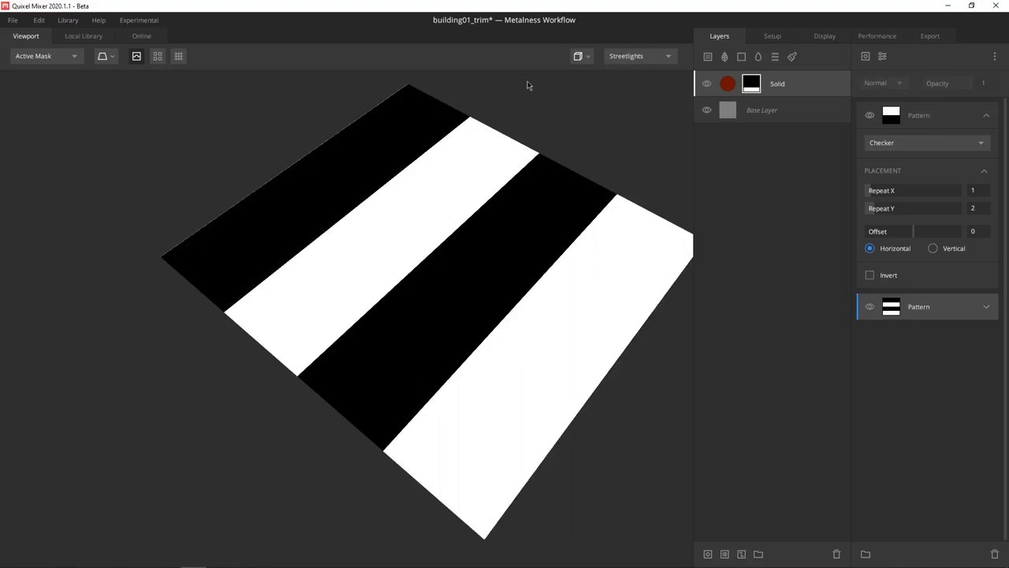
mouse_move(419, 259)
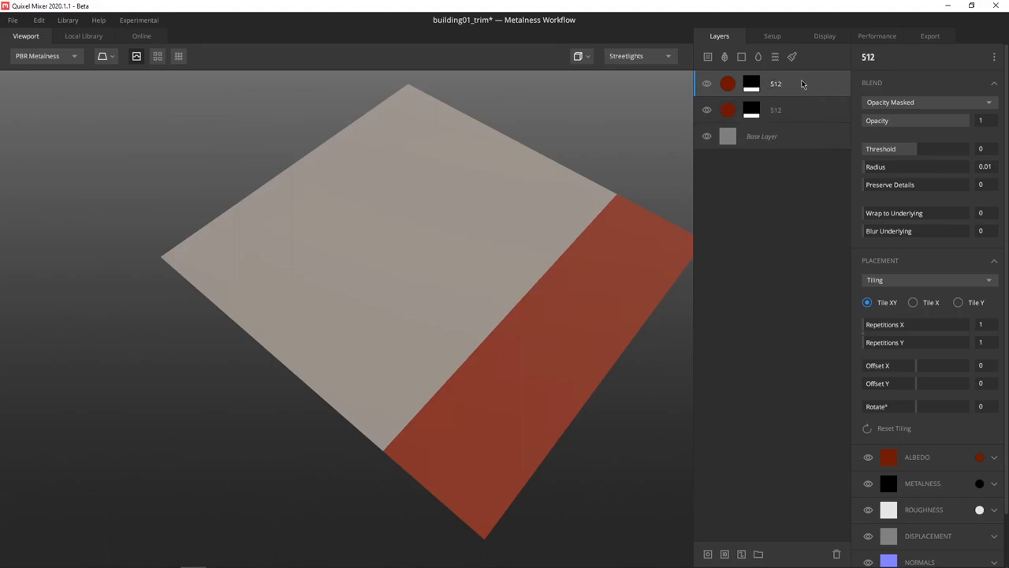
mouse_move(841, 214)
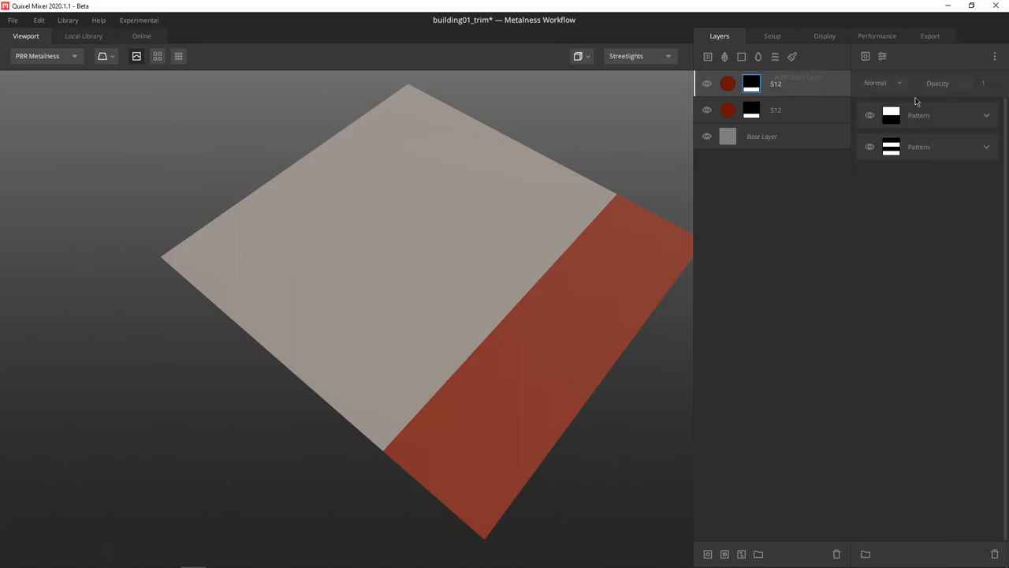
- Check the duplicated layer's mask patterns and recolour its albedo cyan
left_click(986, 115)
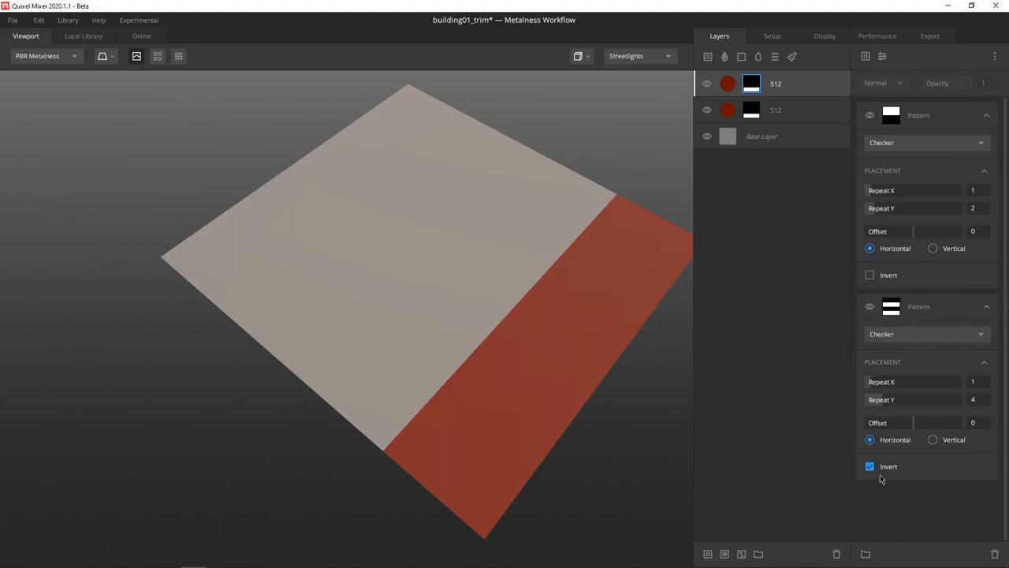
mouse_move(665, 156)
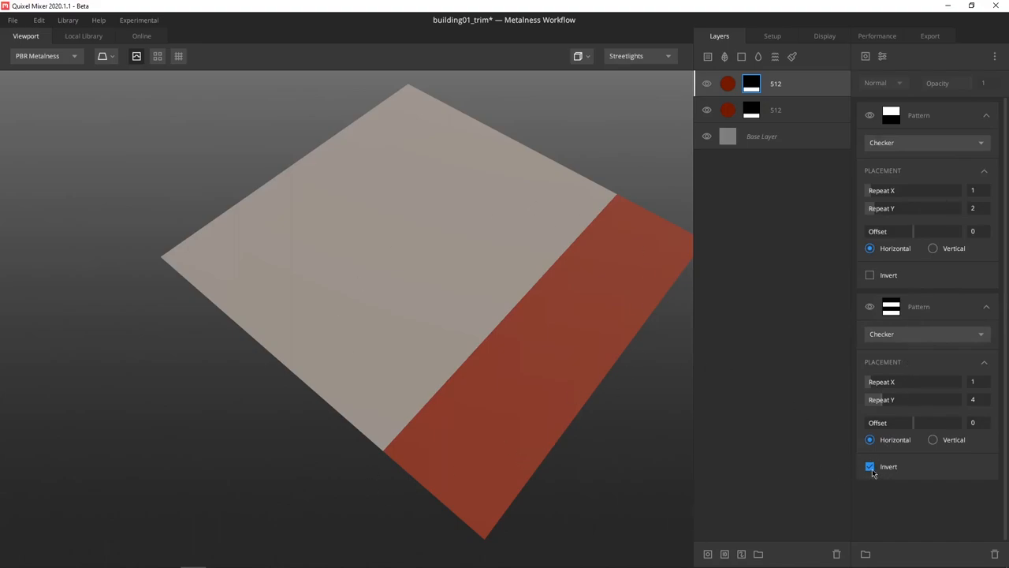
left_click(869, 466)
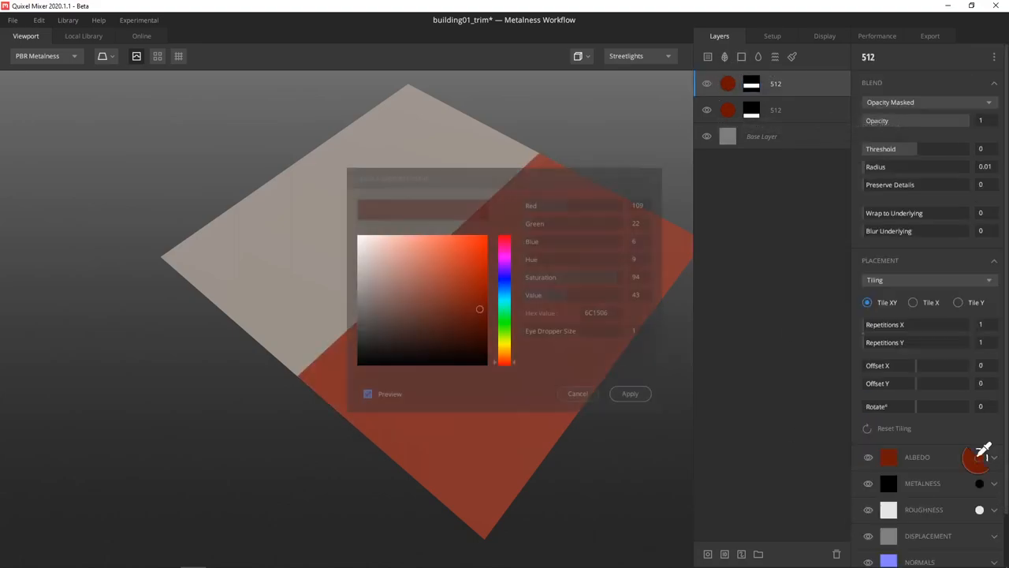
left_click(483, 250)
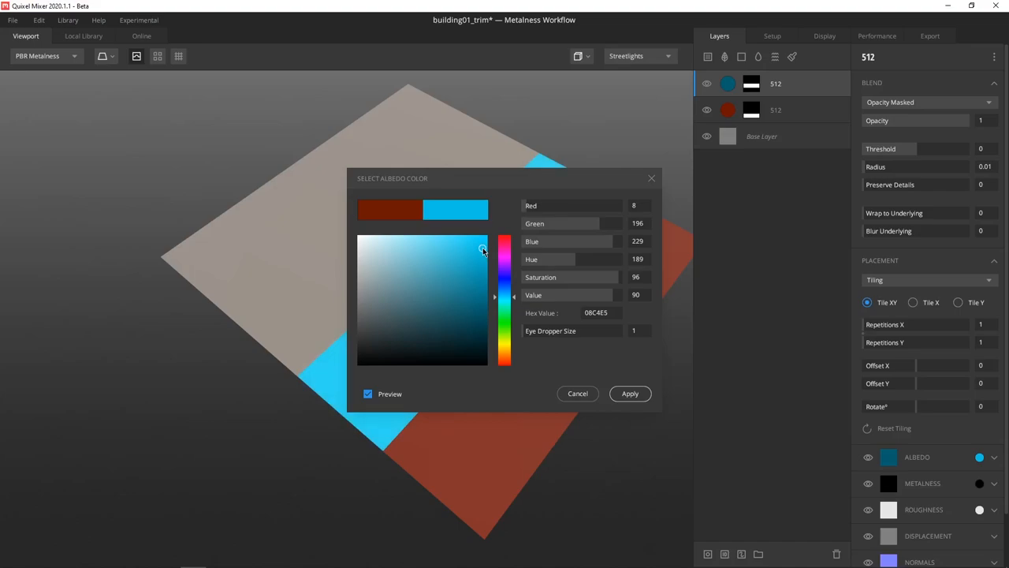
left_click(630, 394)
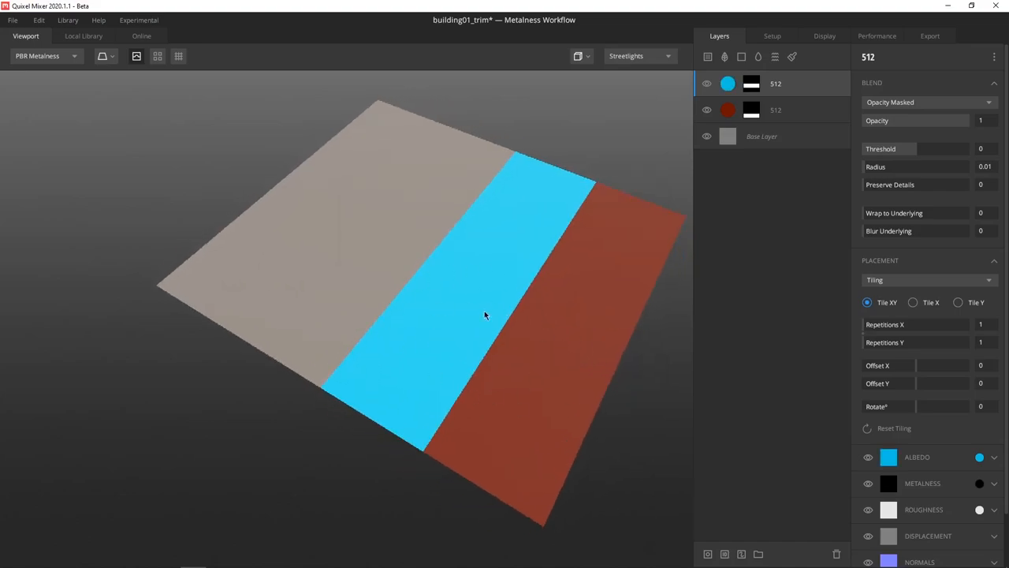
left_click_drag(485, 315, 363, 341)
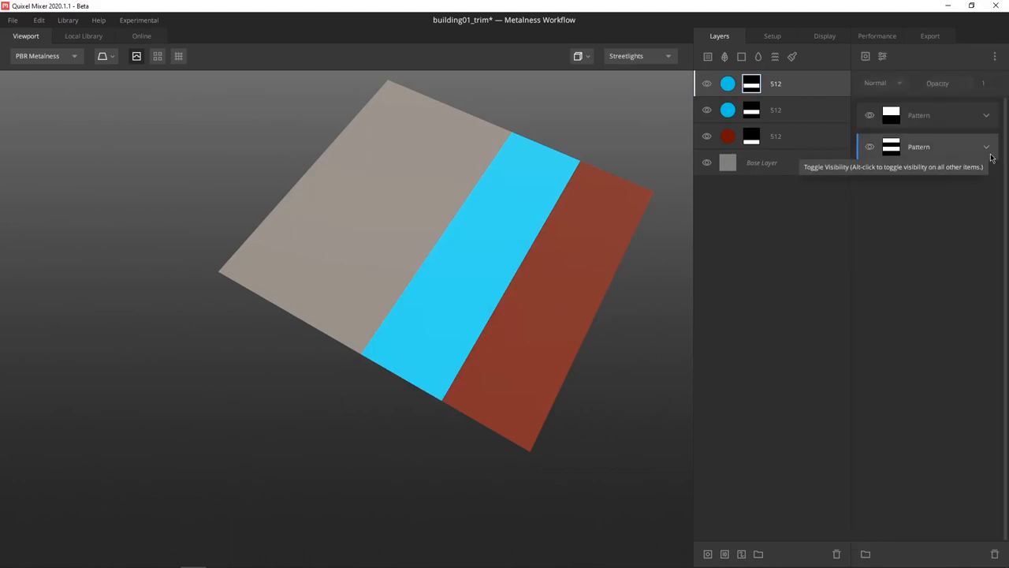
- Invert the copy's half checker to shift the band, then colour it yellow
left_click(987, 147)
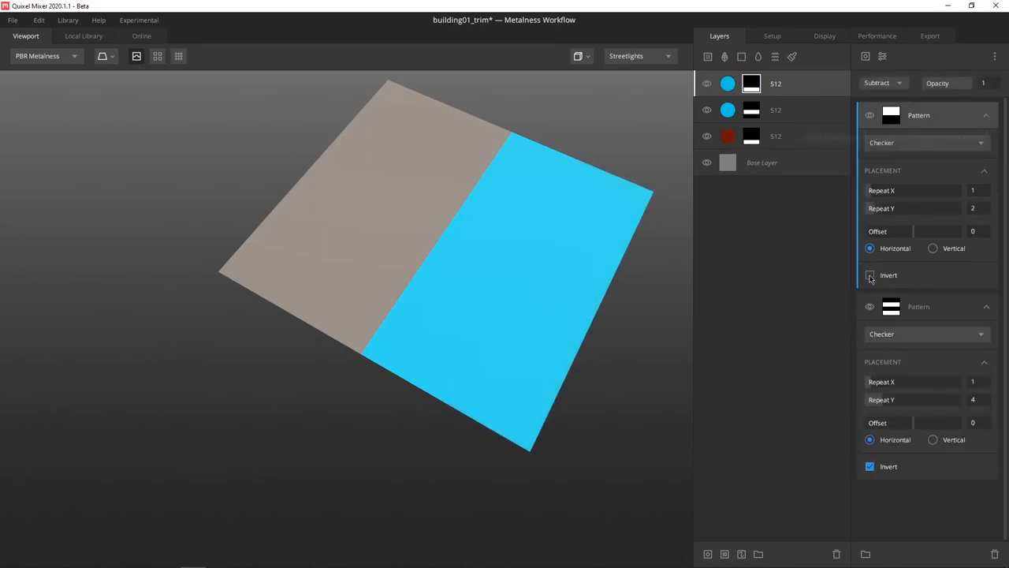
left_click(870, 274)
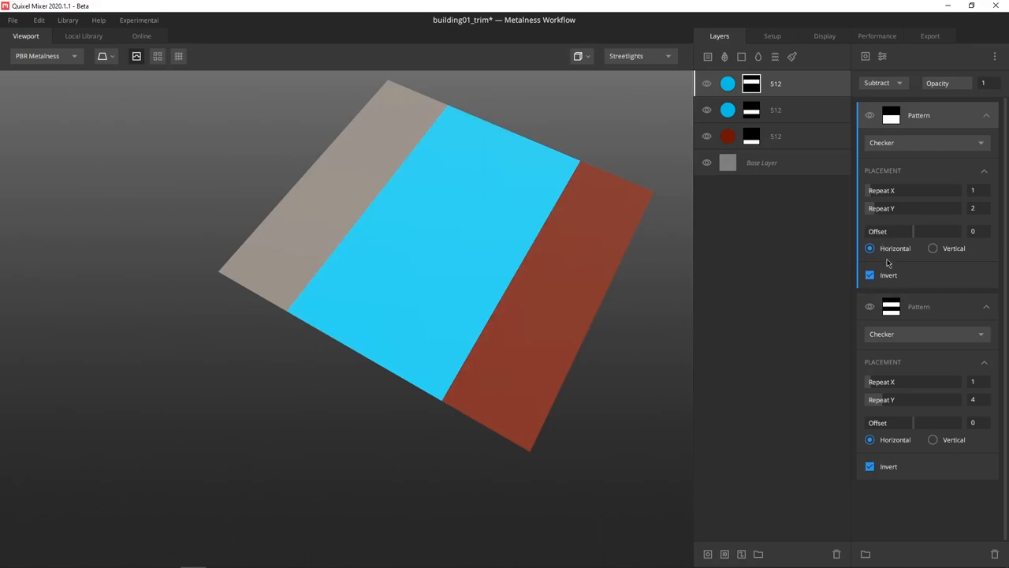
mouse_move(938, 286)
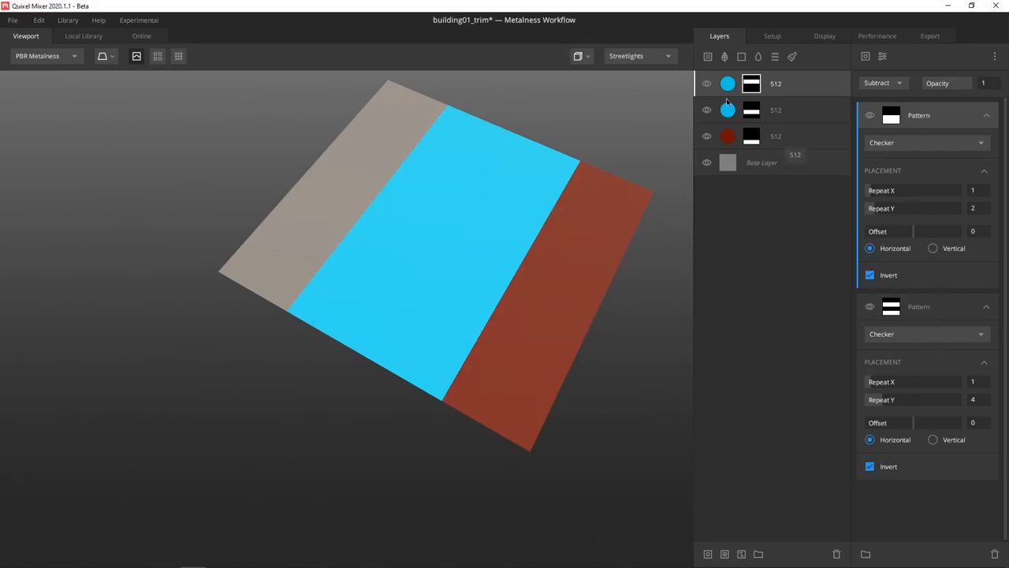
left_click(775, 83)
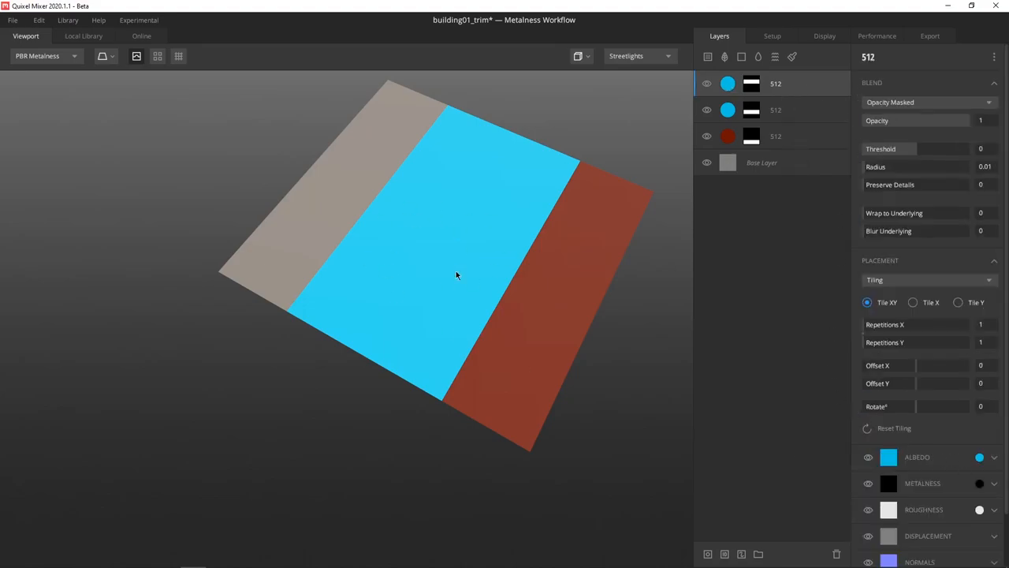
left_click(889, 457)
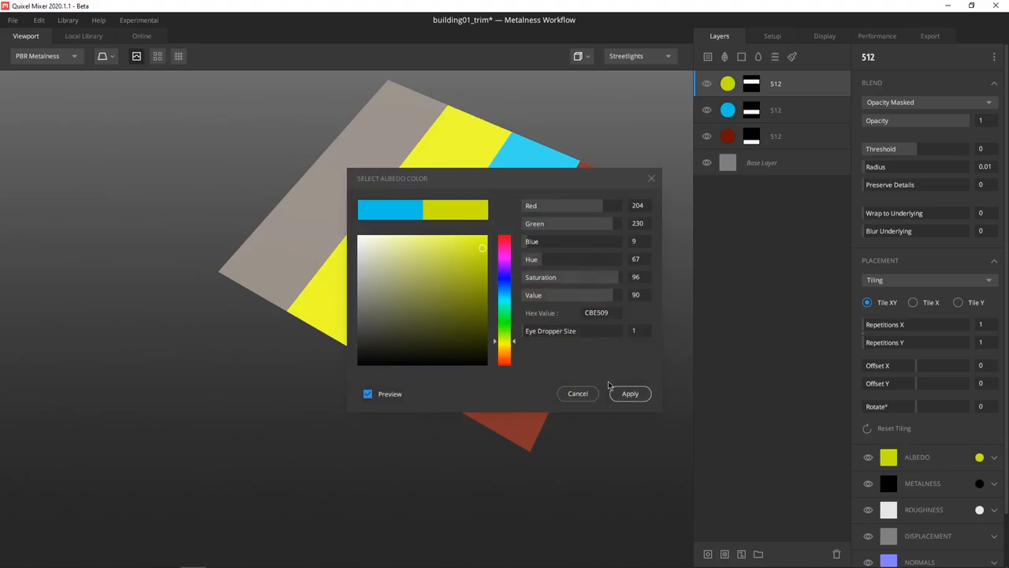
left_click(629, 394)
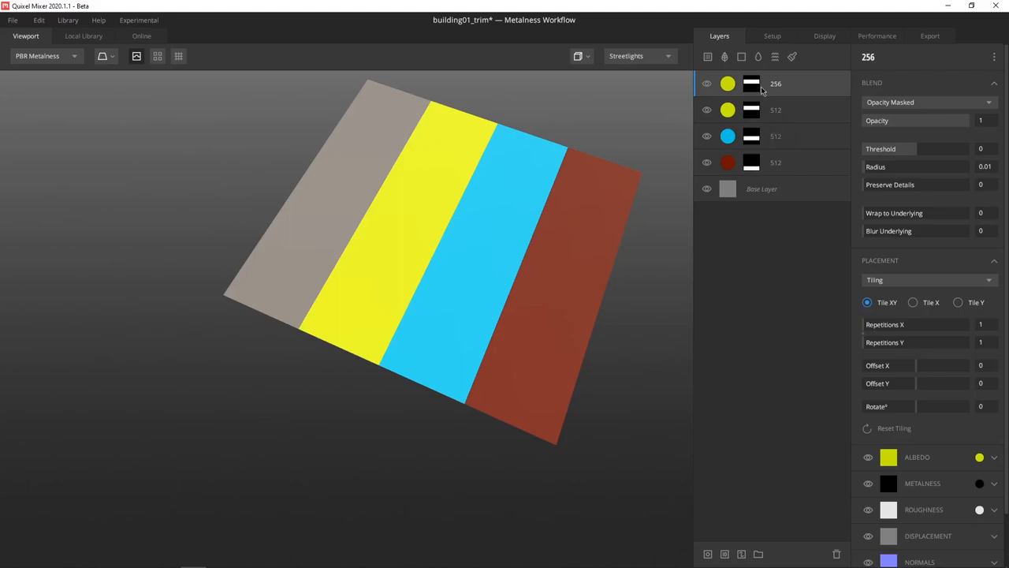
mouse_move(968, 87)
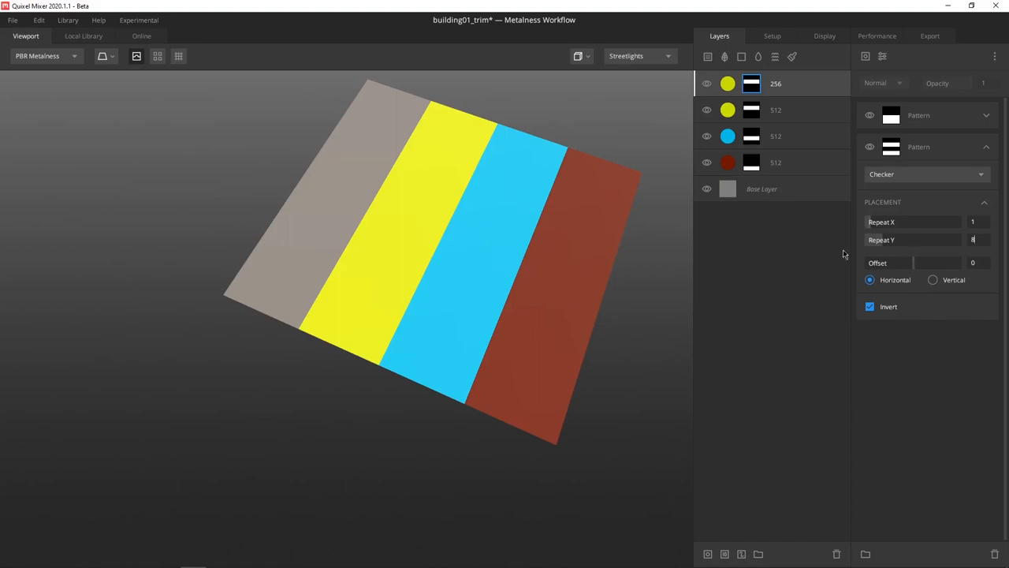
- Add a subtracting Checker pattern repeating 1 by 4 to the top layer's mask
type("8")
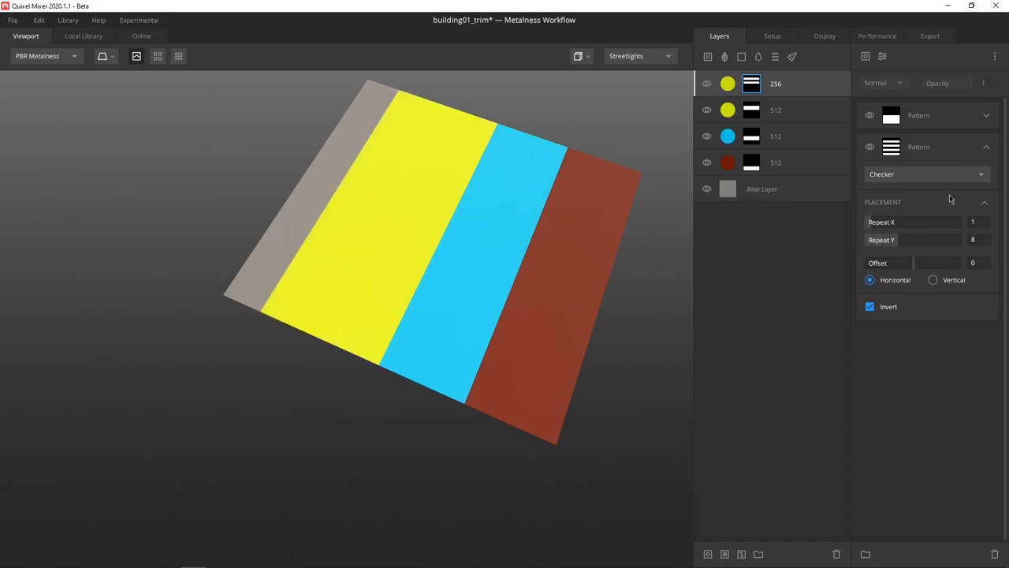
mouse_move(869, 146)
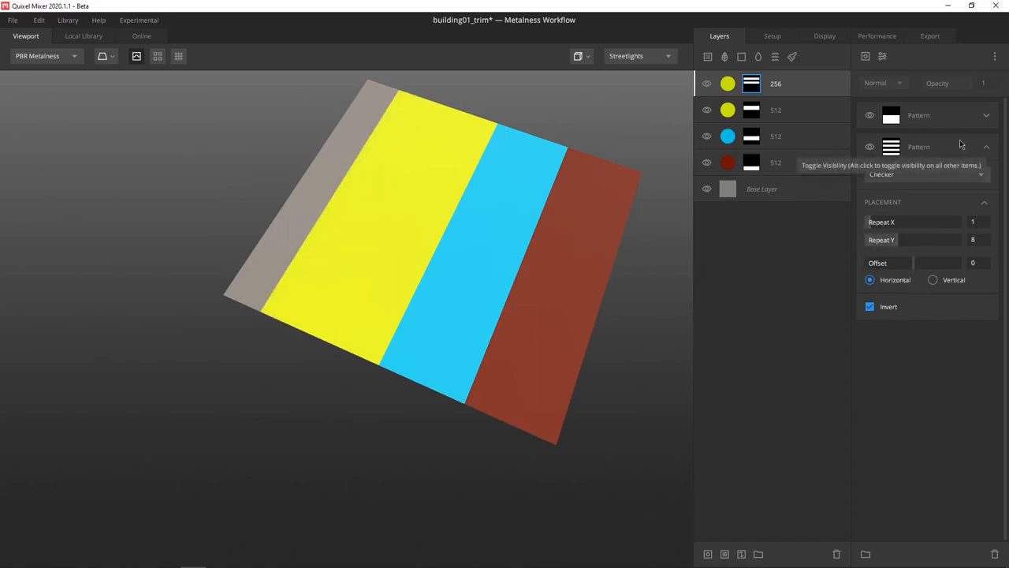
mouse_move(871, 116)
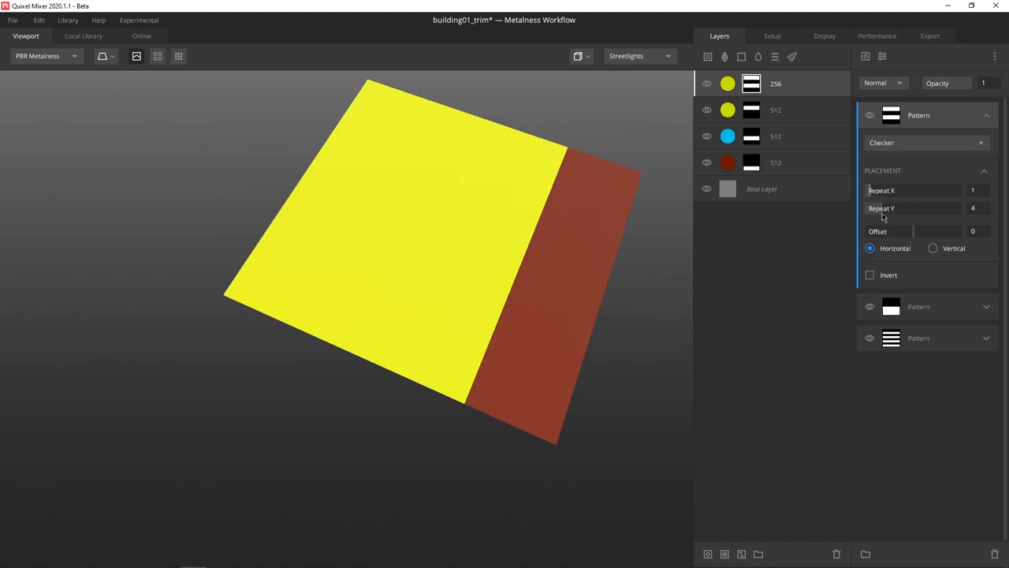
mouse_move(980, 213)
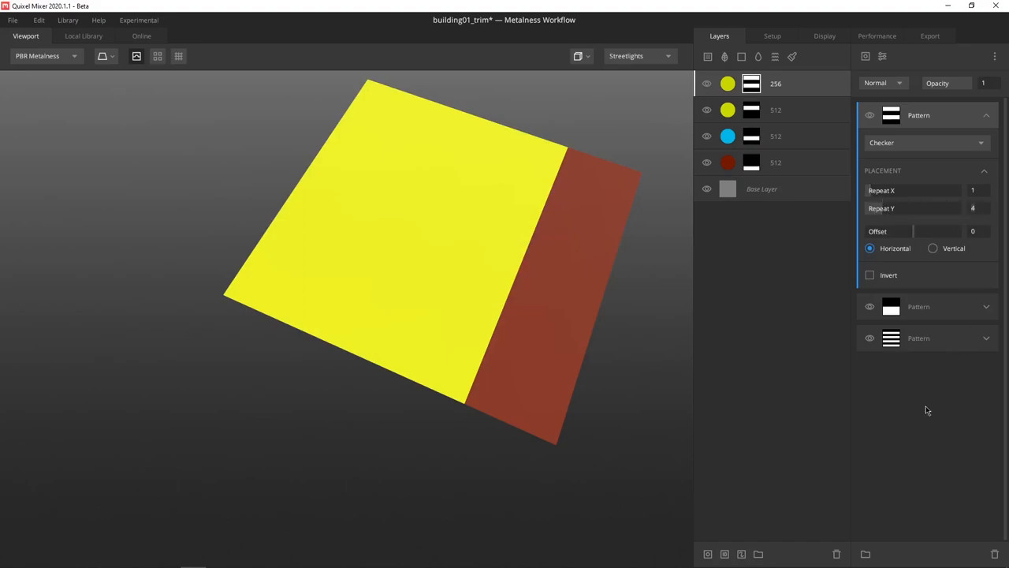
left_click(883, 83)
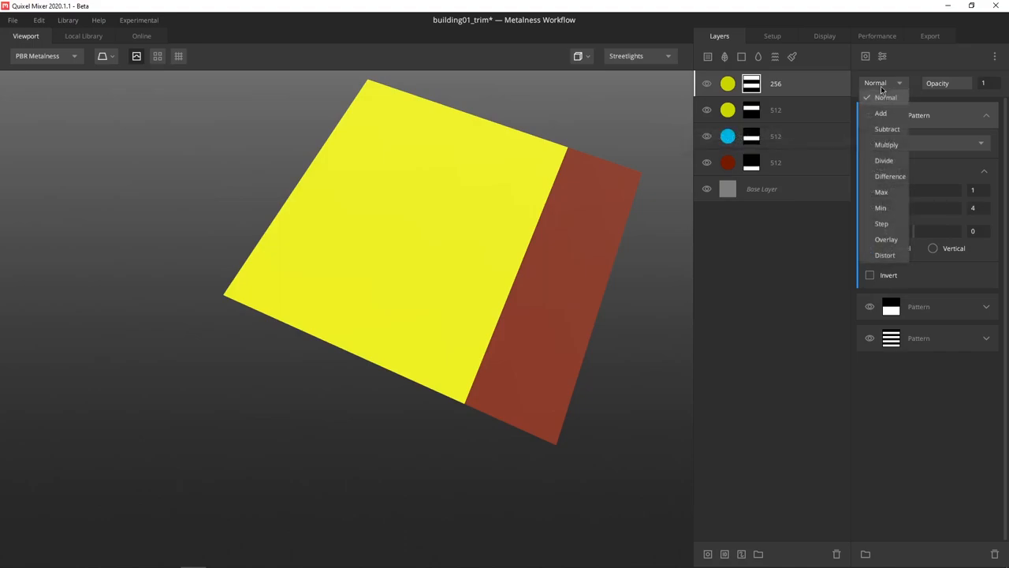
left_click(886, 129)
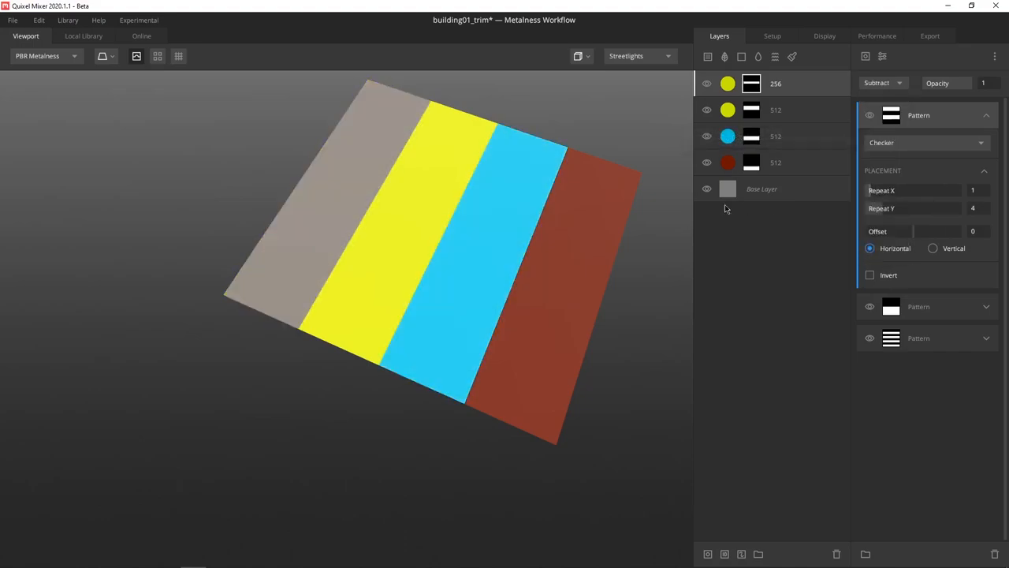
left_click(987, 339)
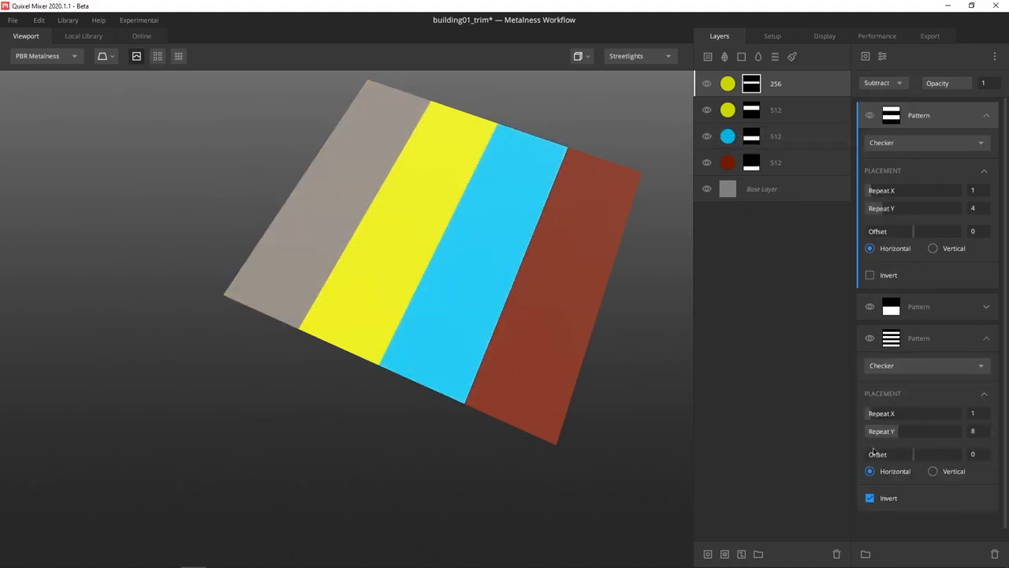
left_click(870, 498)
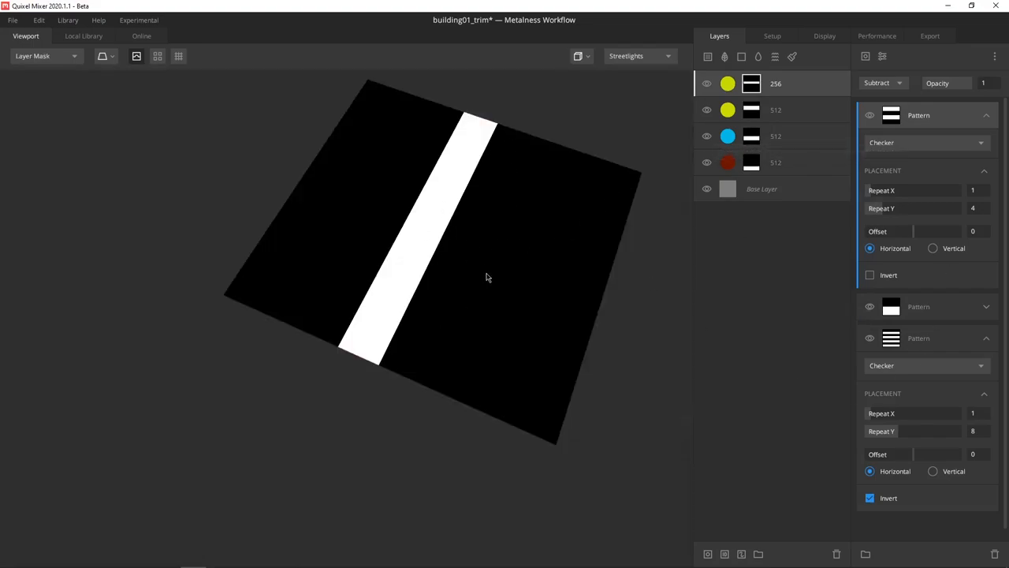
mouse_move(433, 307)
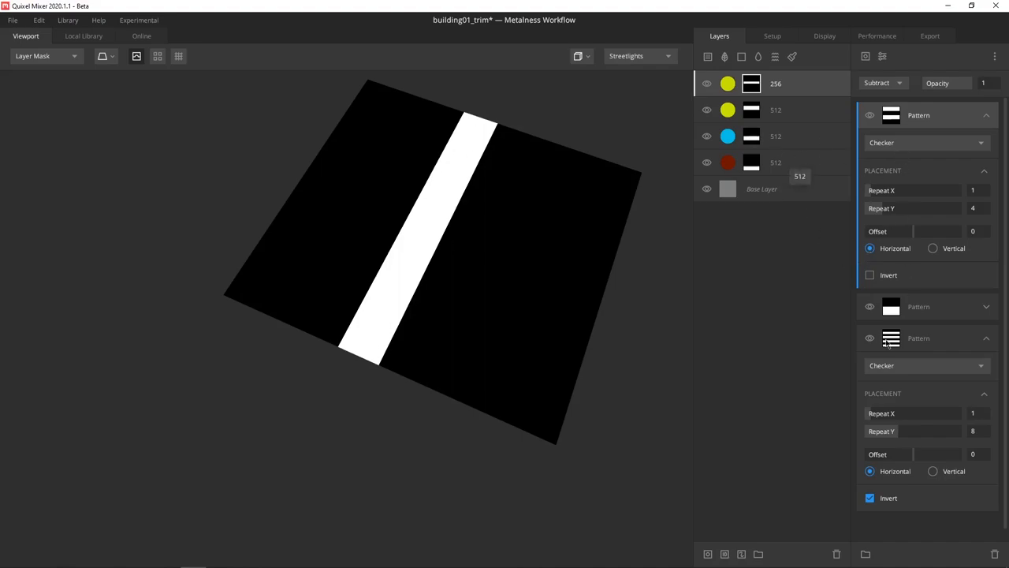
- Preview the mask, invert the subtracting checker, and return to the PBR Metalness view
left_click(43, 55)
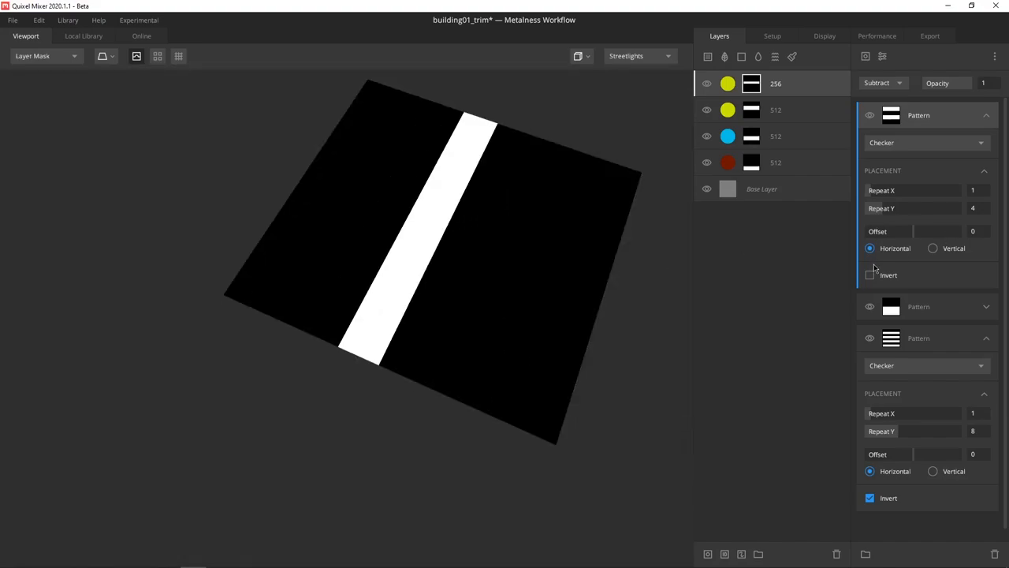
left_click(870, 275)
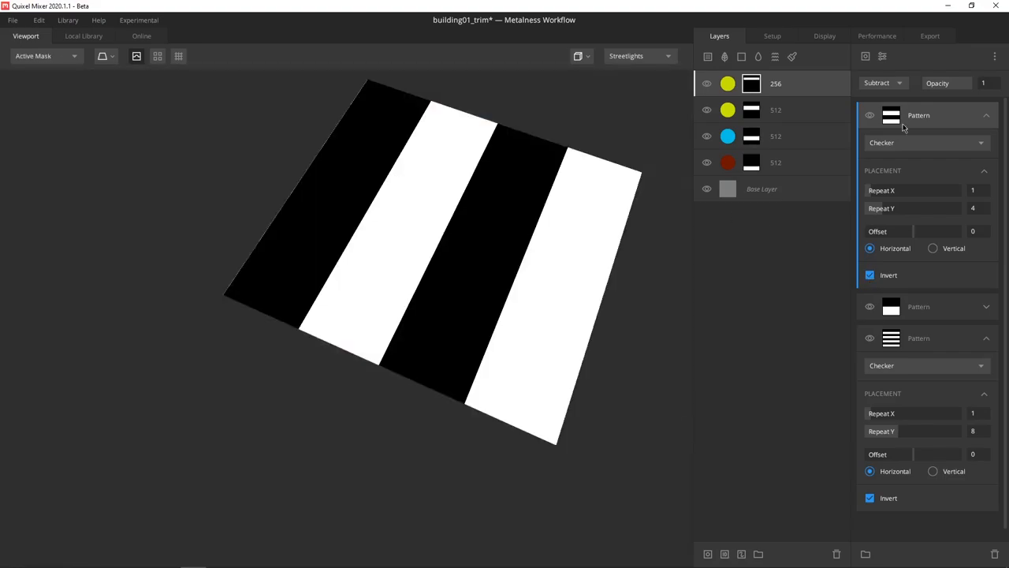
mouse_move(870, 307)
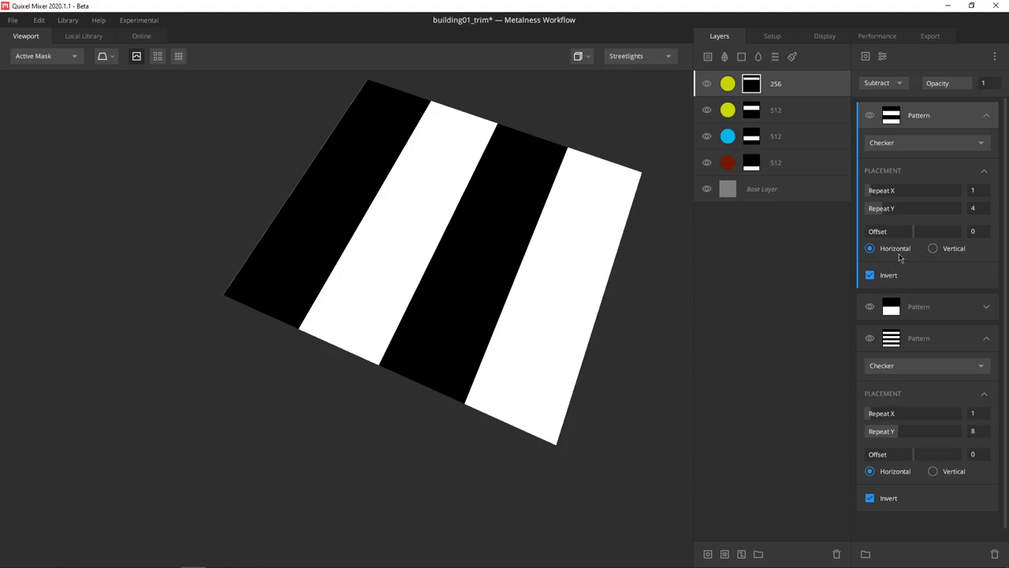
left_click(45, 56)
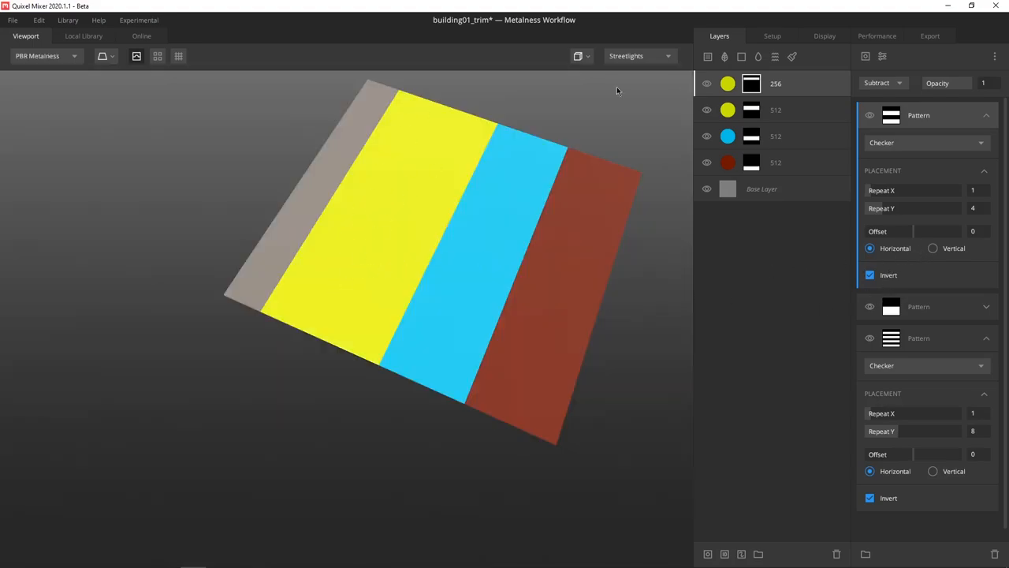
- Set the 256 layer's albedo colour to green
left_click(775, 82)
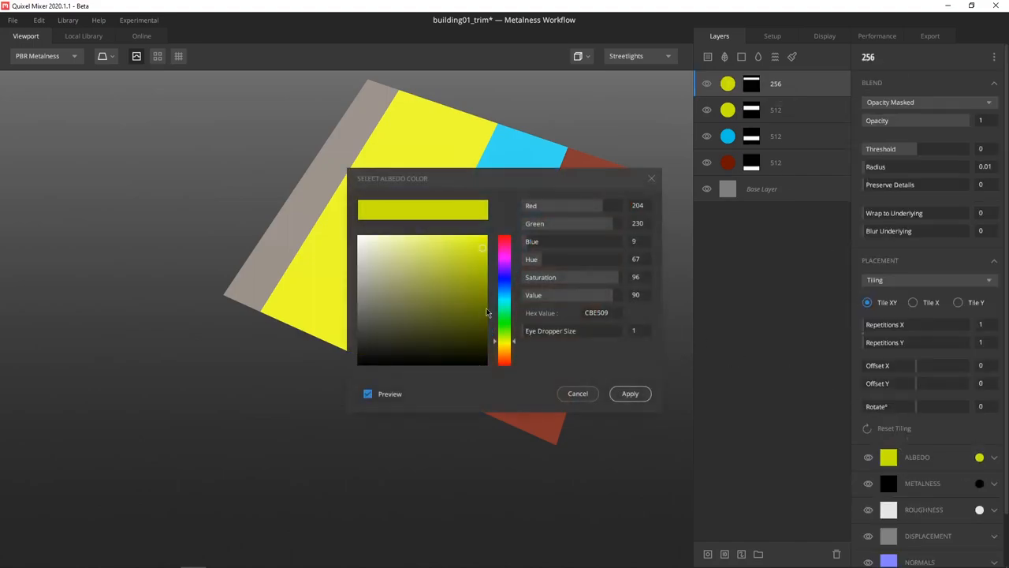
left_click(480, 302)
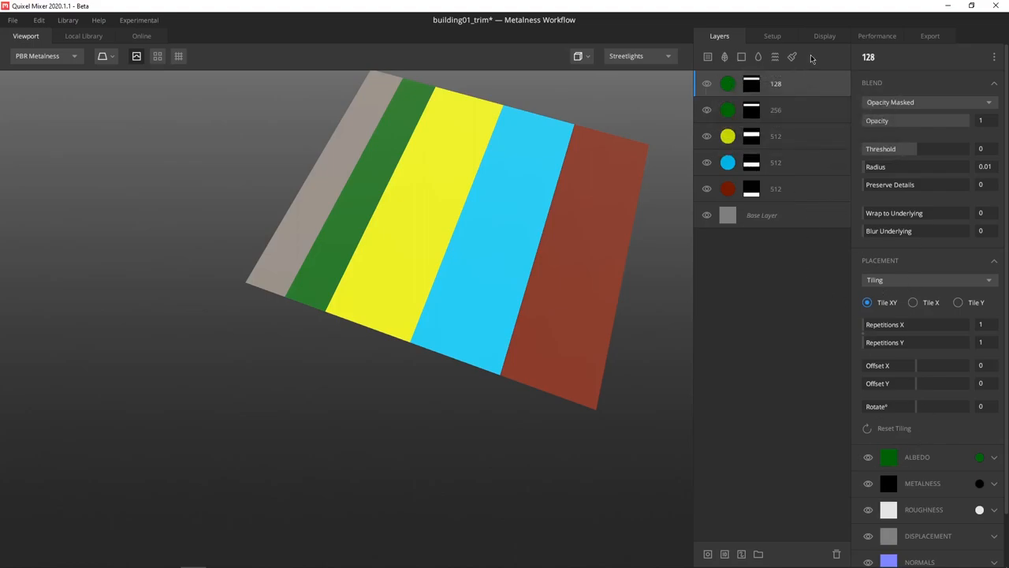
scroll("down", 3)
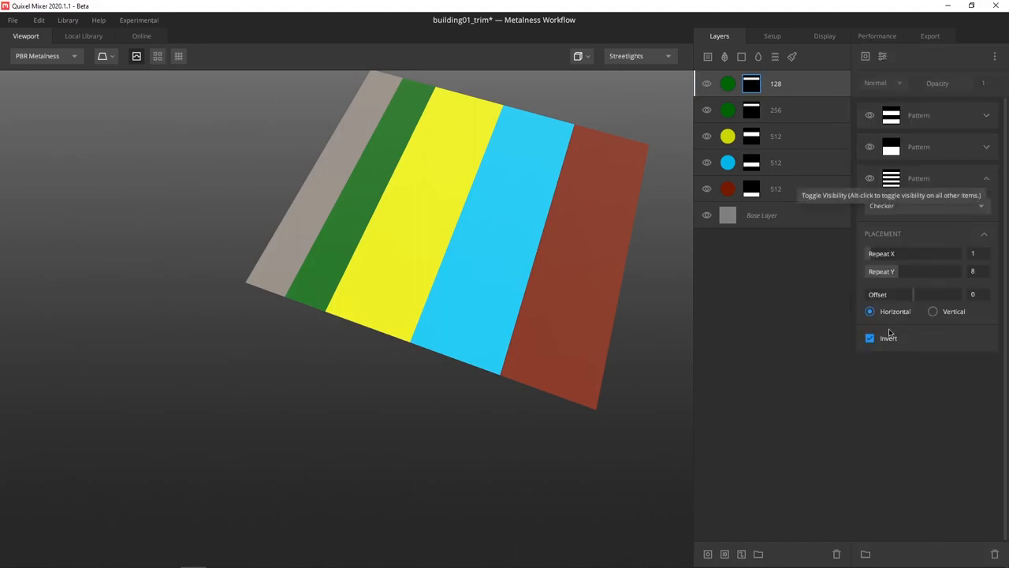
- On the 128 copy, untick Invert on the fine Checker and make its albedo blue
left_click(870, 337)
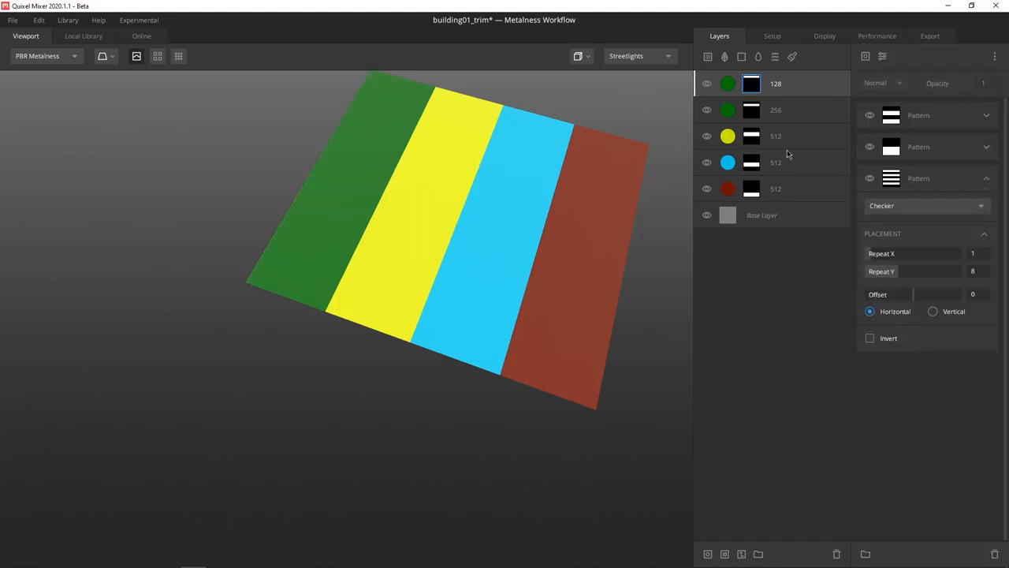
left_click(775, 83)
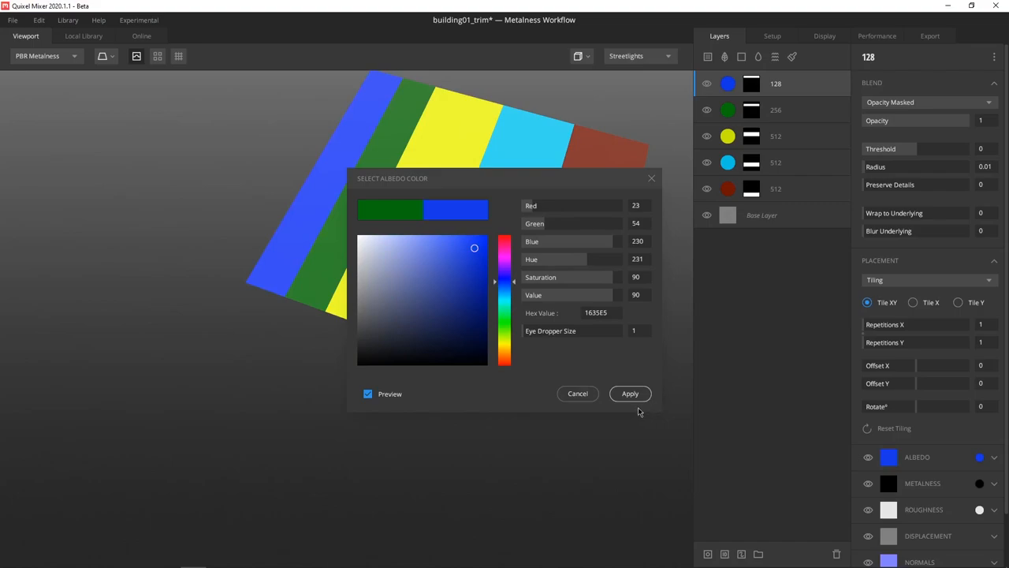
left_click(630, 394)
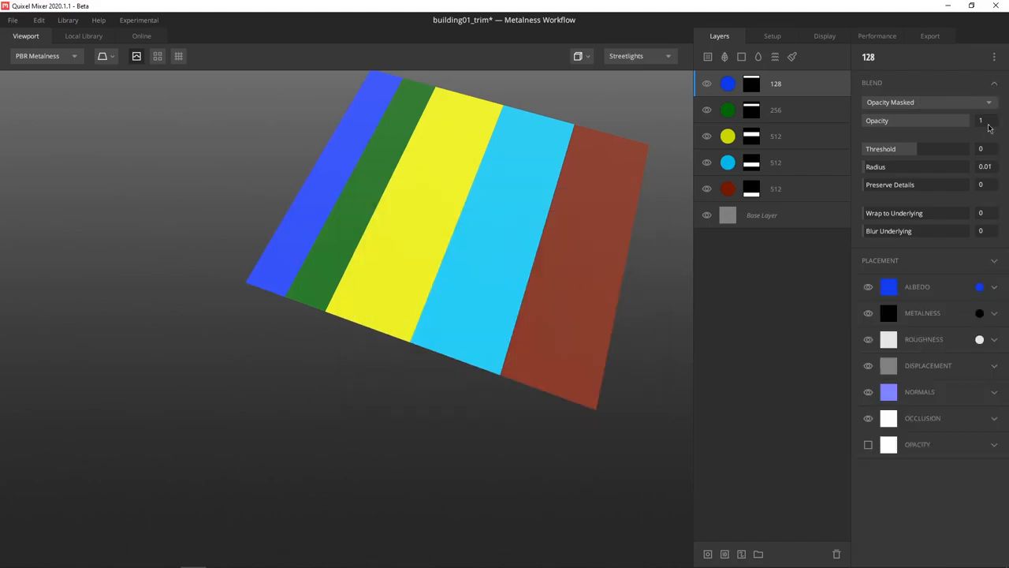
mouse_move(627, 175)
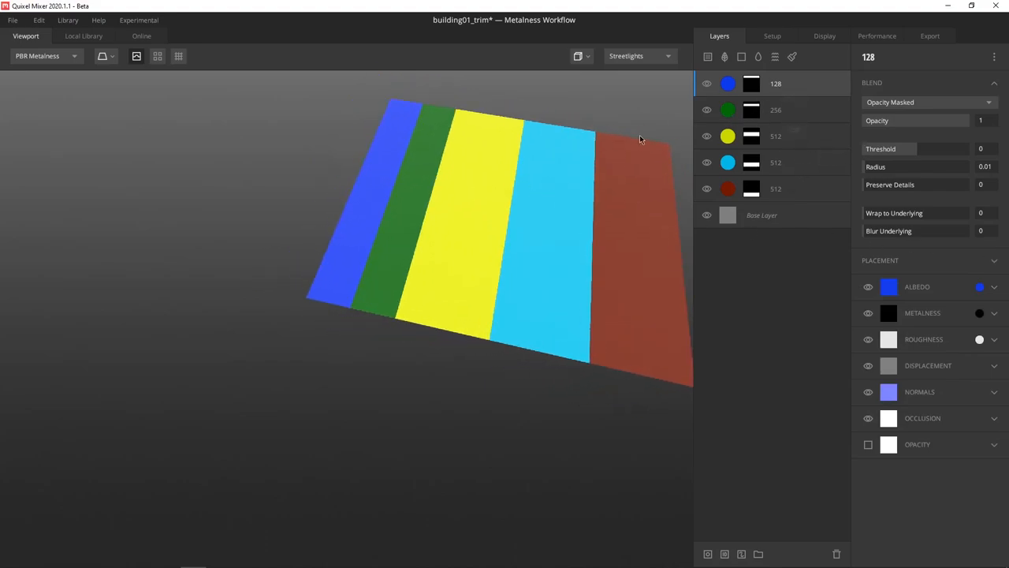
left_click(751, 83)
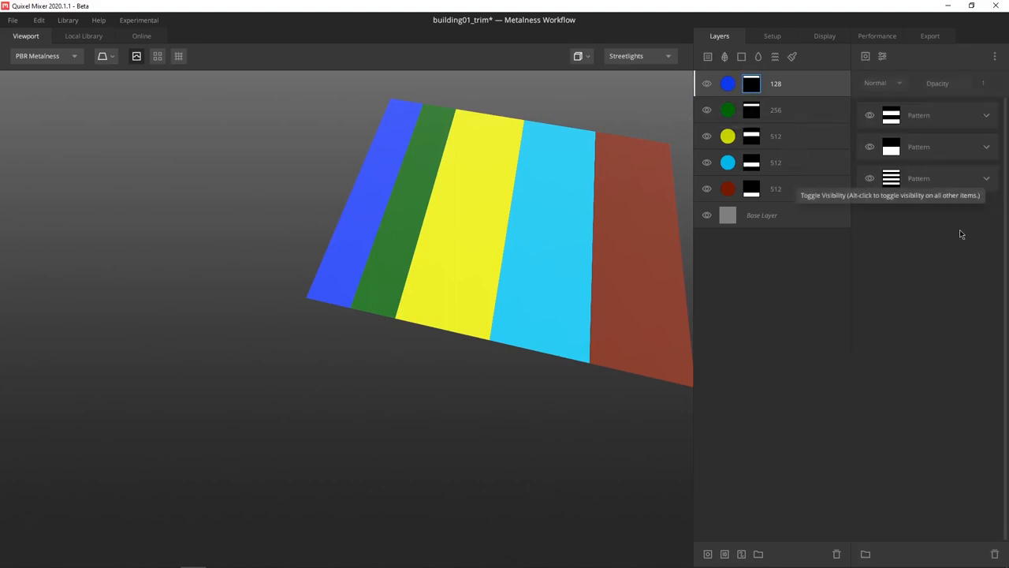
- Set the 128 layer's fine Checker mask to Repeat Y 16, inverted
left_click(986, 177)
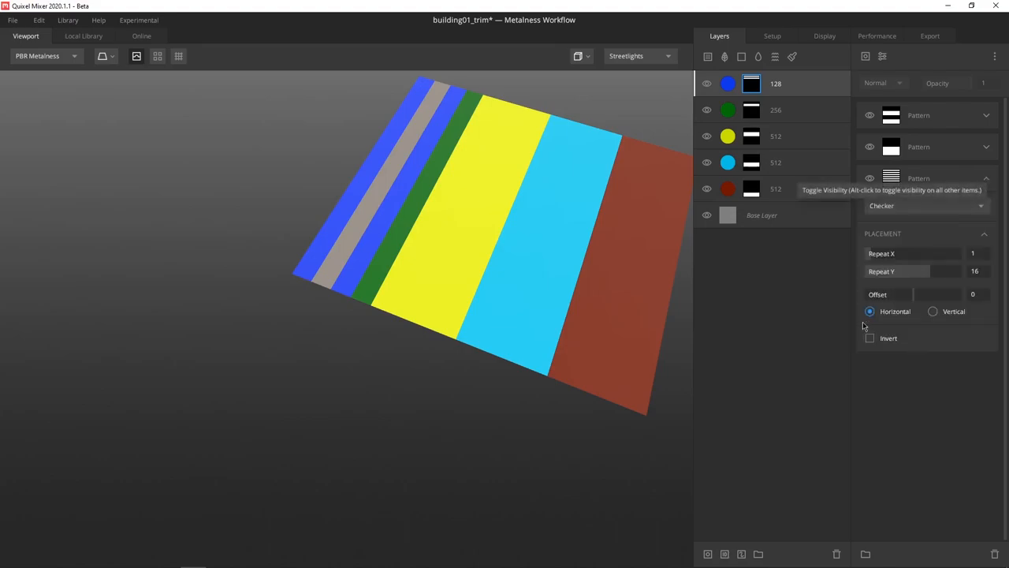
left_click(870, 337)
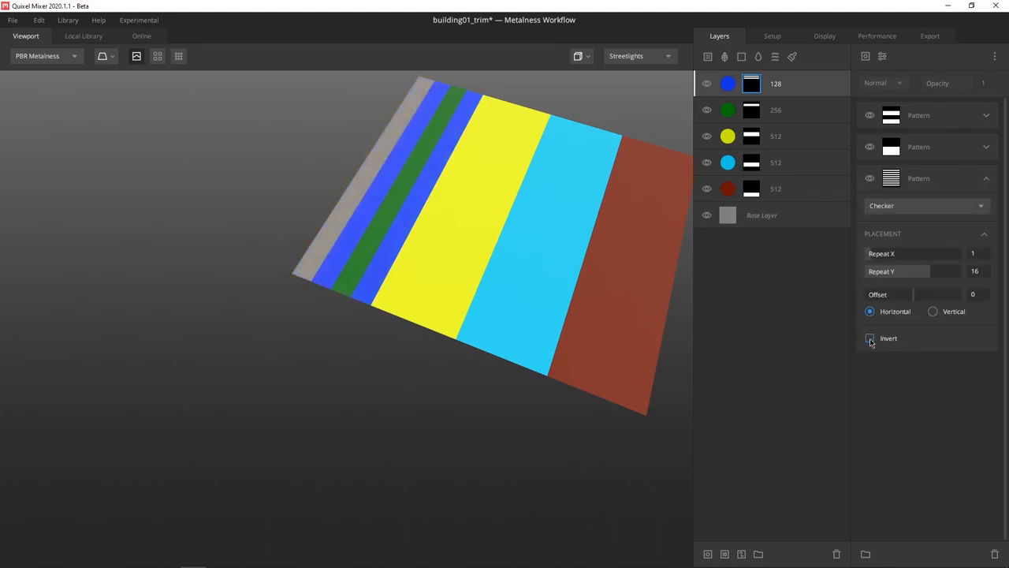
left_click(870, 338)
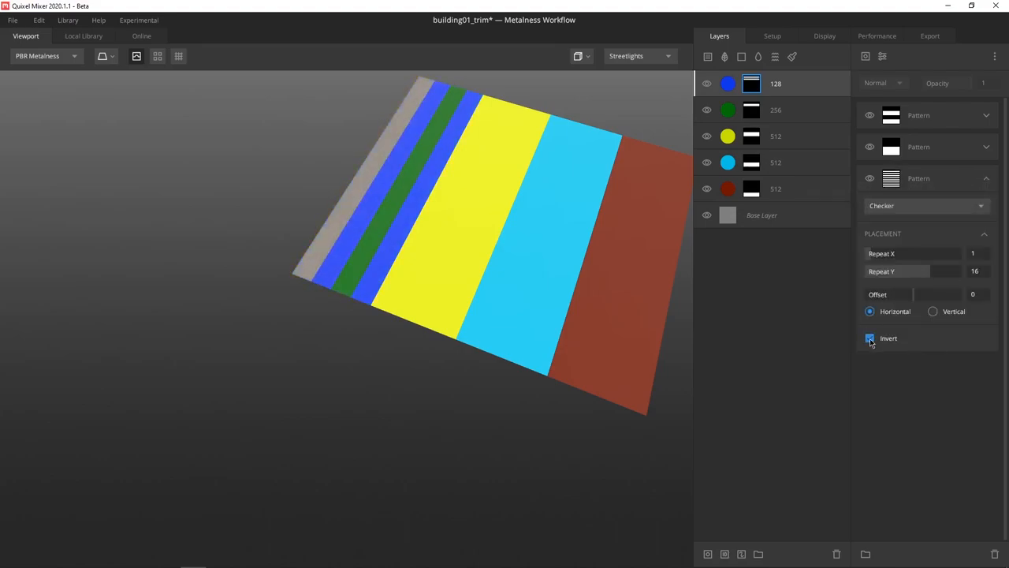
left_click(870, 339)
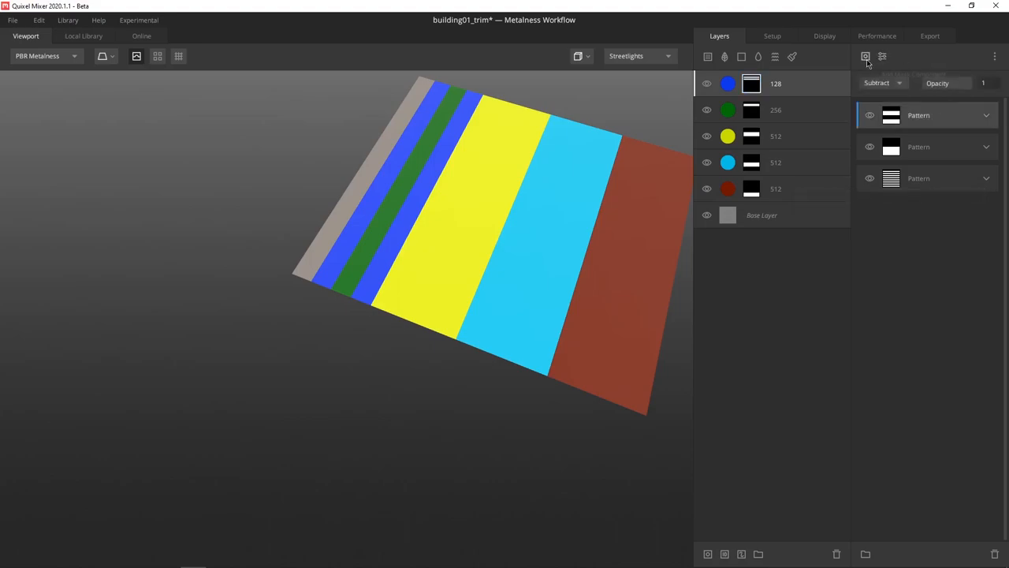
- Add a second Checker with Repeat Y 8, set to Subtract and inverted
left_click(986, 115)
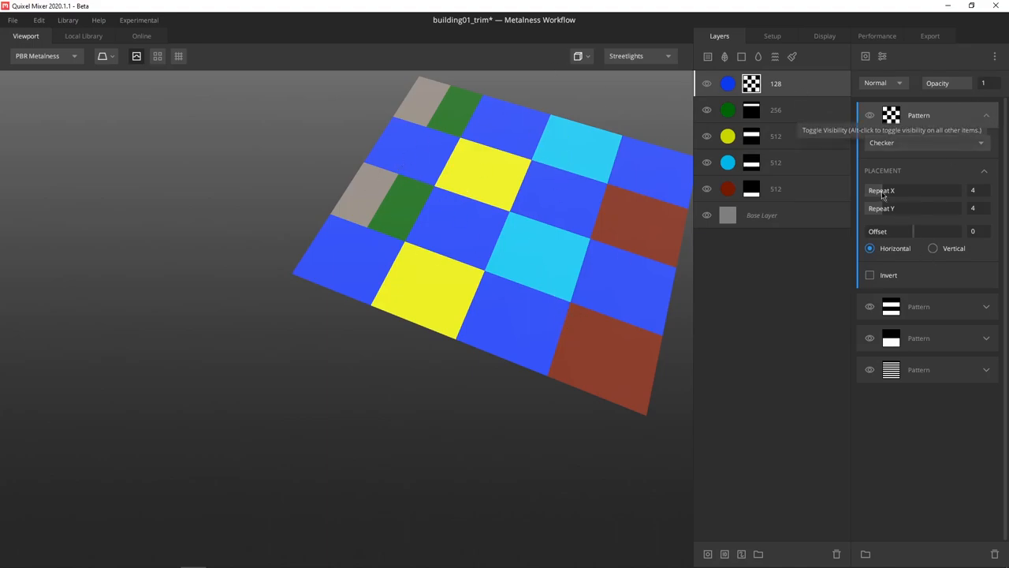
left_click(973, 190)
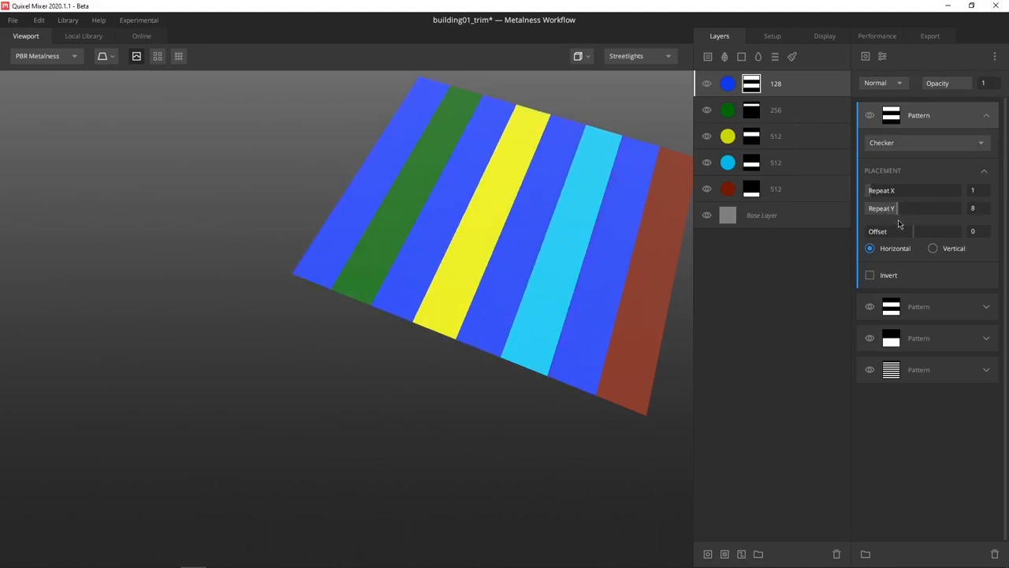
left_click(883, 82)
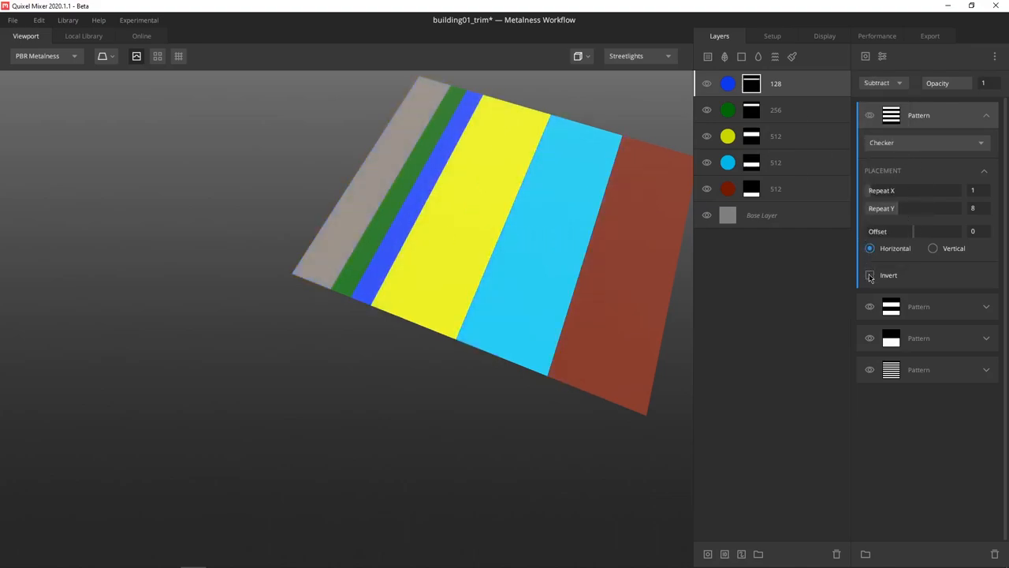
left_click(870, 275)
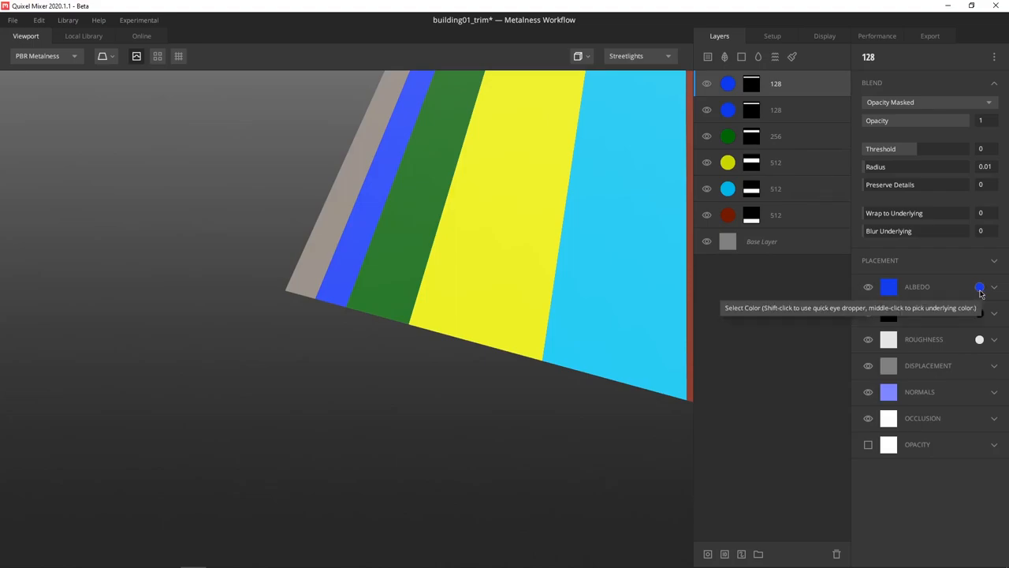
- Recolour the top duplicate layer magenta and un-invert its 1-by-16 checker
left_click(980, 286)
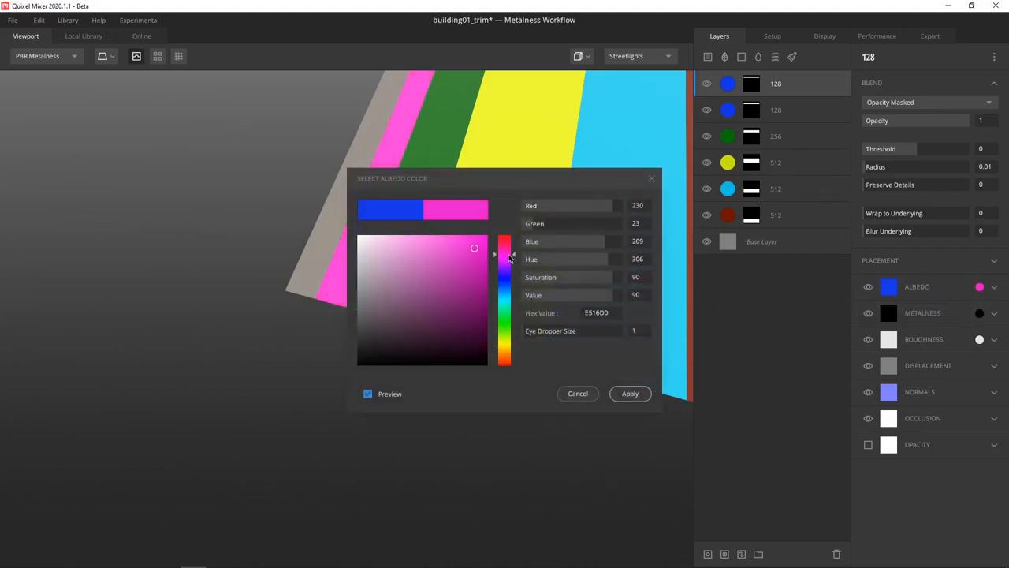
left_click(630, 393)
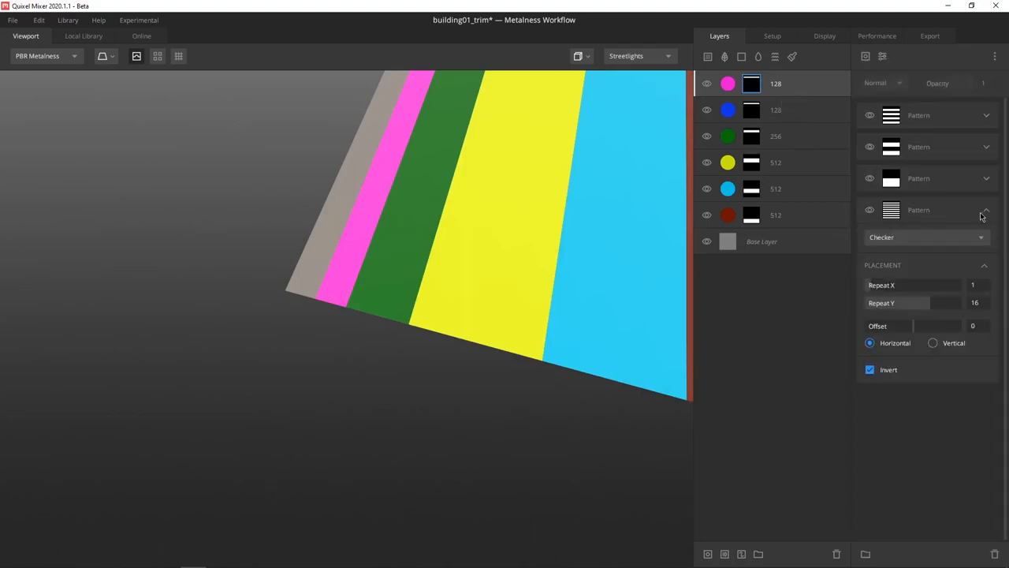
left_click(870, 369)
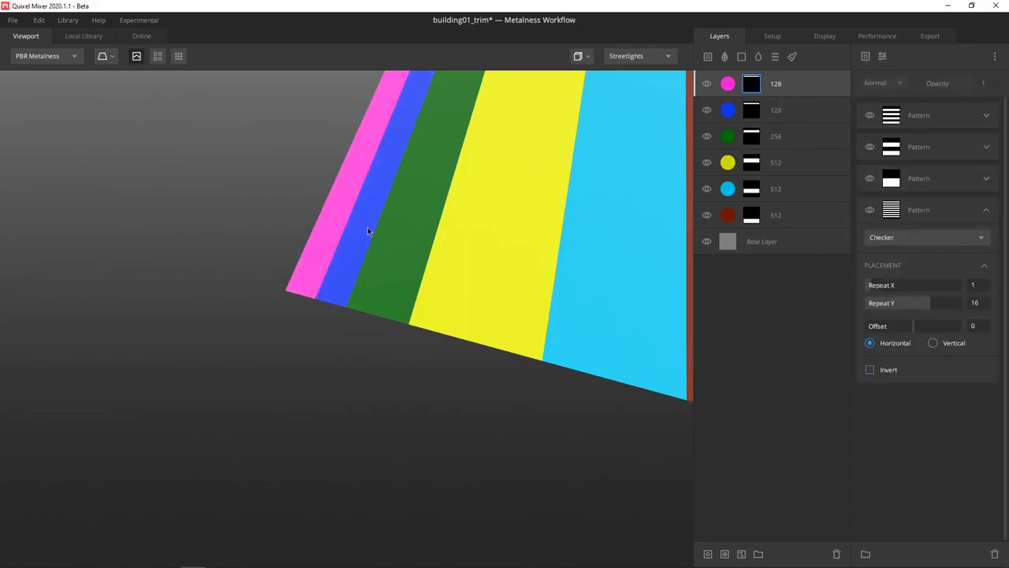
left_click_drag(367, 231, 432, 254)
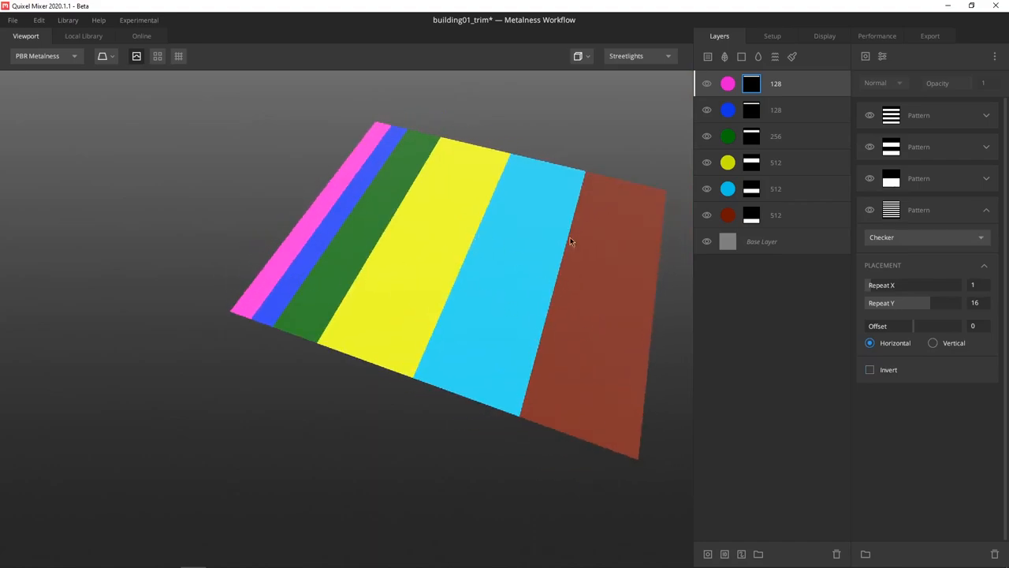
mouse_move(790, 93)
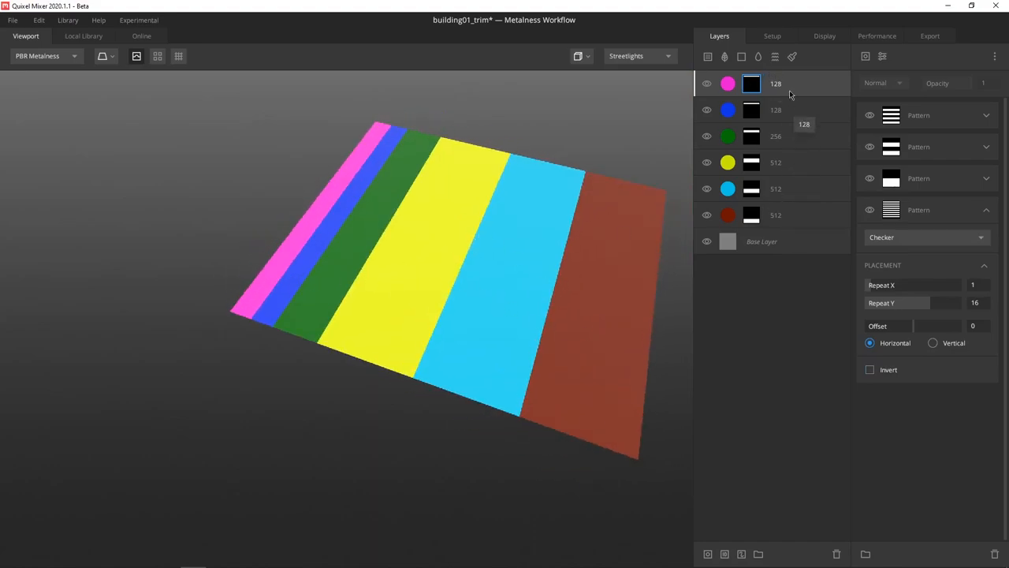
mouse_move(777, 206)
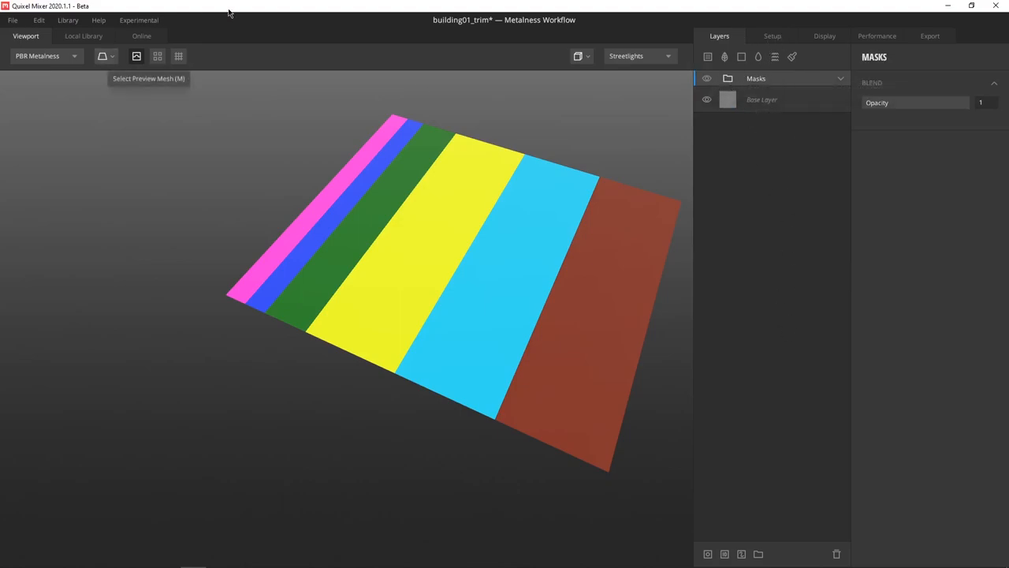
- Add Bordered Stone from the Local Library's Stone category and hide the Masks group
left_click(83, 36)
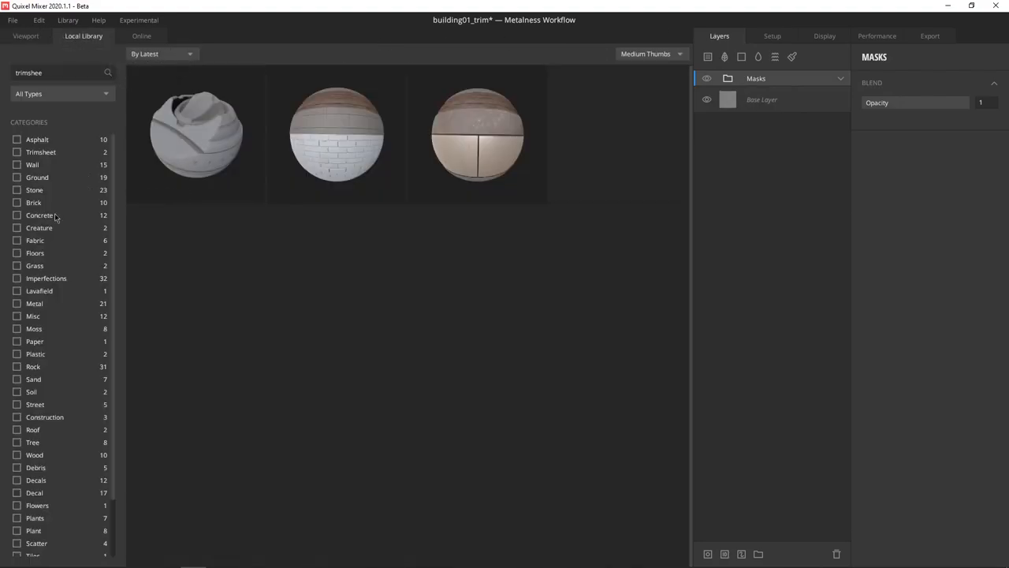
left_click(17, 190)
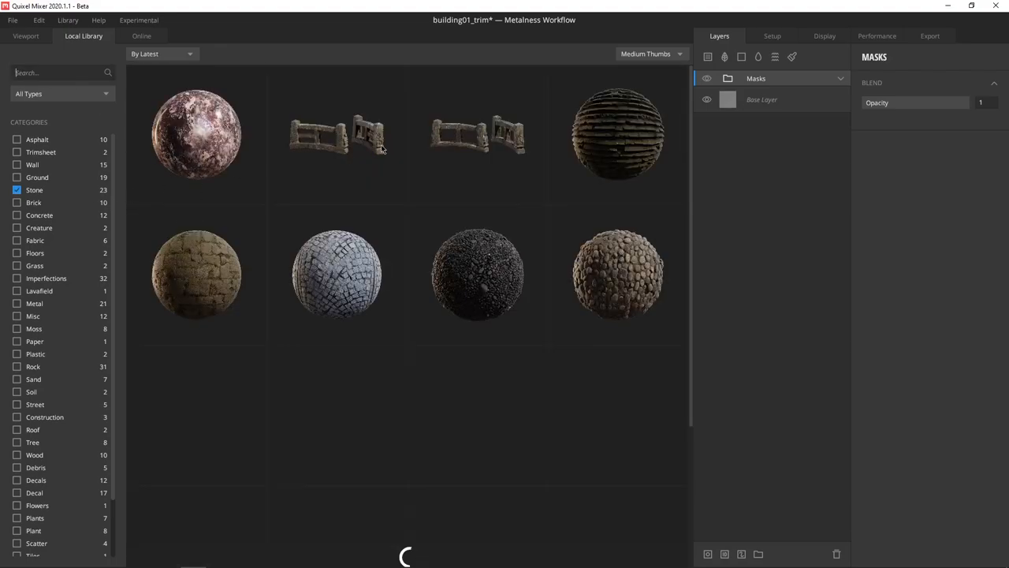
scroll("down", 3)
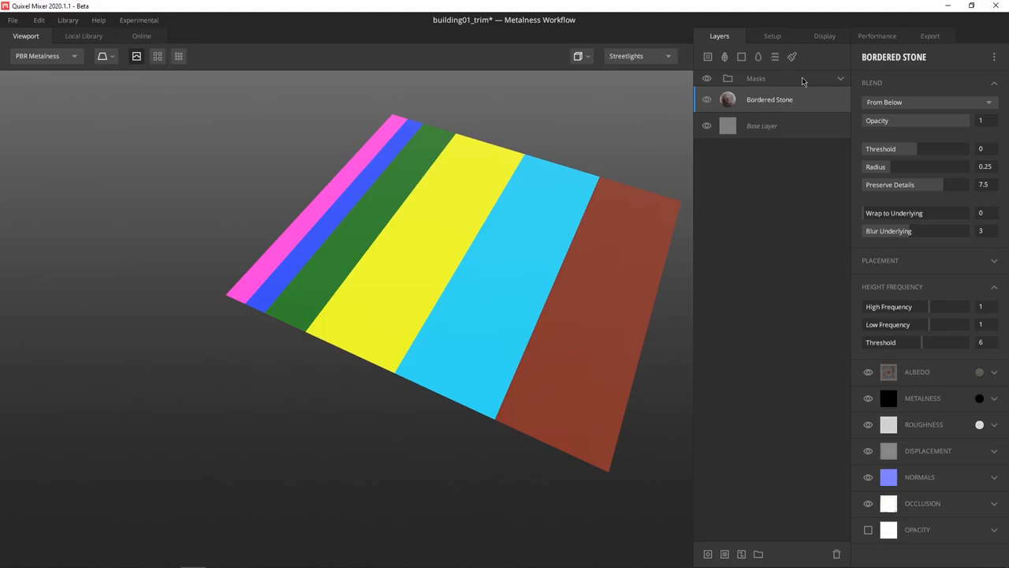
left_click(756, 111)
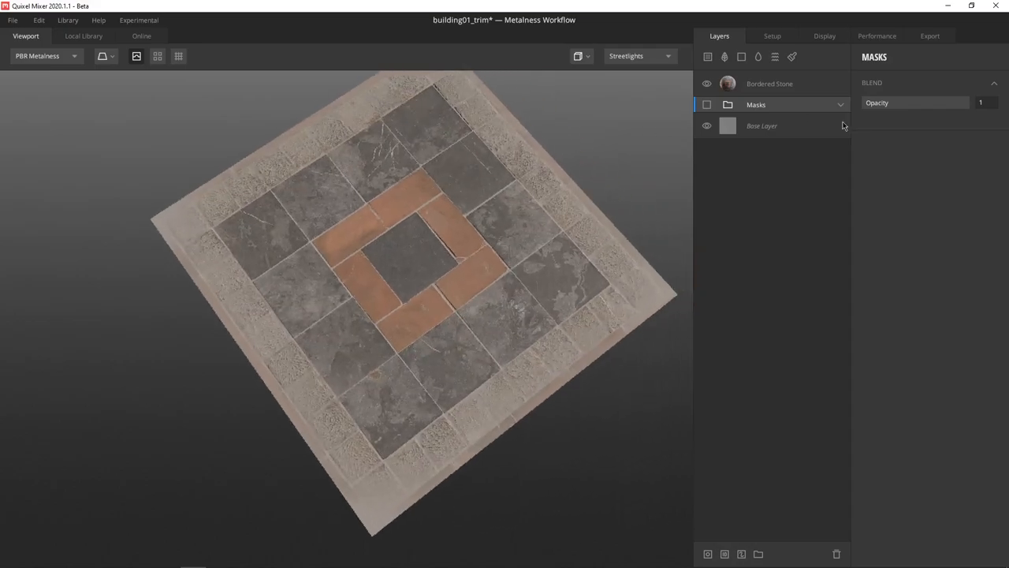
- Reveal and expand the Masks group, select the red band's mask, then hide the group
left_click(768, 84)
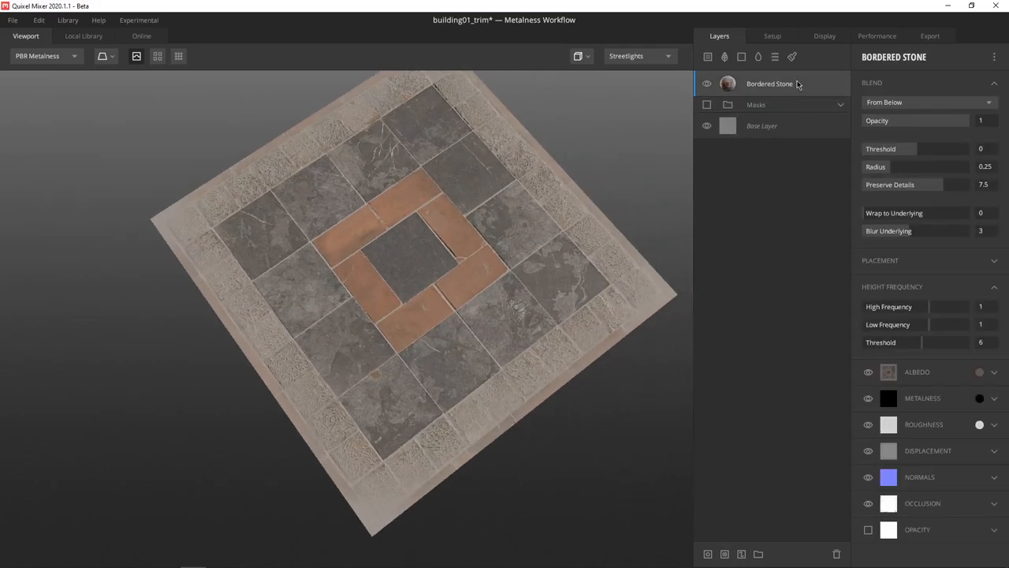
left_click(755, 104)
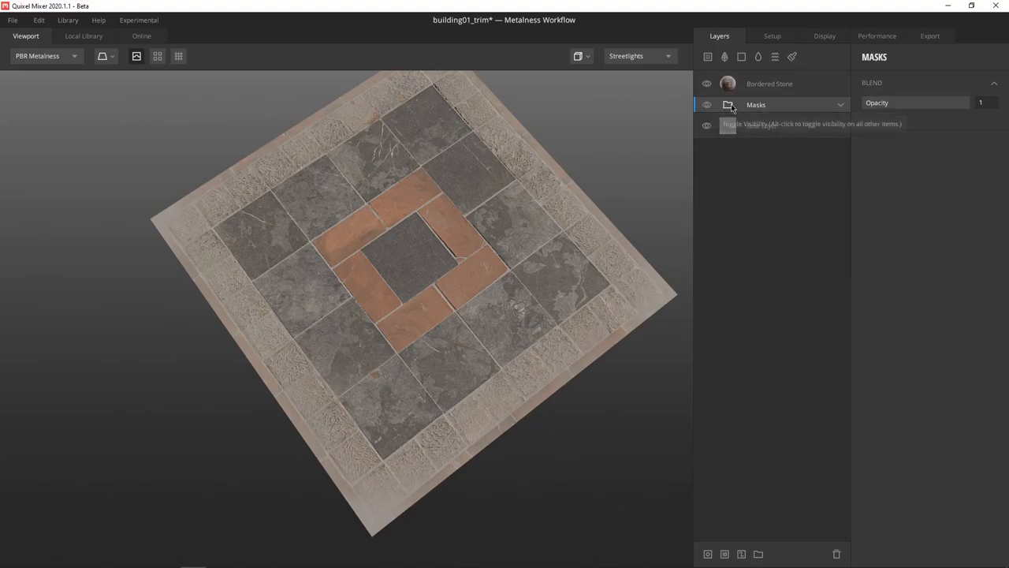
left_click(708, 104)
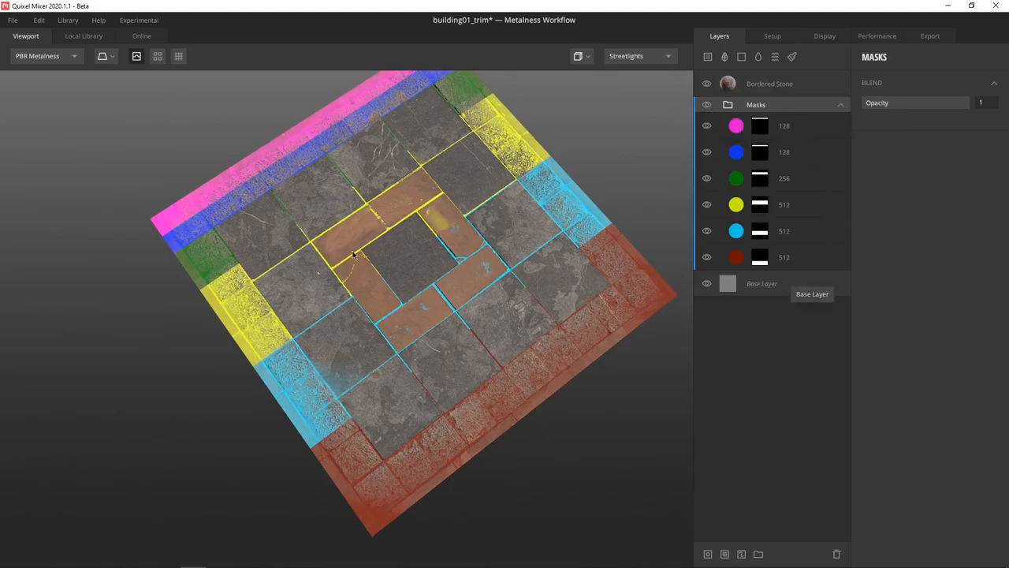
mouse_move(765, 266)
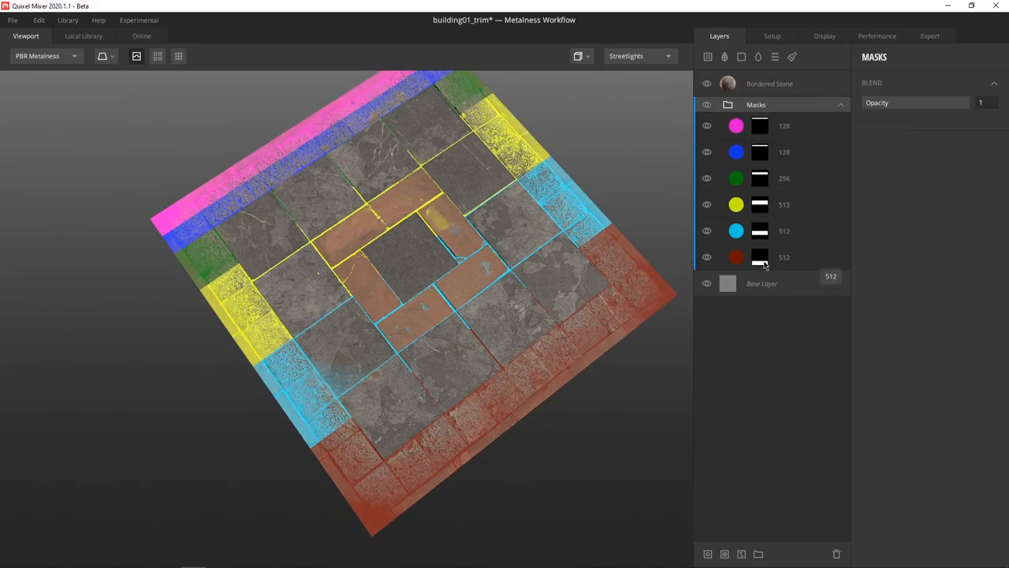
left_click(759, 257)
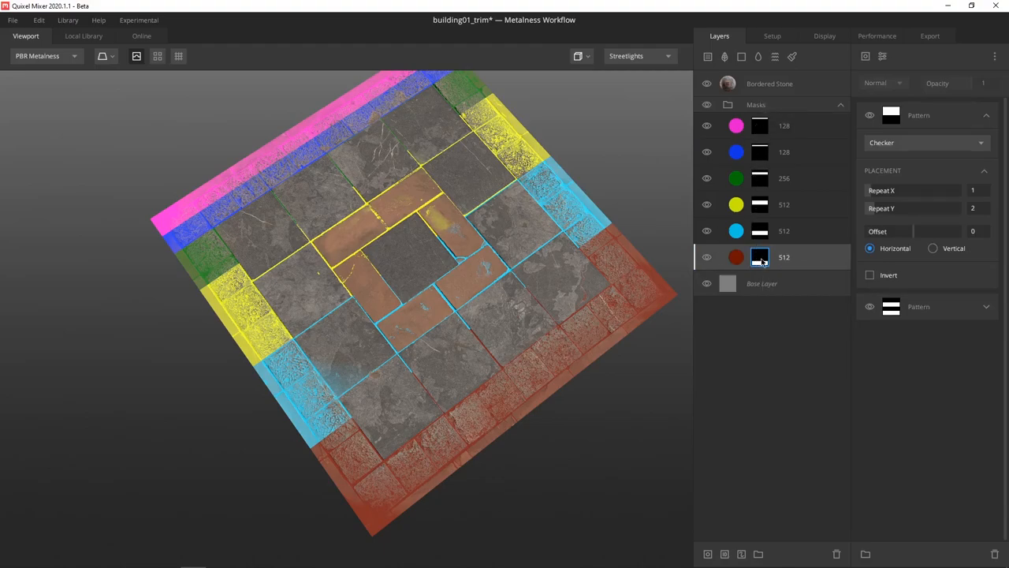
mouse_move(706, 104)
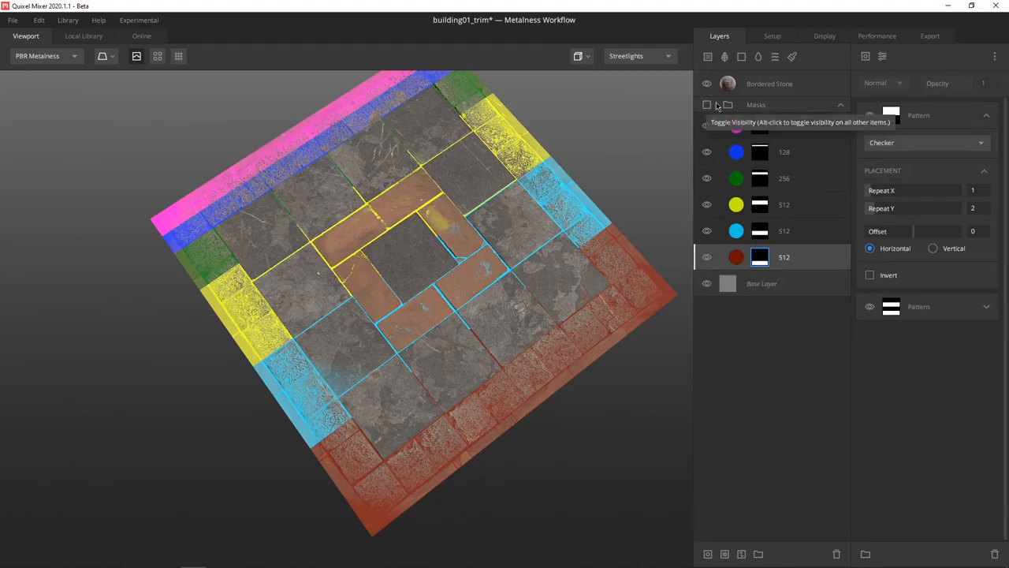
left_click(706, 104)
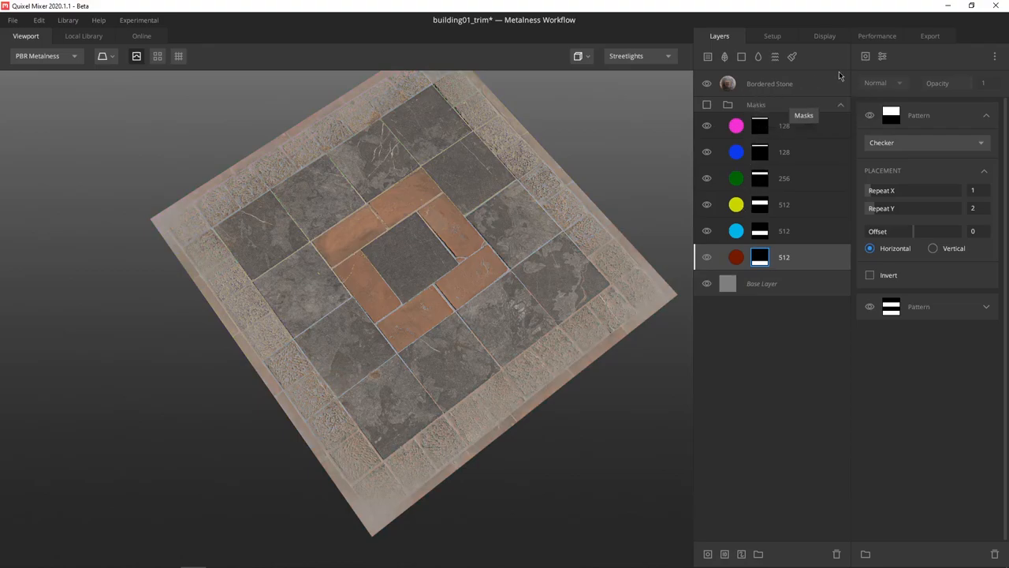
- Paste the red band's mask stack onto Bordered Stone and return to the material library
right_click(769, 84)
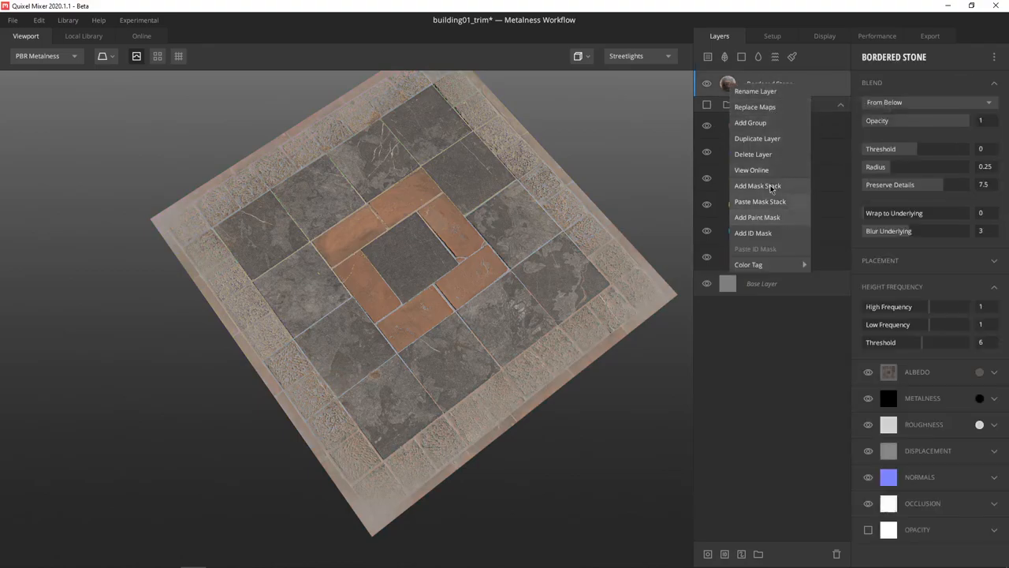
left_click(757, 185)
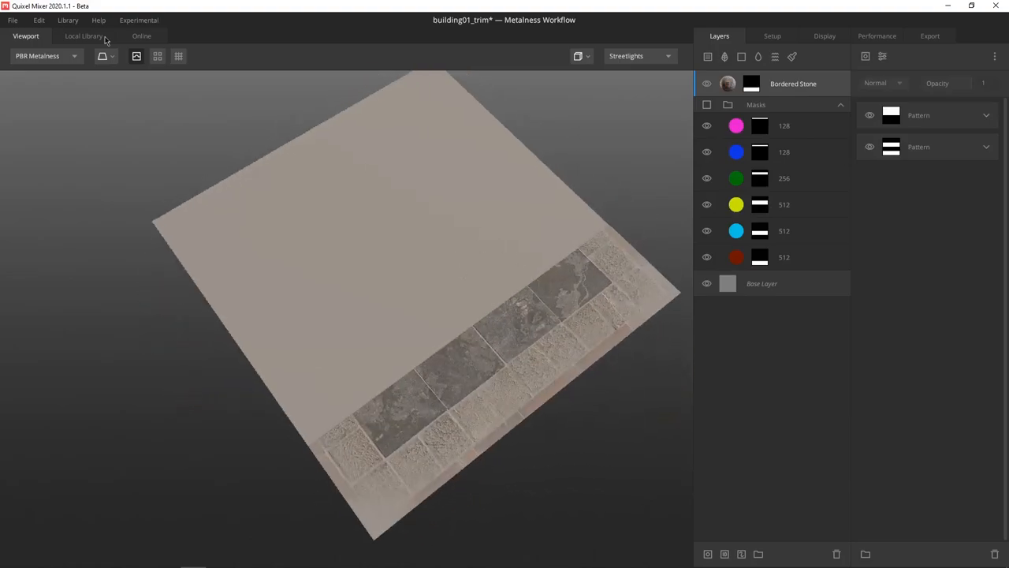
left_click(83, 35)
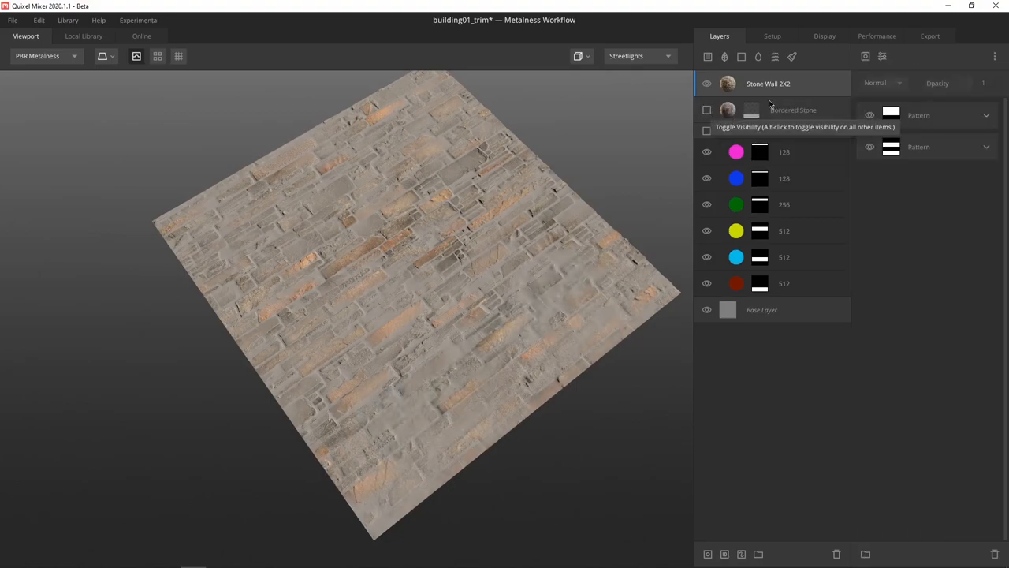
- Paste the bottom-band mask stack onto Stone Wall 2X2 and set its blend threshold to 0.348
right_click(768, 83)
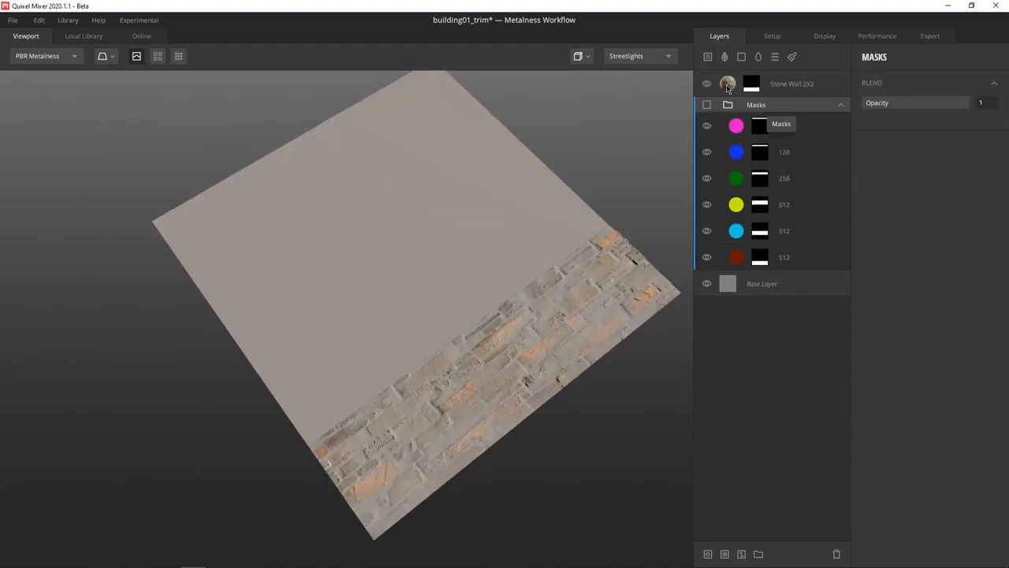
left_click(792, 83)
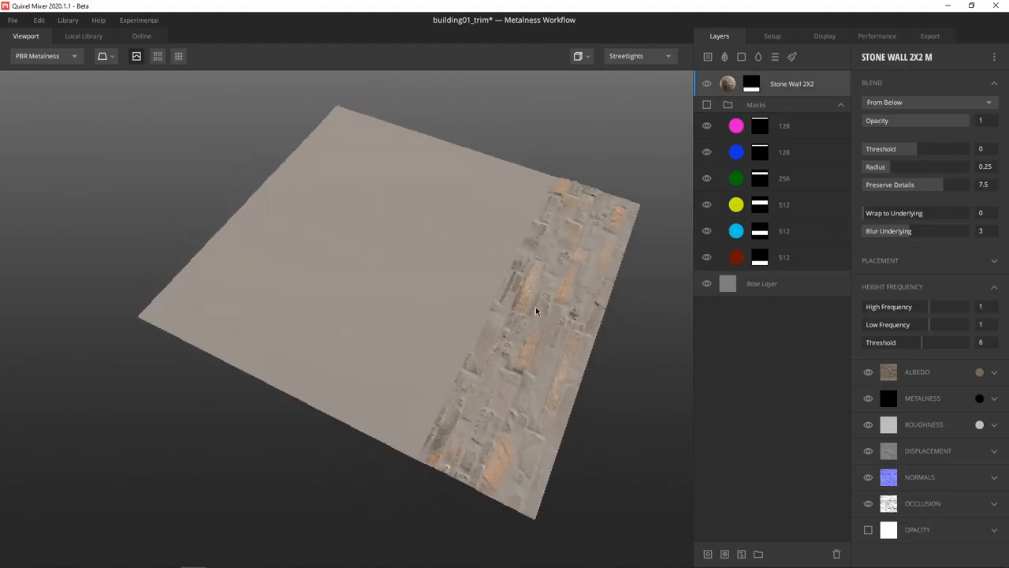
left_click_drag(536, 311, 430, 323)
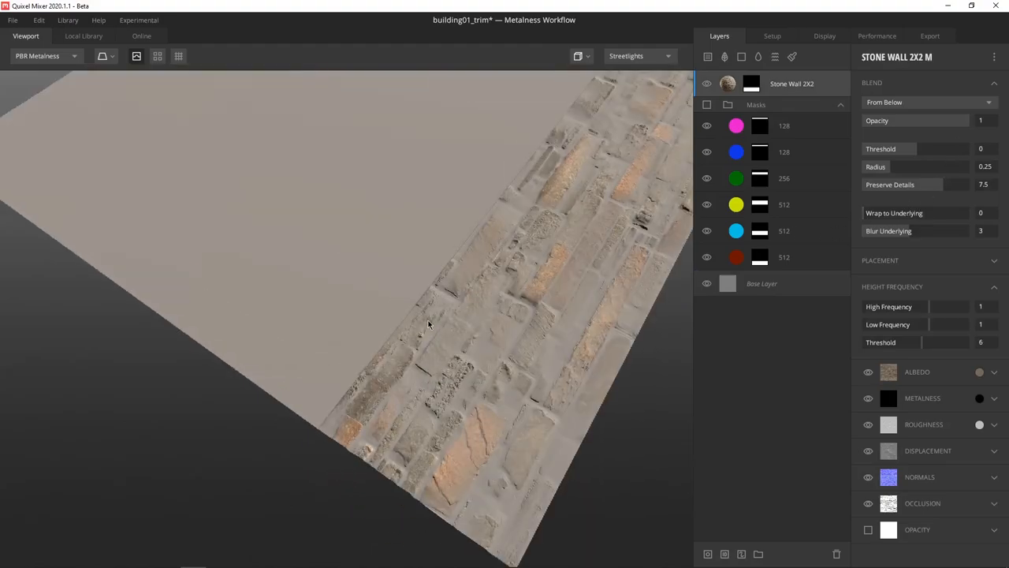
mouse_move(914, 156)
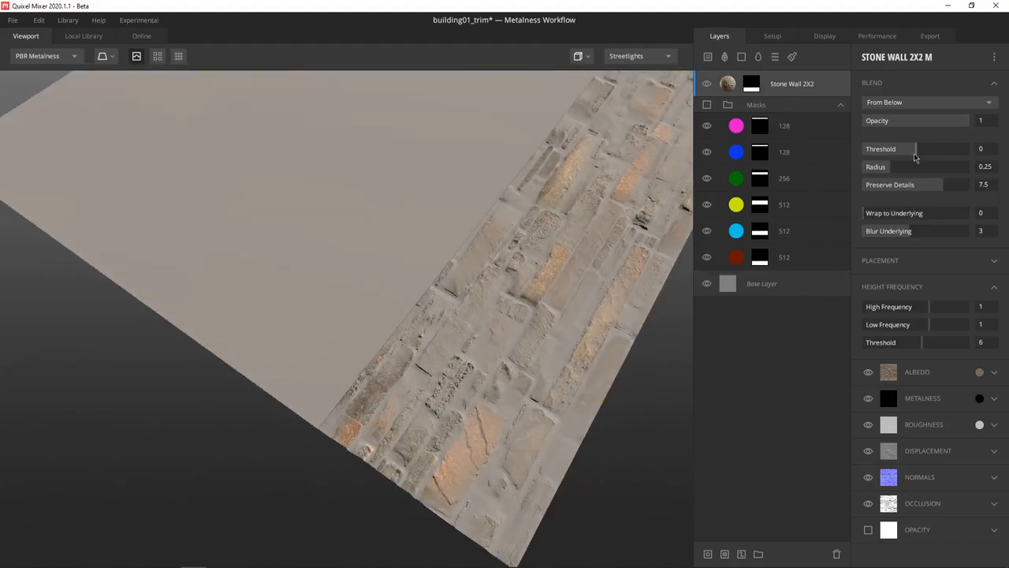
left_click_drag(915, 148, 927, 148)
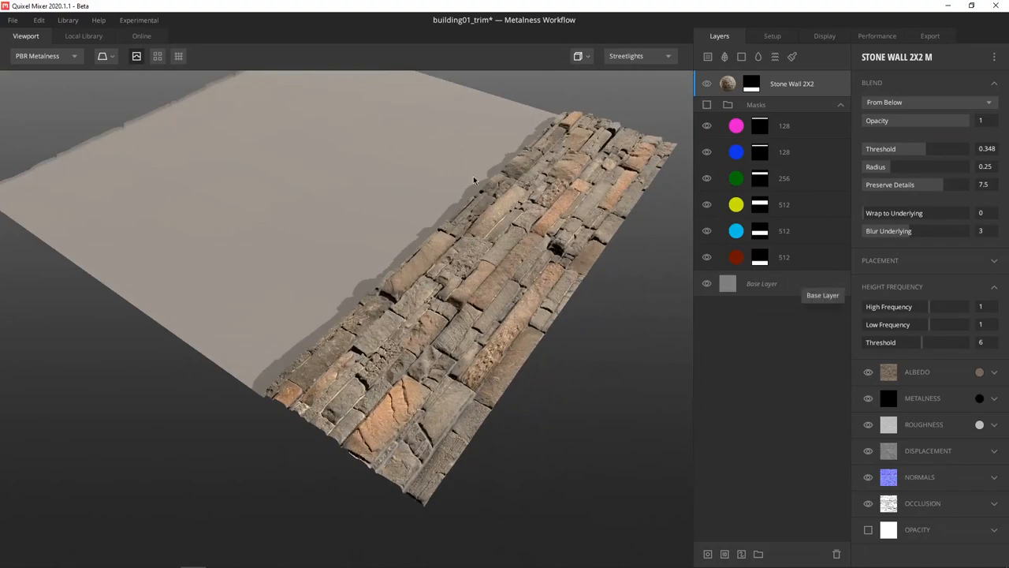
- Search the Local Library for 'wood' to add the Japanese House Wooden Floor 2x2 M material
left_click(82, 36)
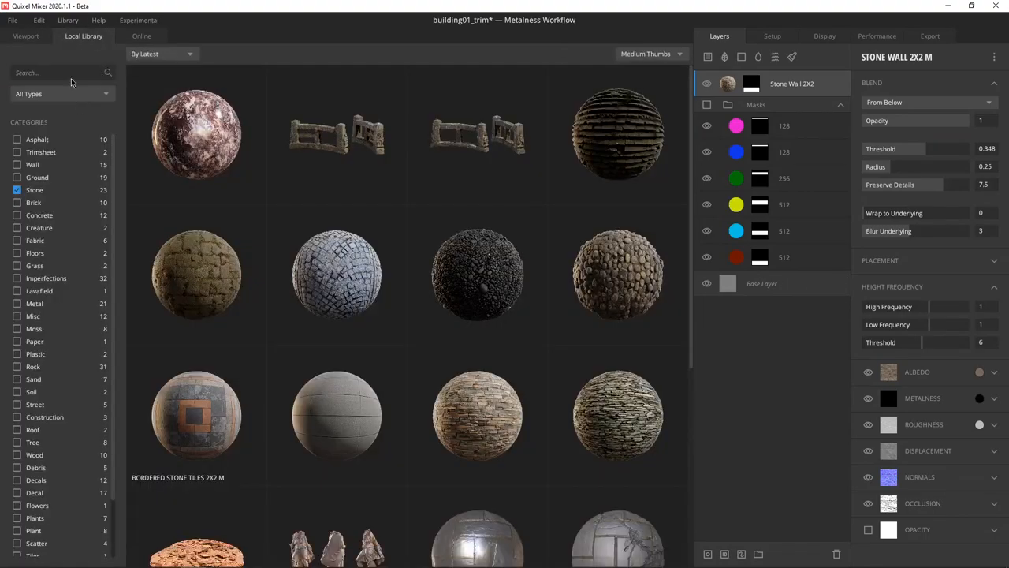
type("wood")
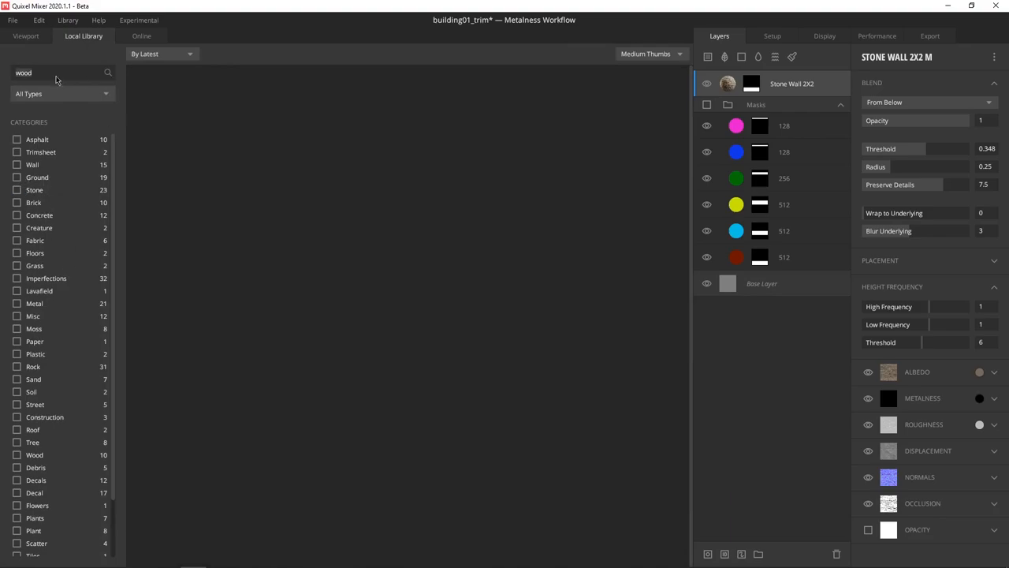
mouse_move(46, 103)
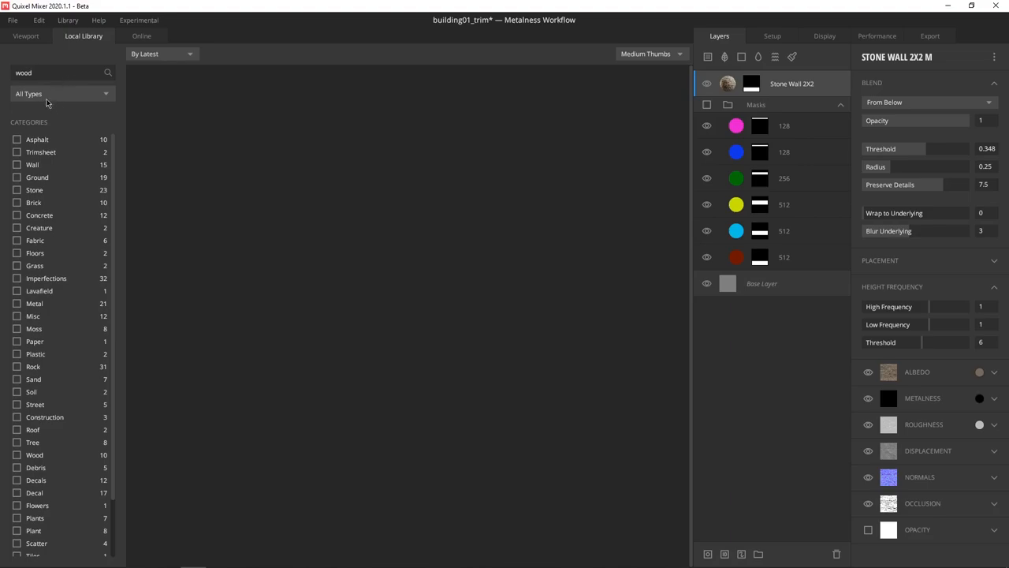
mouse_move(116, 80)
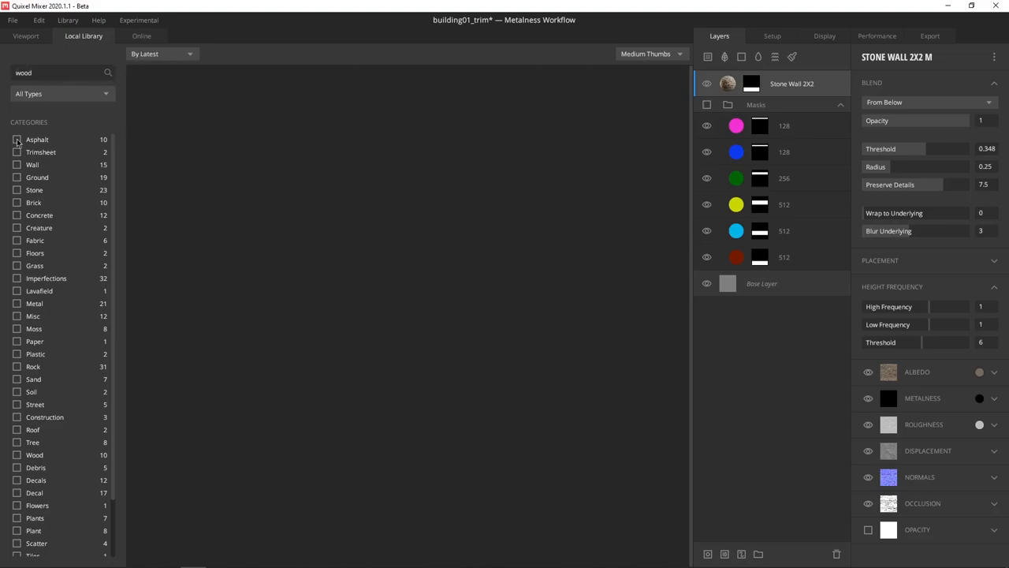
left_click(17, 140)
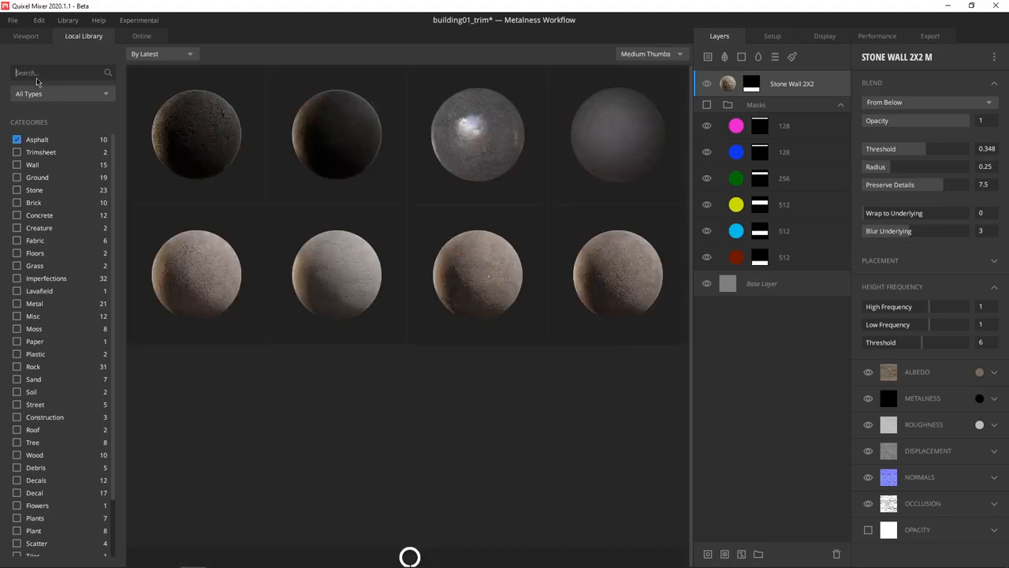
scroll("down", 3)
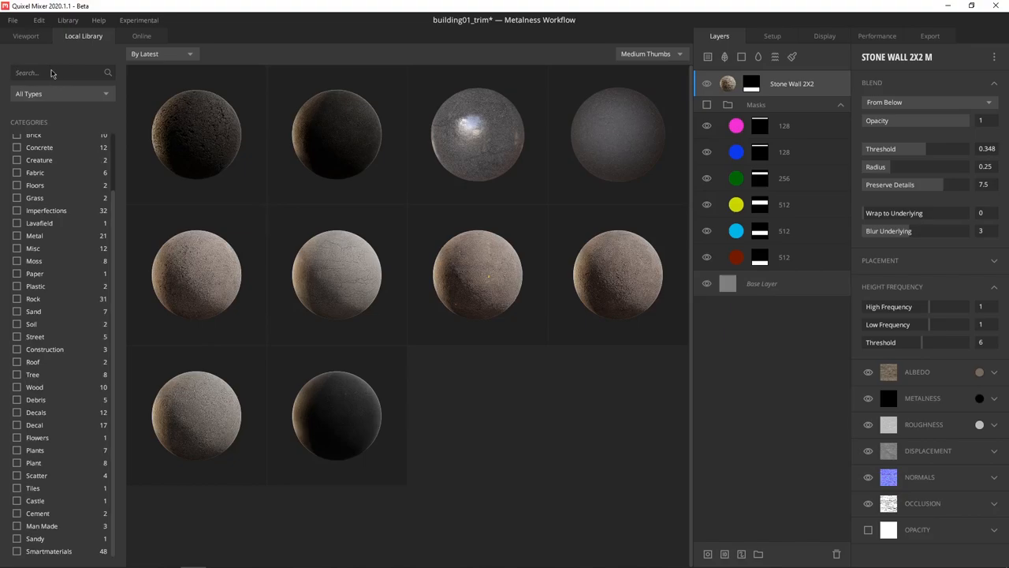
type("wood")
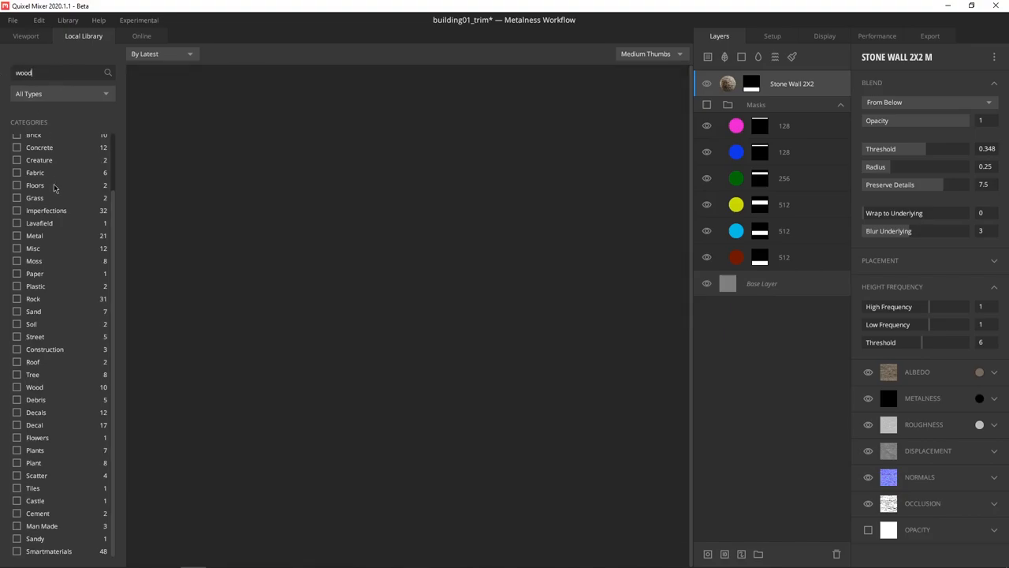
left_click(103, 72)
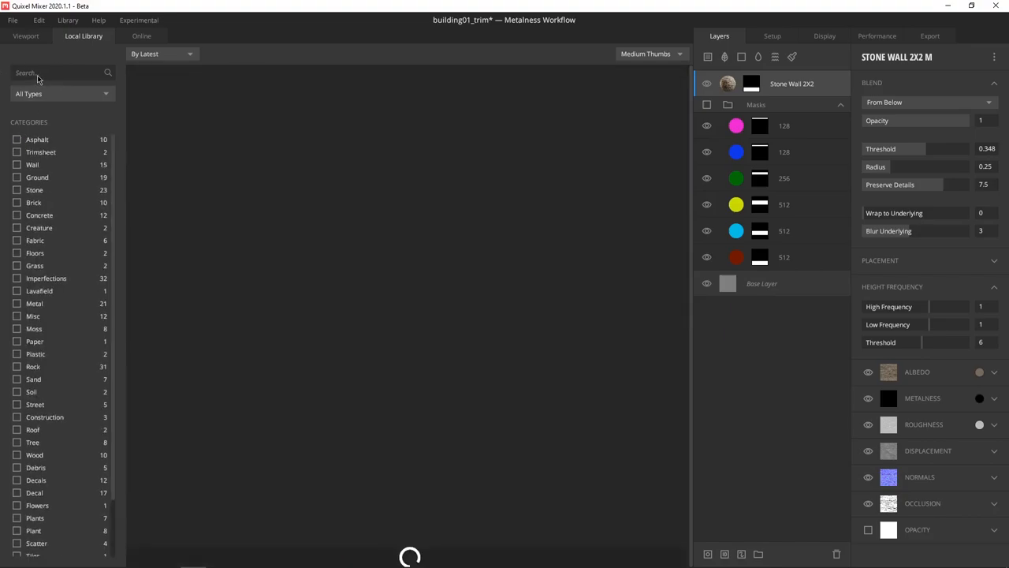
type("wood")
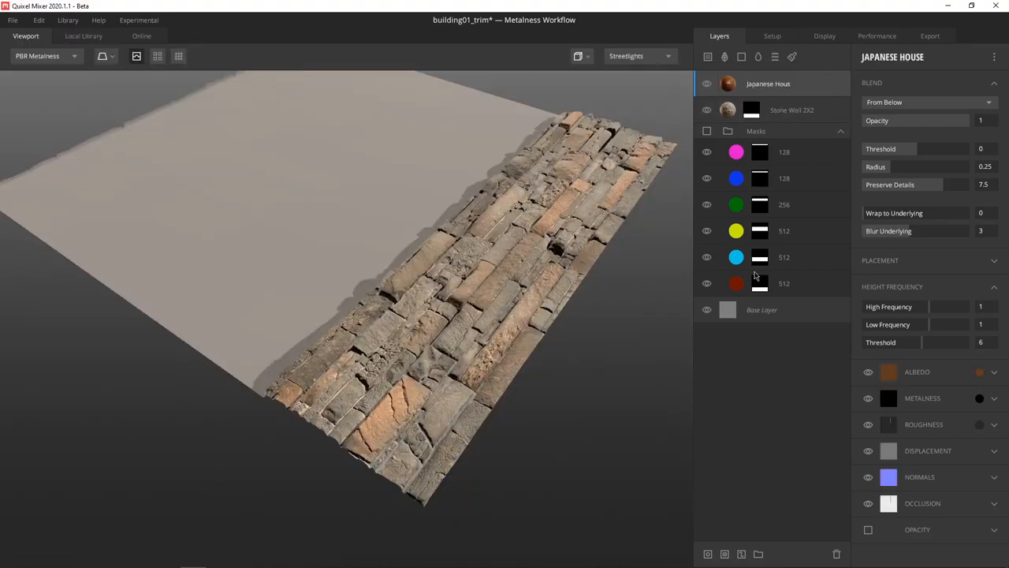
- Copy the cyan 512 band's mask stack and paste it onto the Japanese House layer
left_click(735, 257)
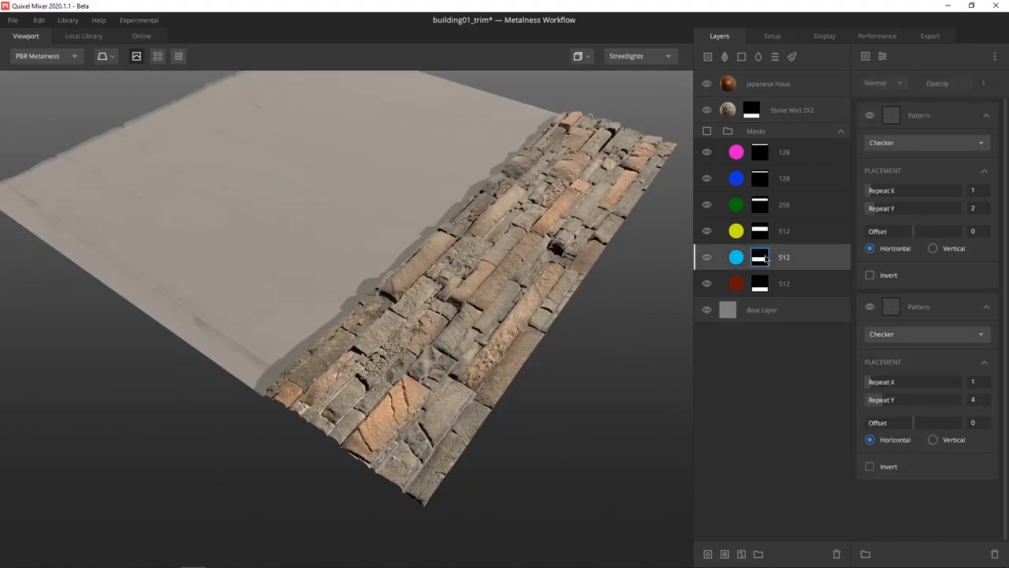
right_click(759, 256)
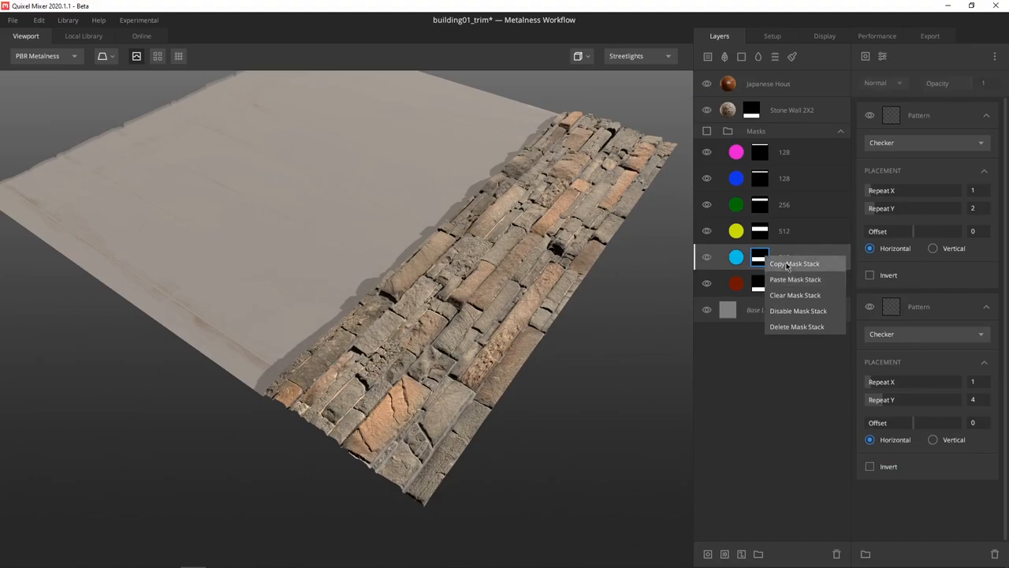
right_click(768, 83)
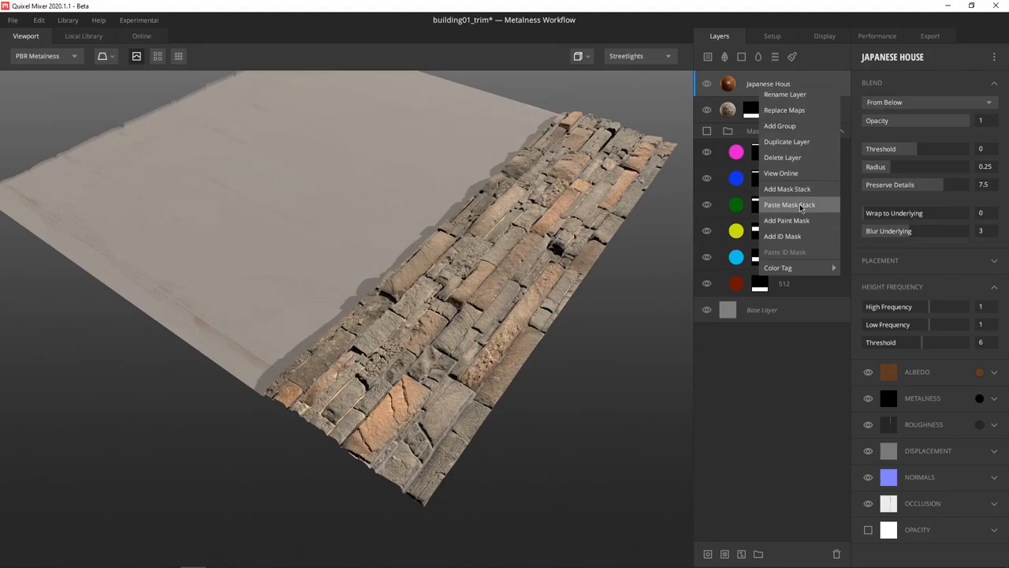
left_click(789, 204)
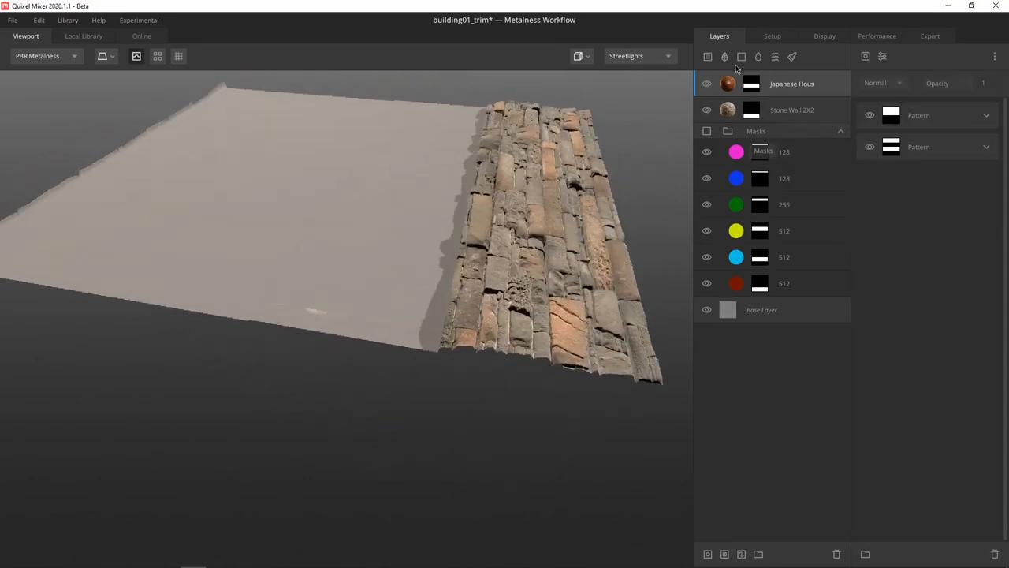
left_click(761, 309)
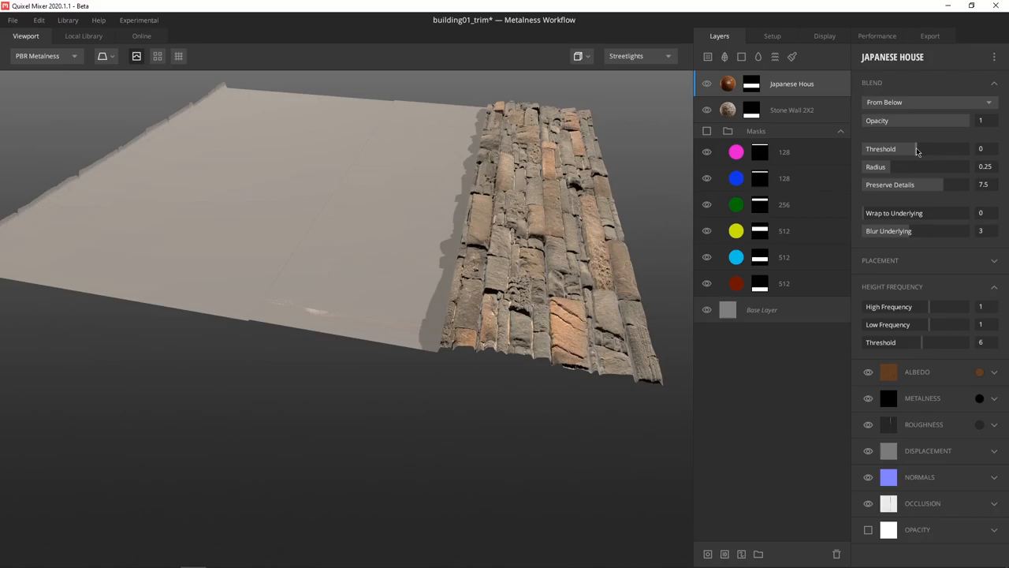
- Set the wood layer's threshold to 0.279 and rotation to 90°, then select the Masks group
left_click_drag(915, 149, 924, 148)
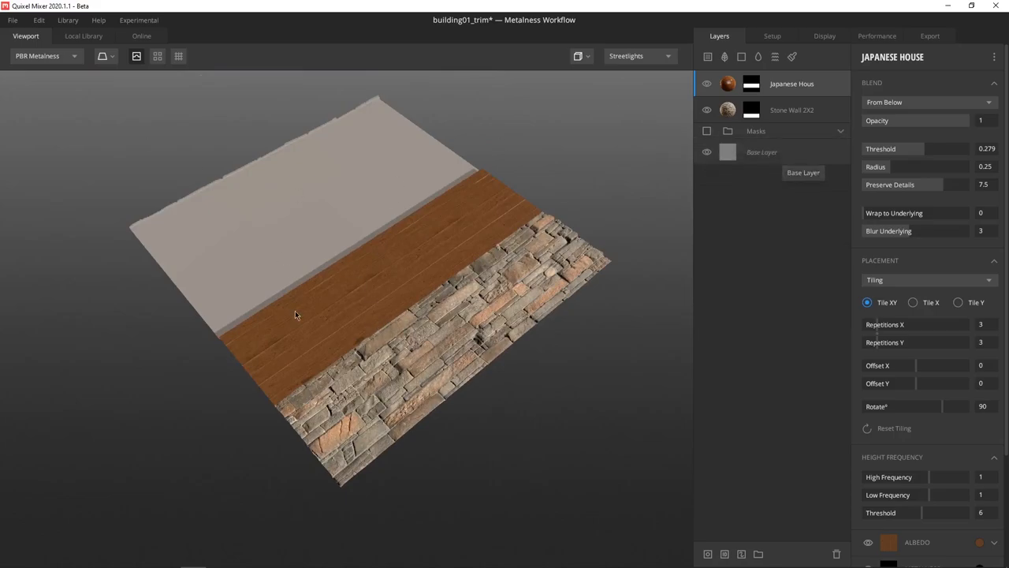
left_click_drag(295, 316, 259, 296)
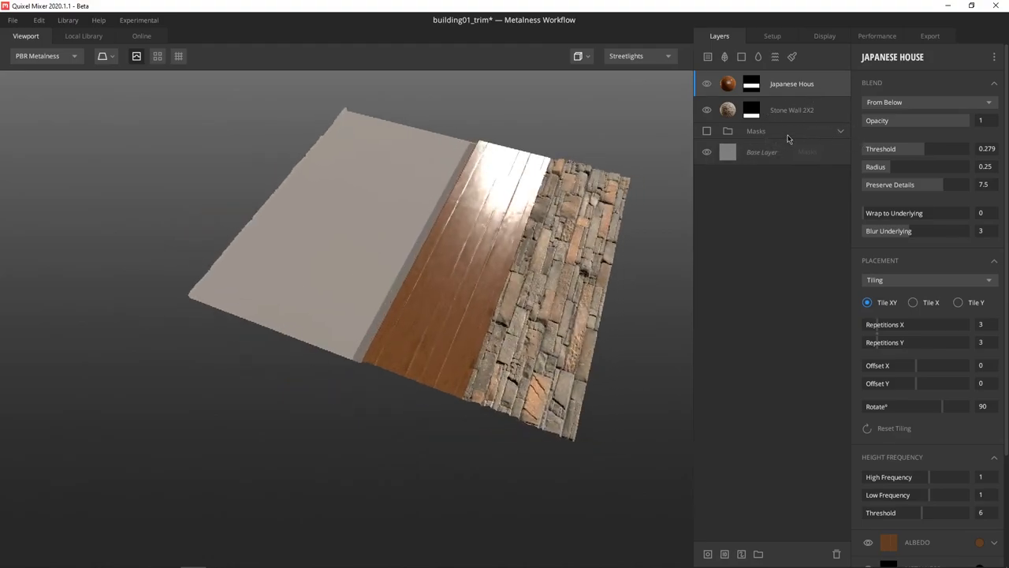
left_click(756, 131)
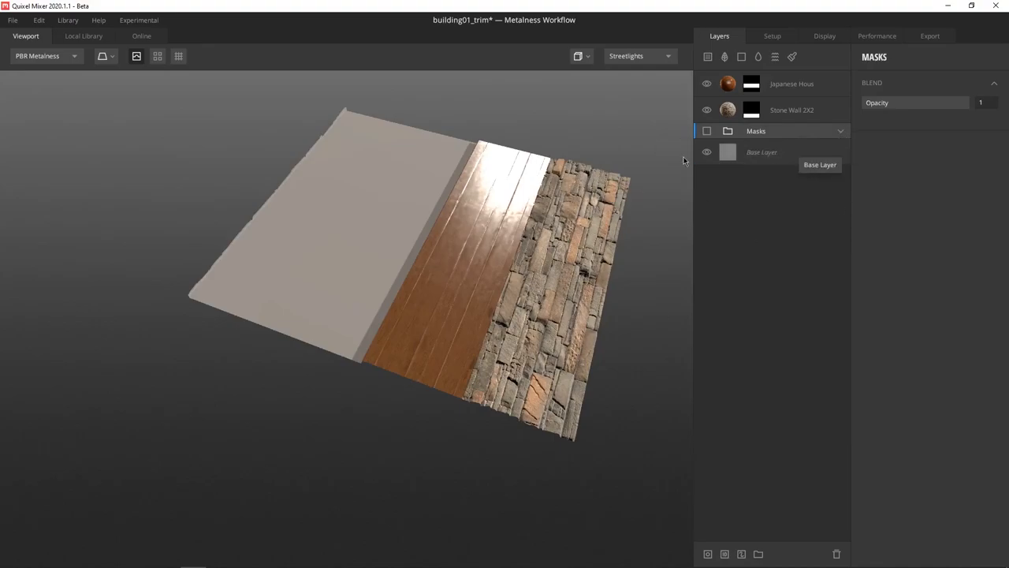
- Export the Masks group as a smart material, then delete it and the Japanese House layer
right_click(771, 131)
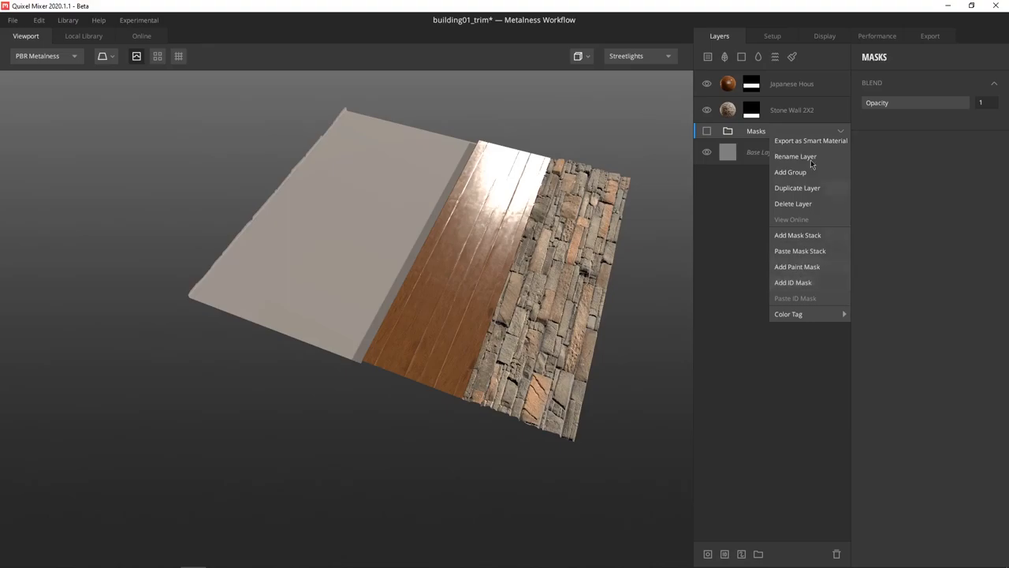
left_click(707, 208)
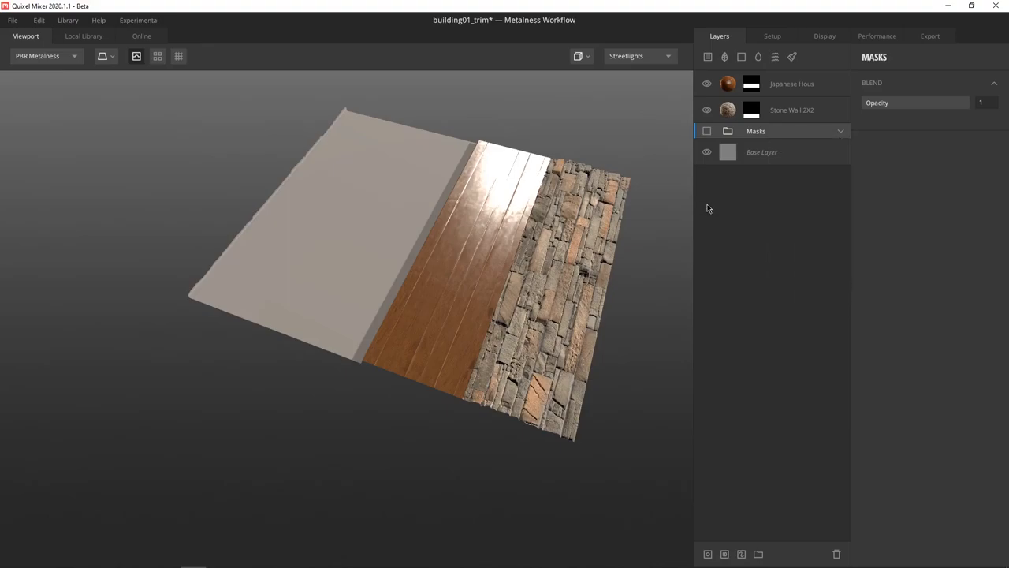
left_click(762, 152)
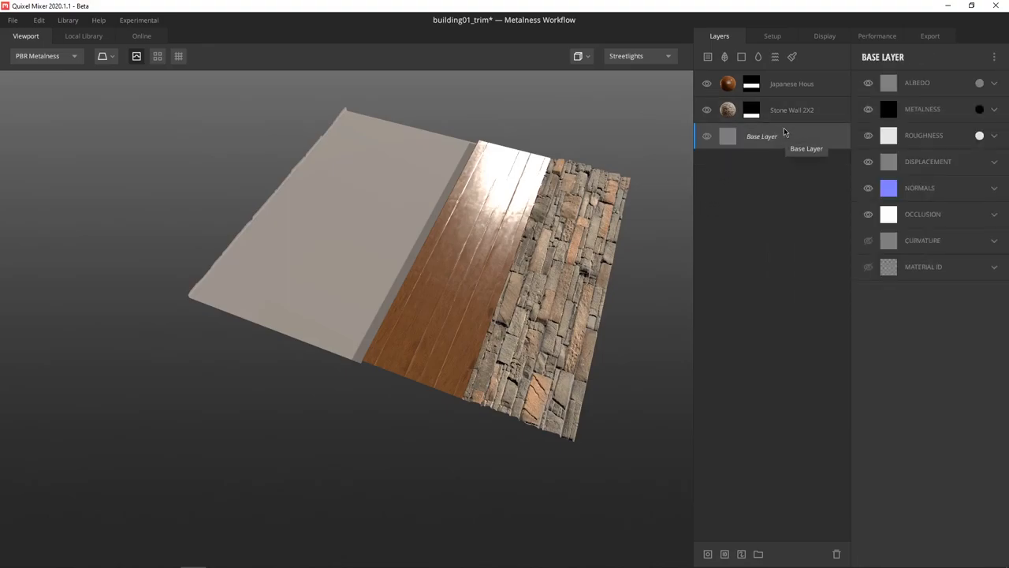
left_click(768, 110)
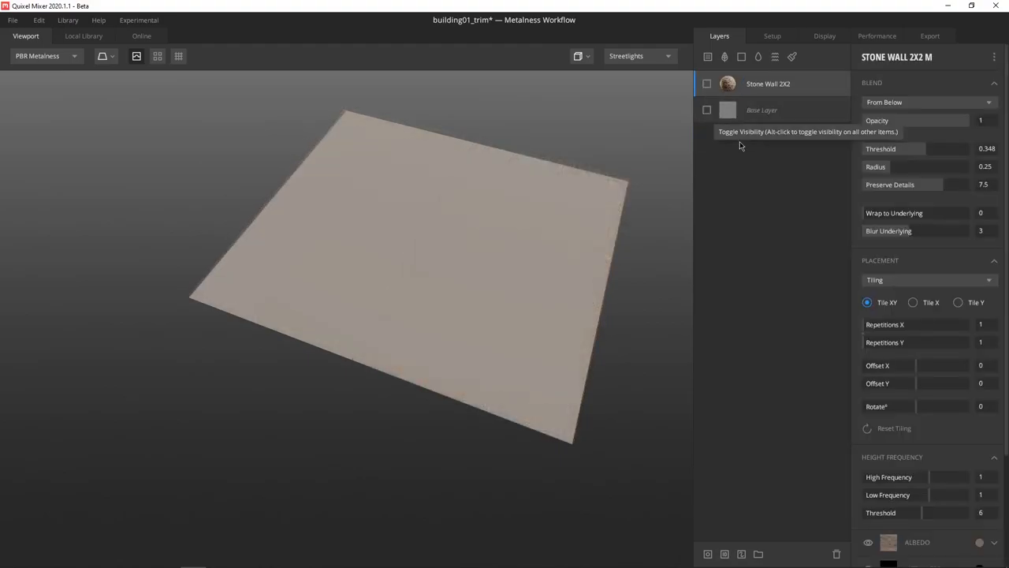
mouse_move(789, 148)
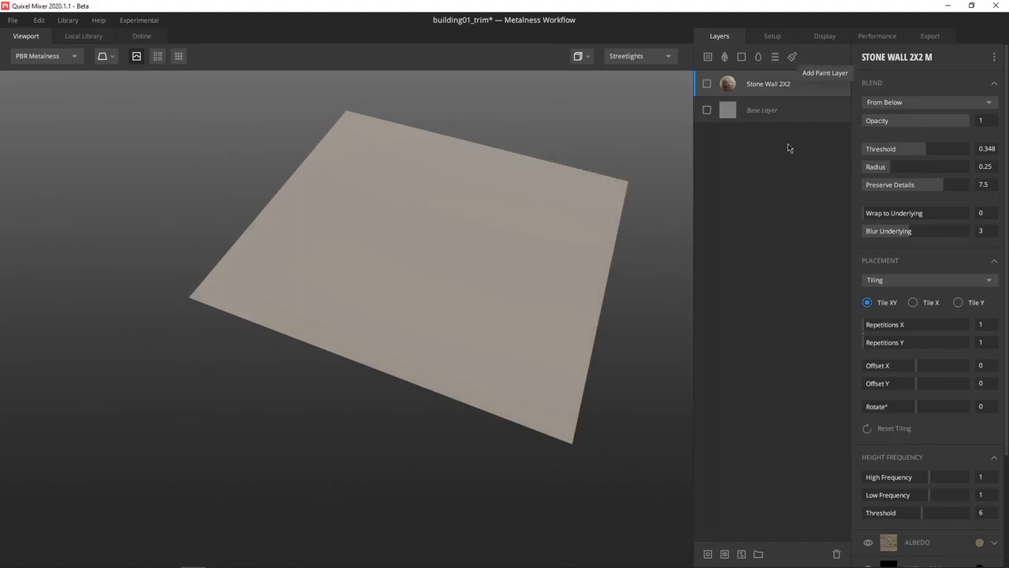
mouse_move(818, 86)
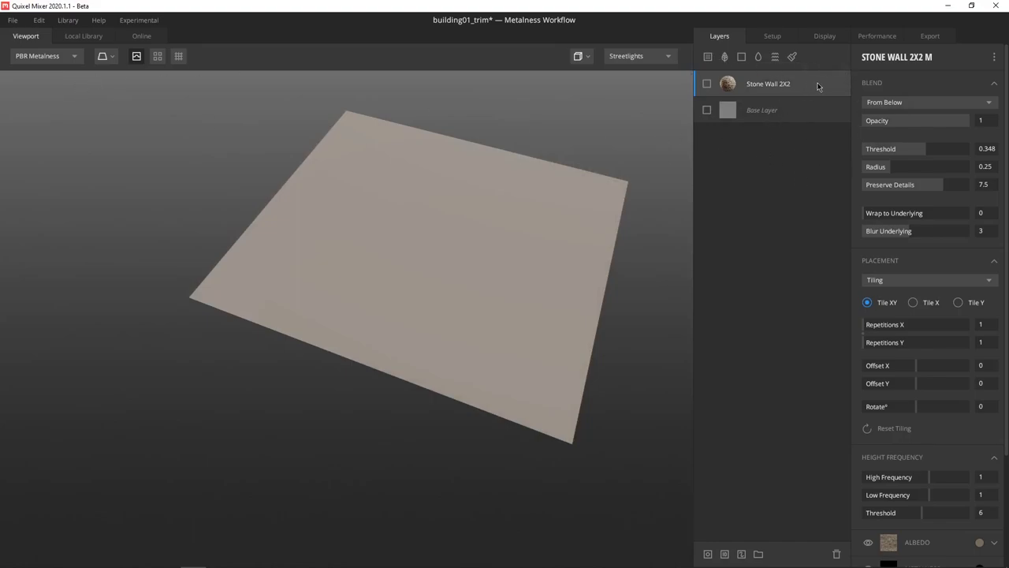
mouse_move(778, 163)
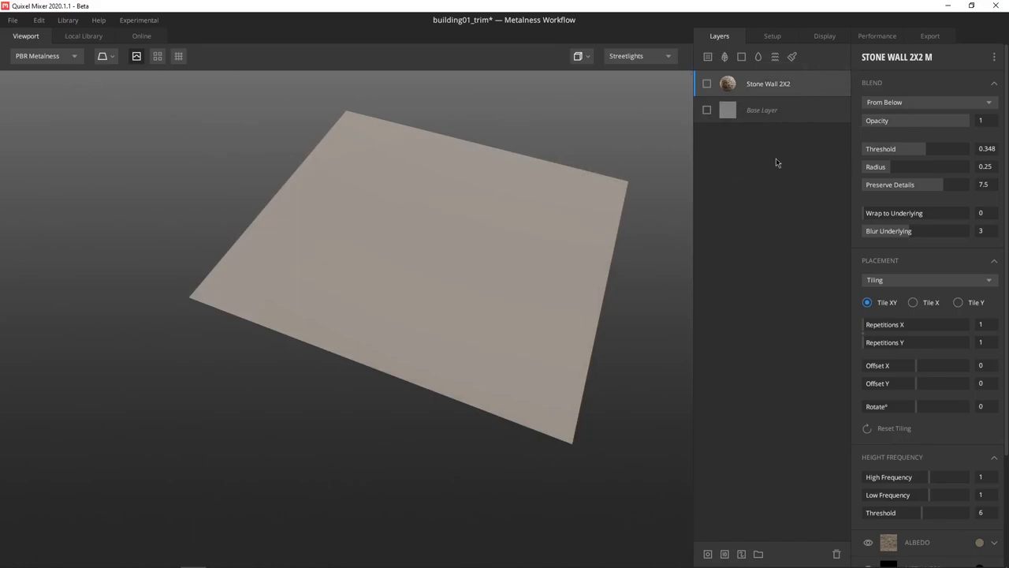
mouse_move(107, 33)
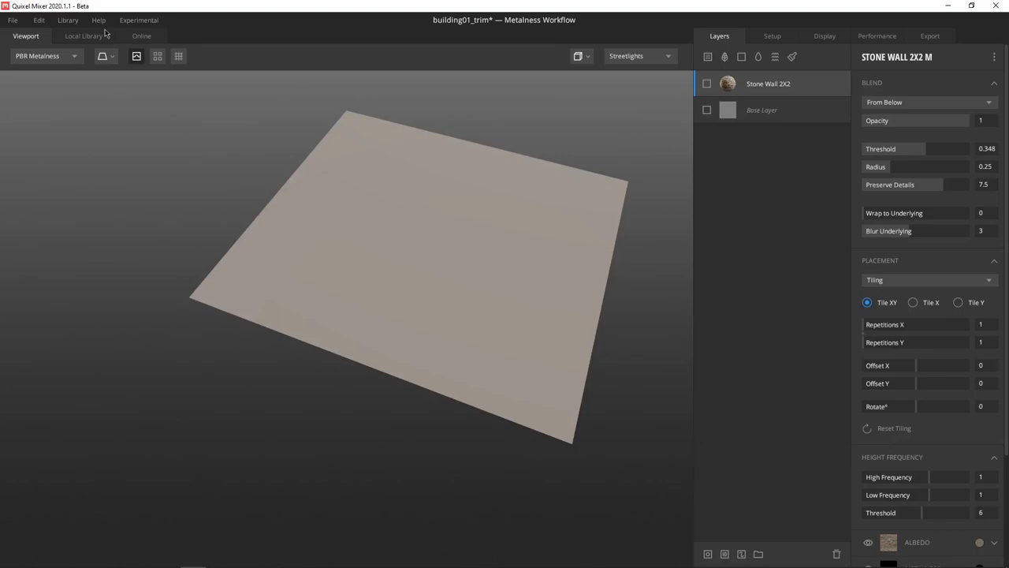
- Search the Local Library for 'tr', add Trimsheet Masks, and inspect its yellow 256 mask layer
left_click(82, 35)
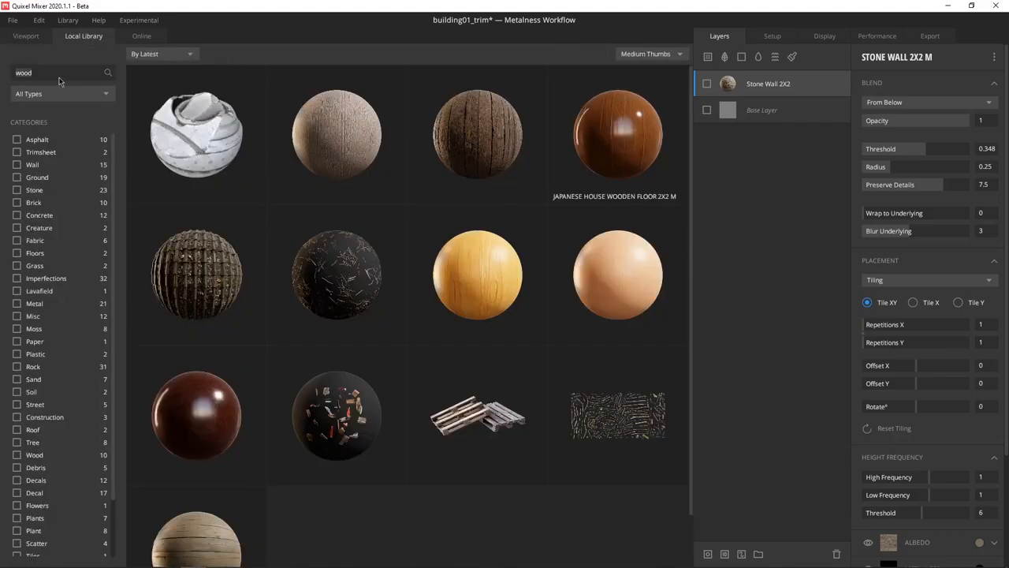
type("tr")
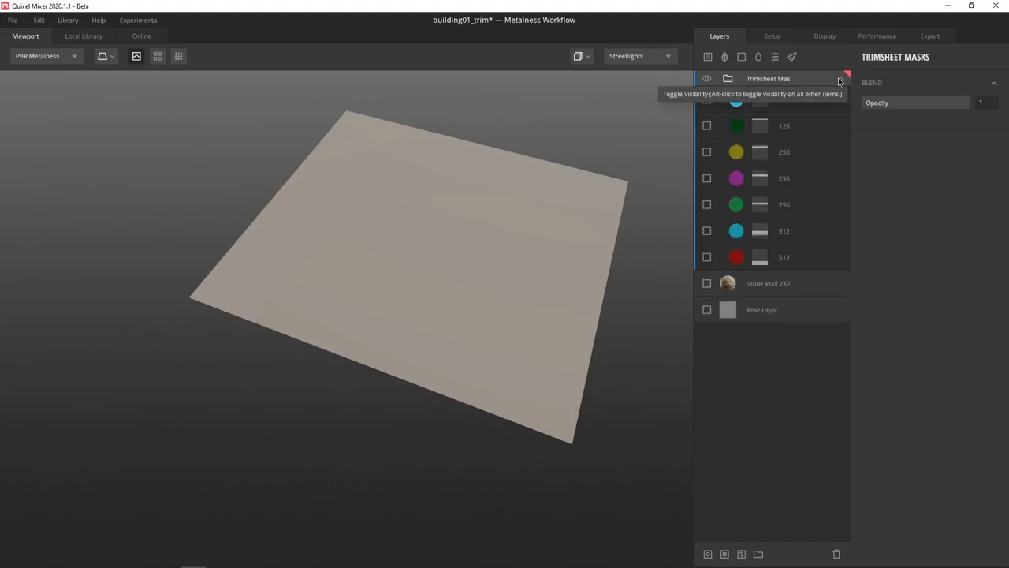
left_click(784, 256)
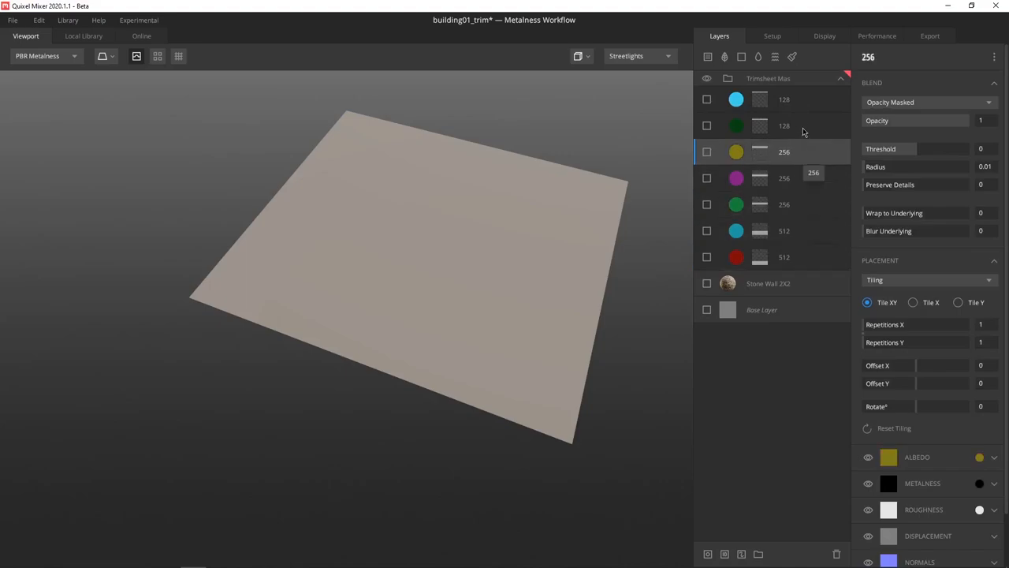
mouse_move(805, 192)
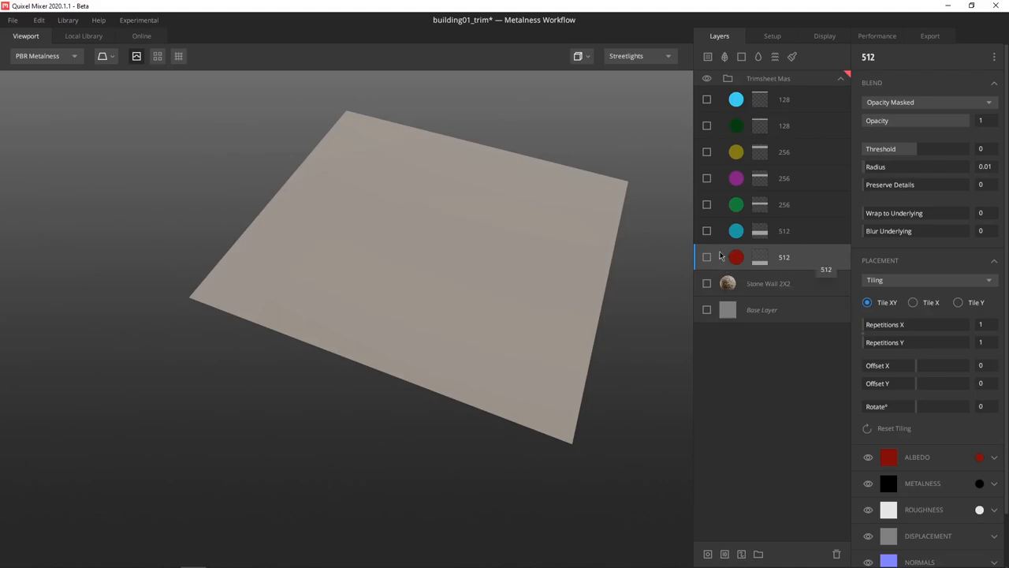
mouse_move(769, 274)
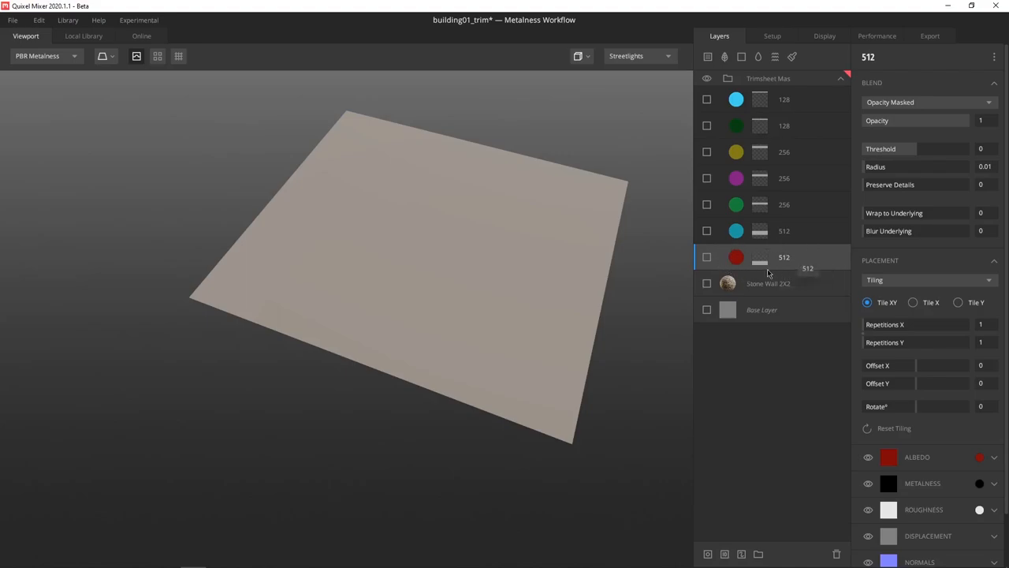
mouse_move(749, 243)
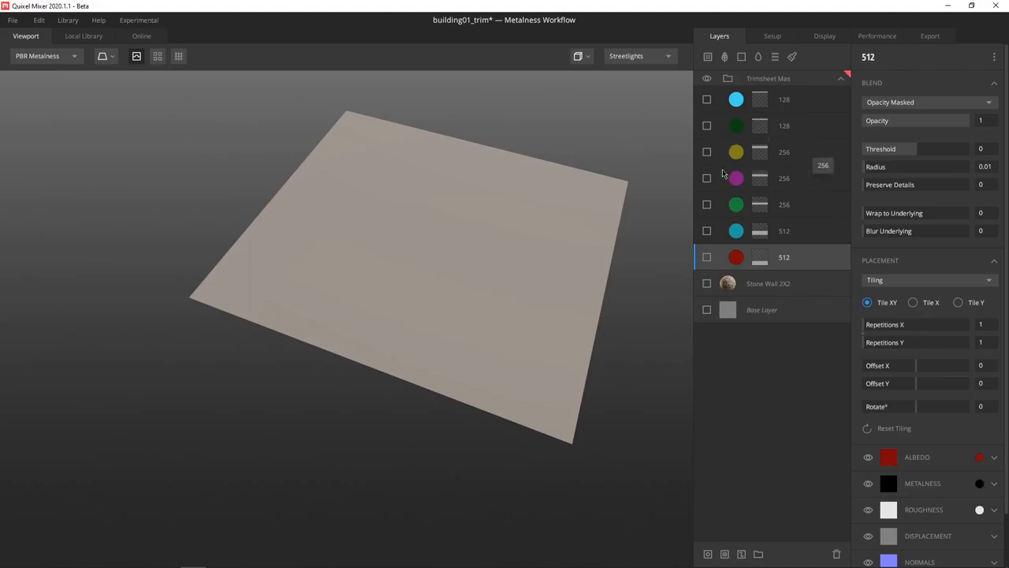
mouse_move(763, 115)
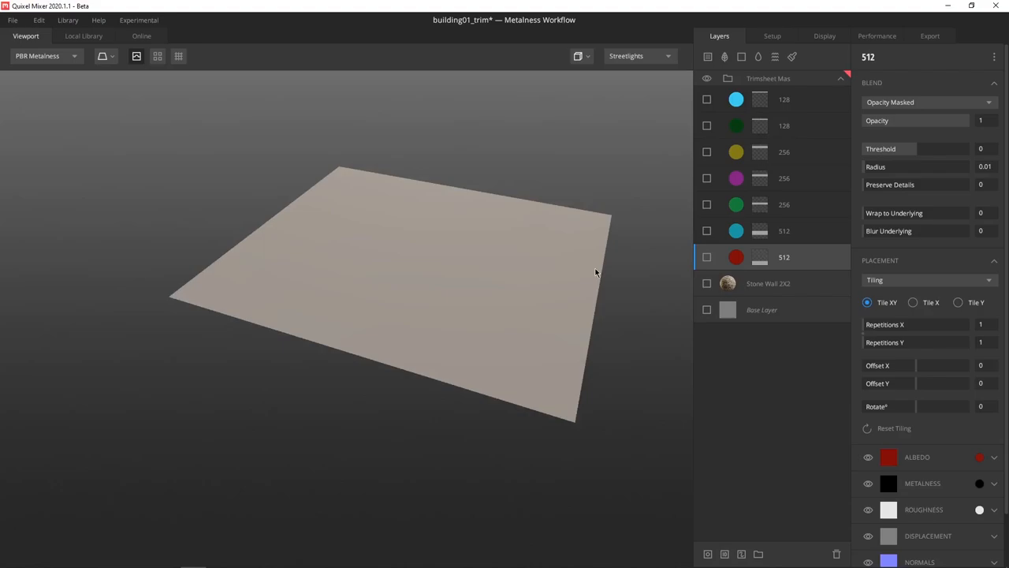
mouse_move(169, 4)
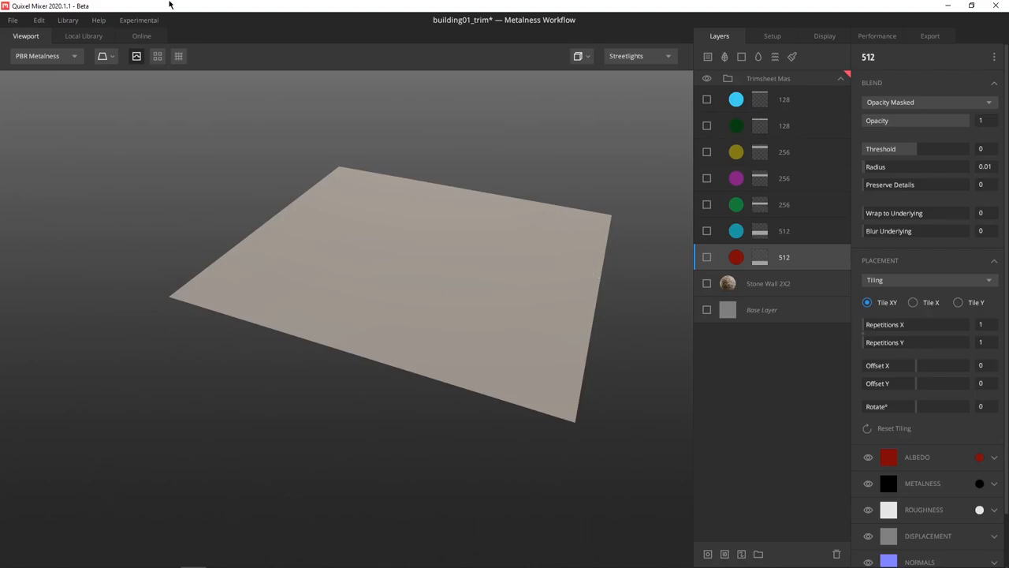